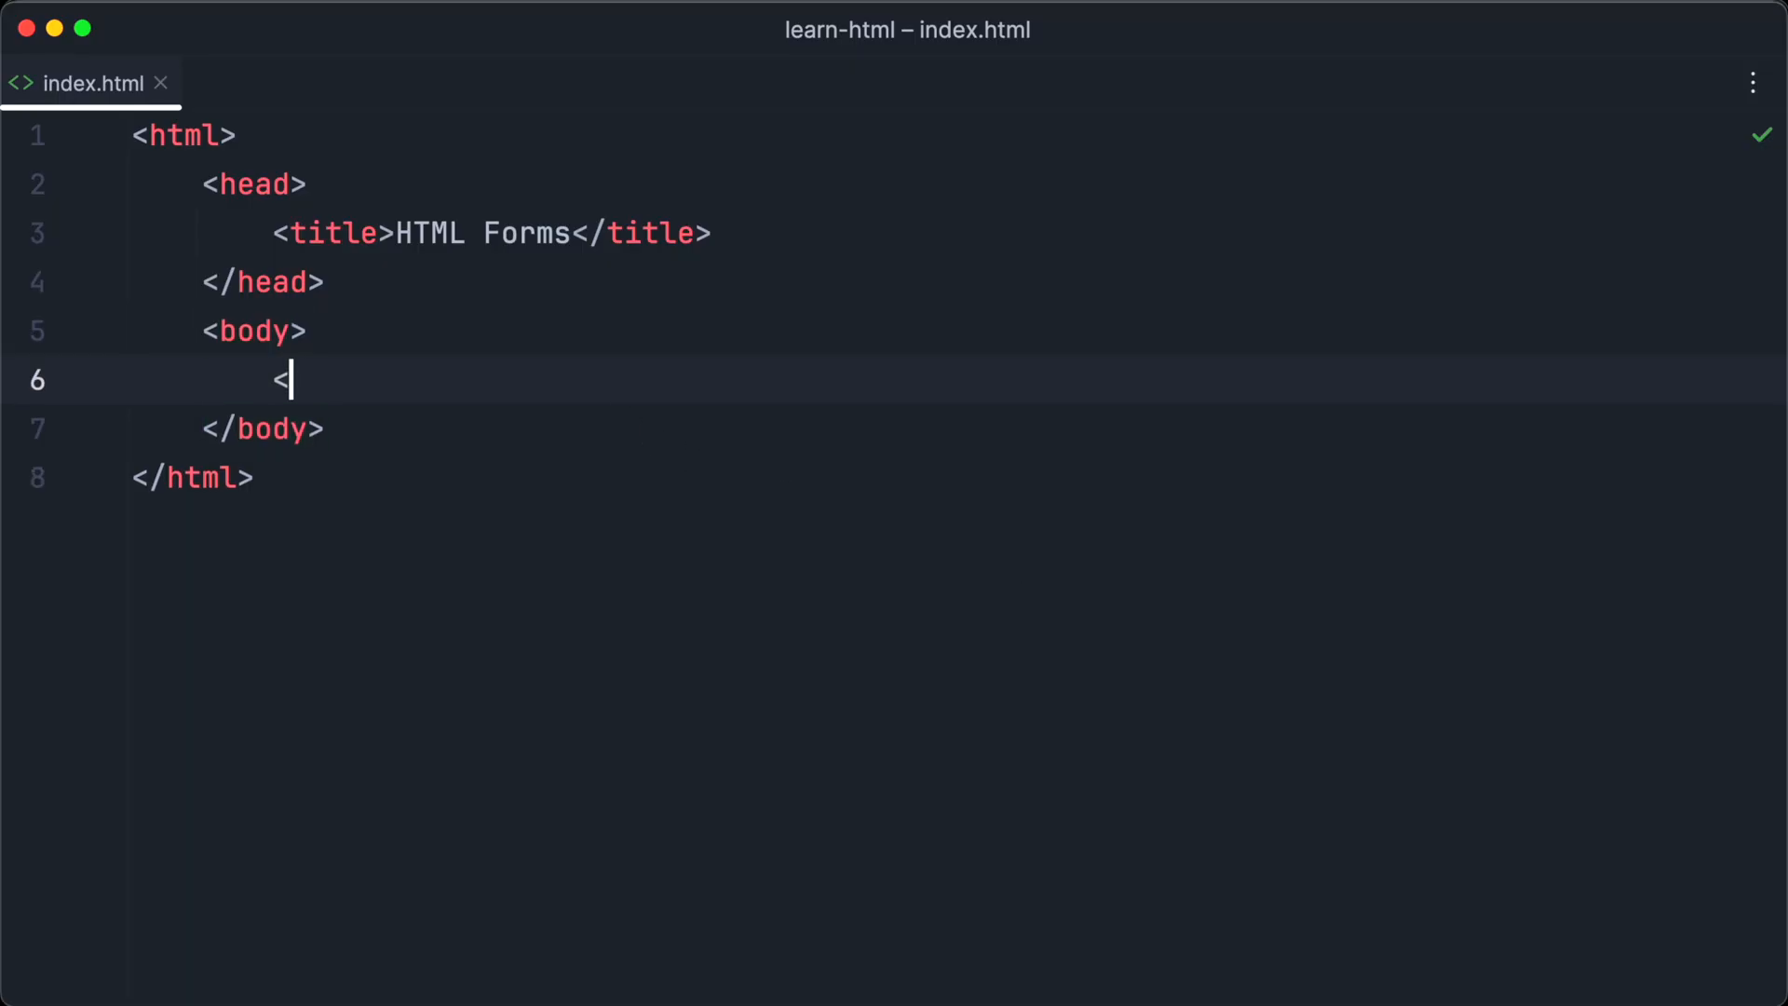
Step: Write an empty form element in the body, experimenting with action and method="GET" attributes
type("form action></form>")
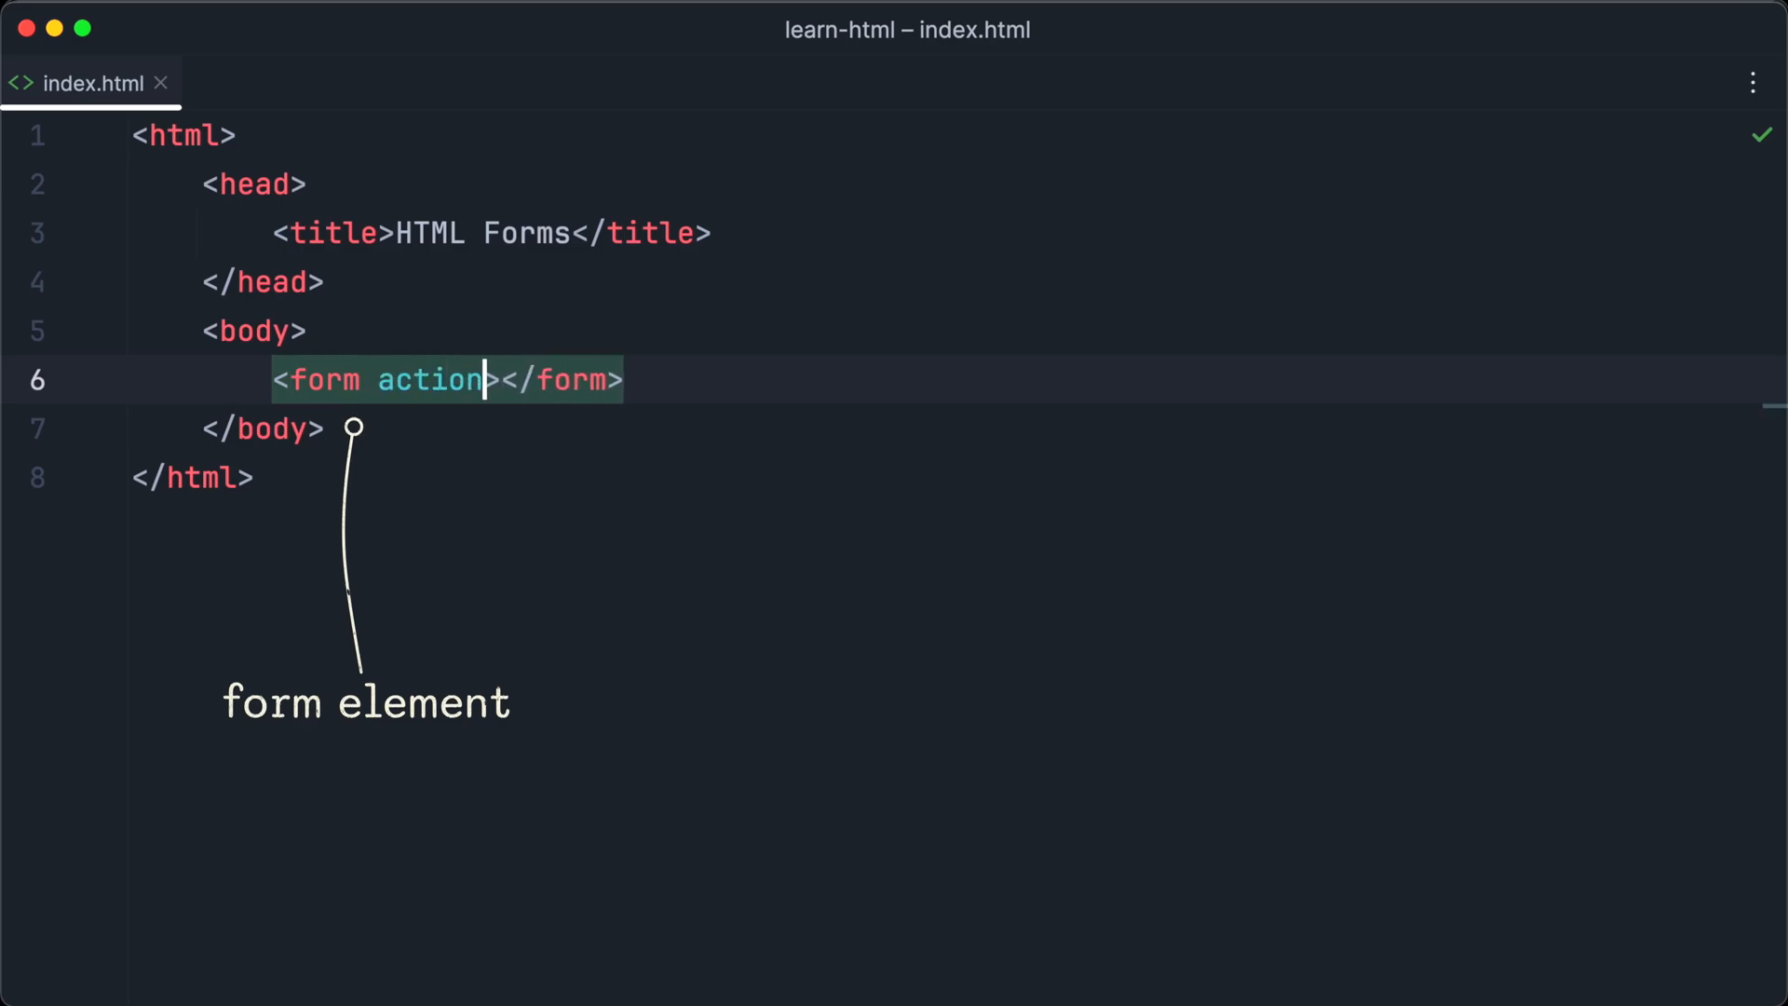
type("=\"\"\"")
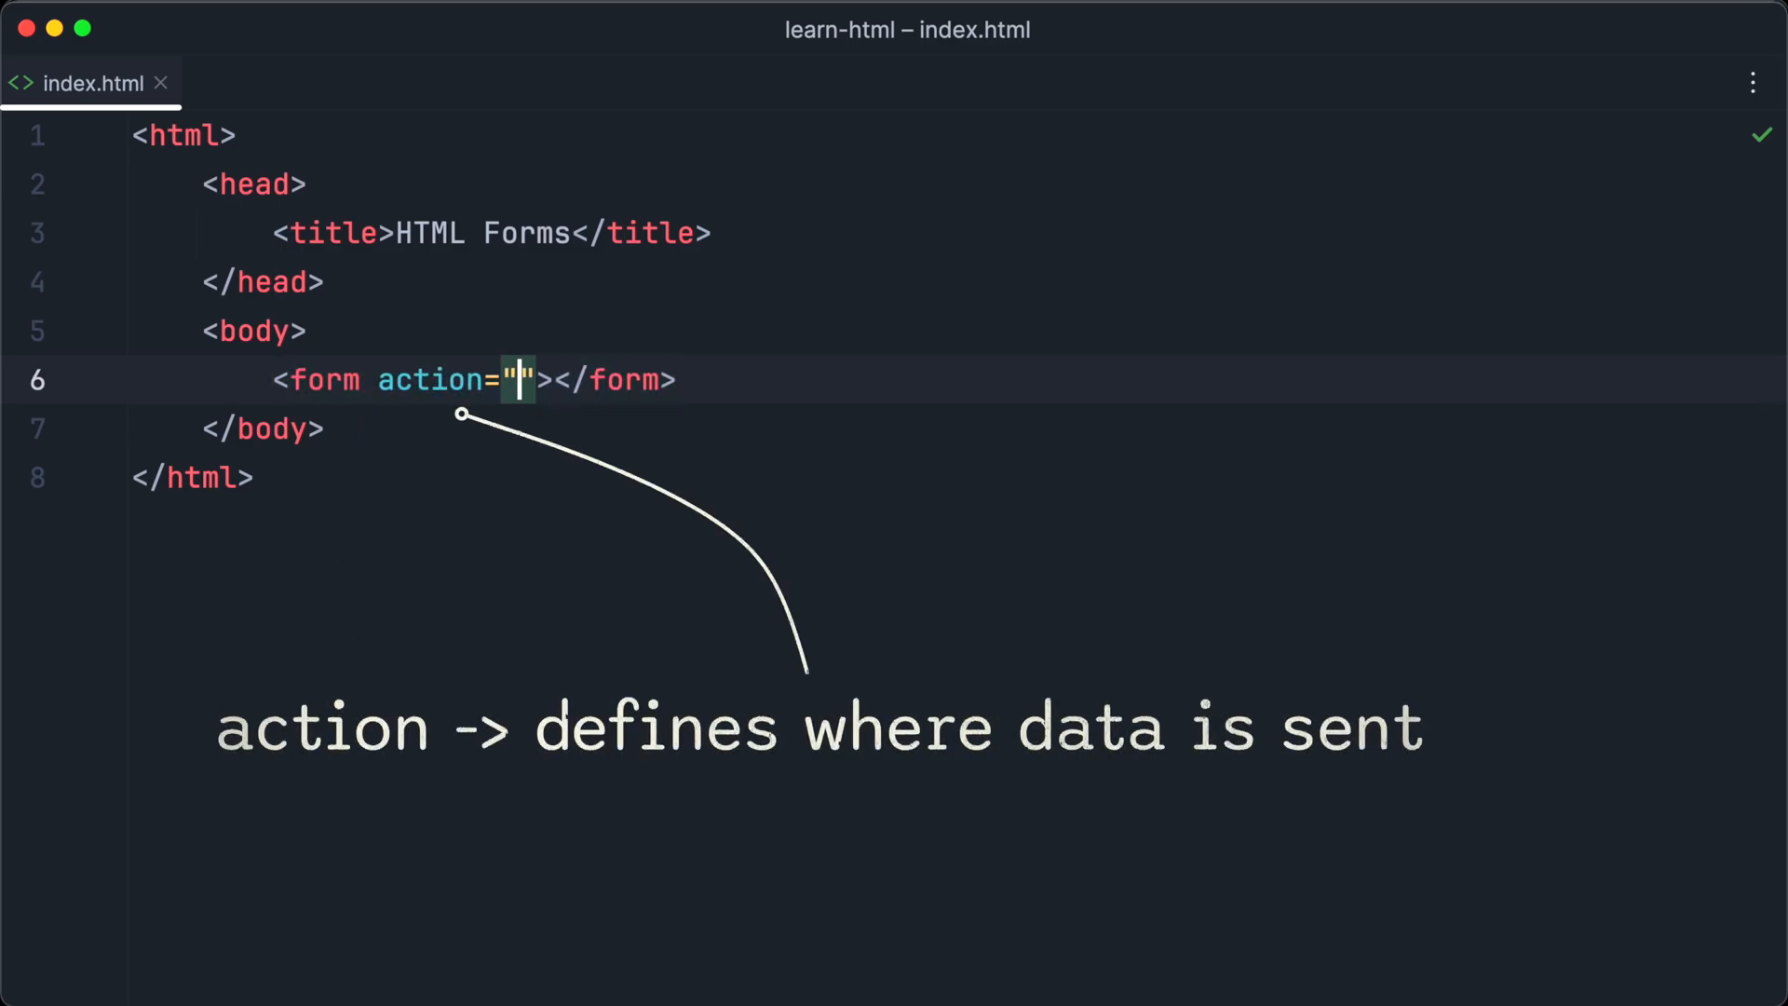
type("/form-handling-page\" method=\"")
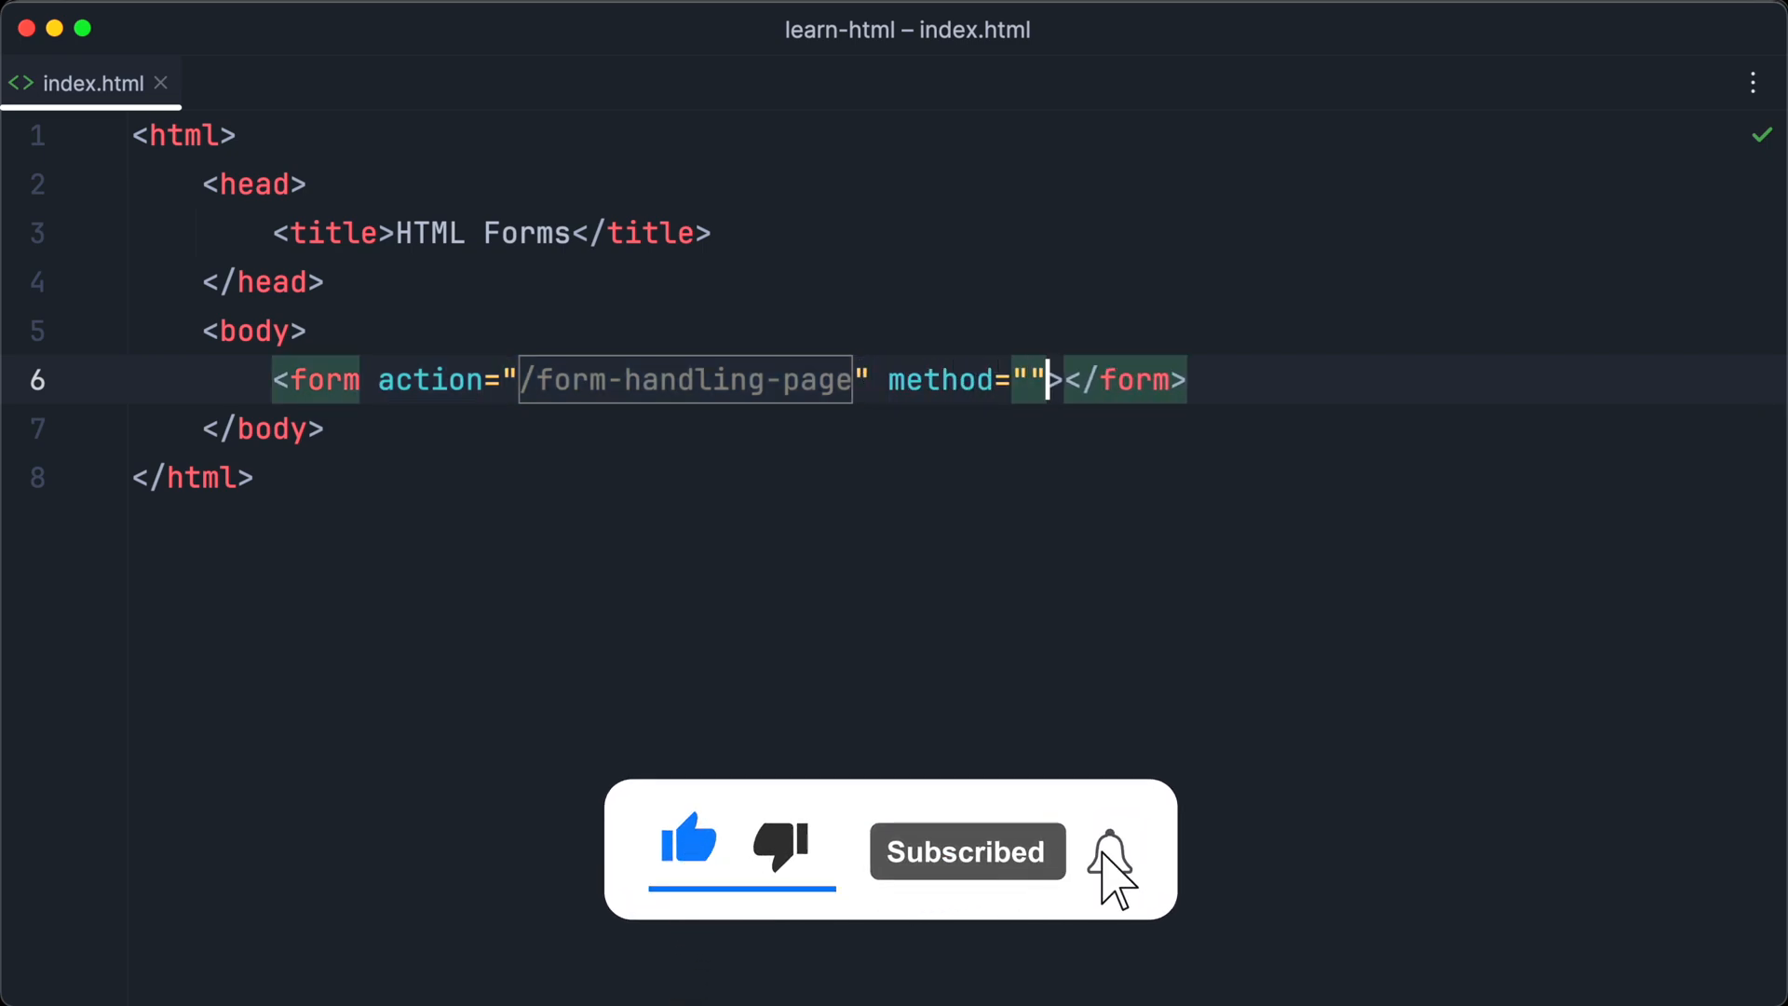
type("GET")
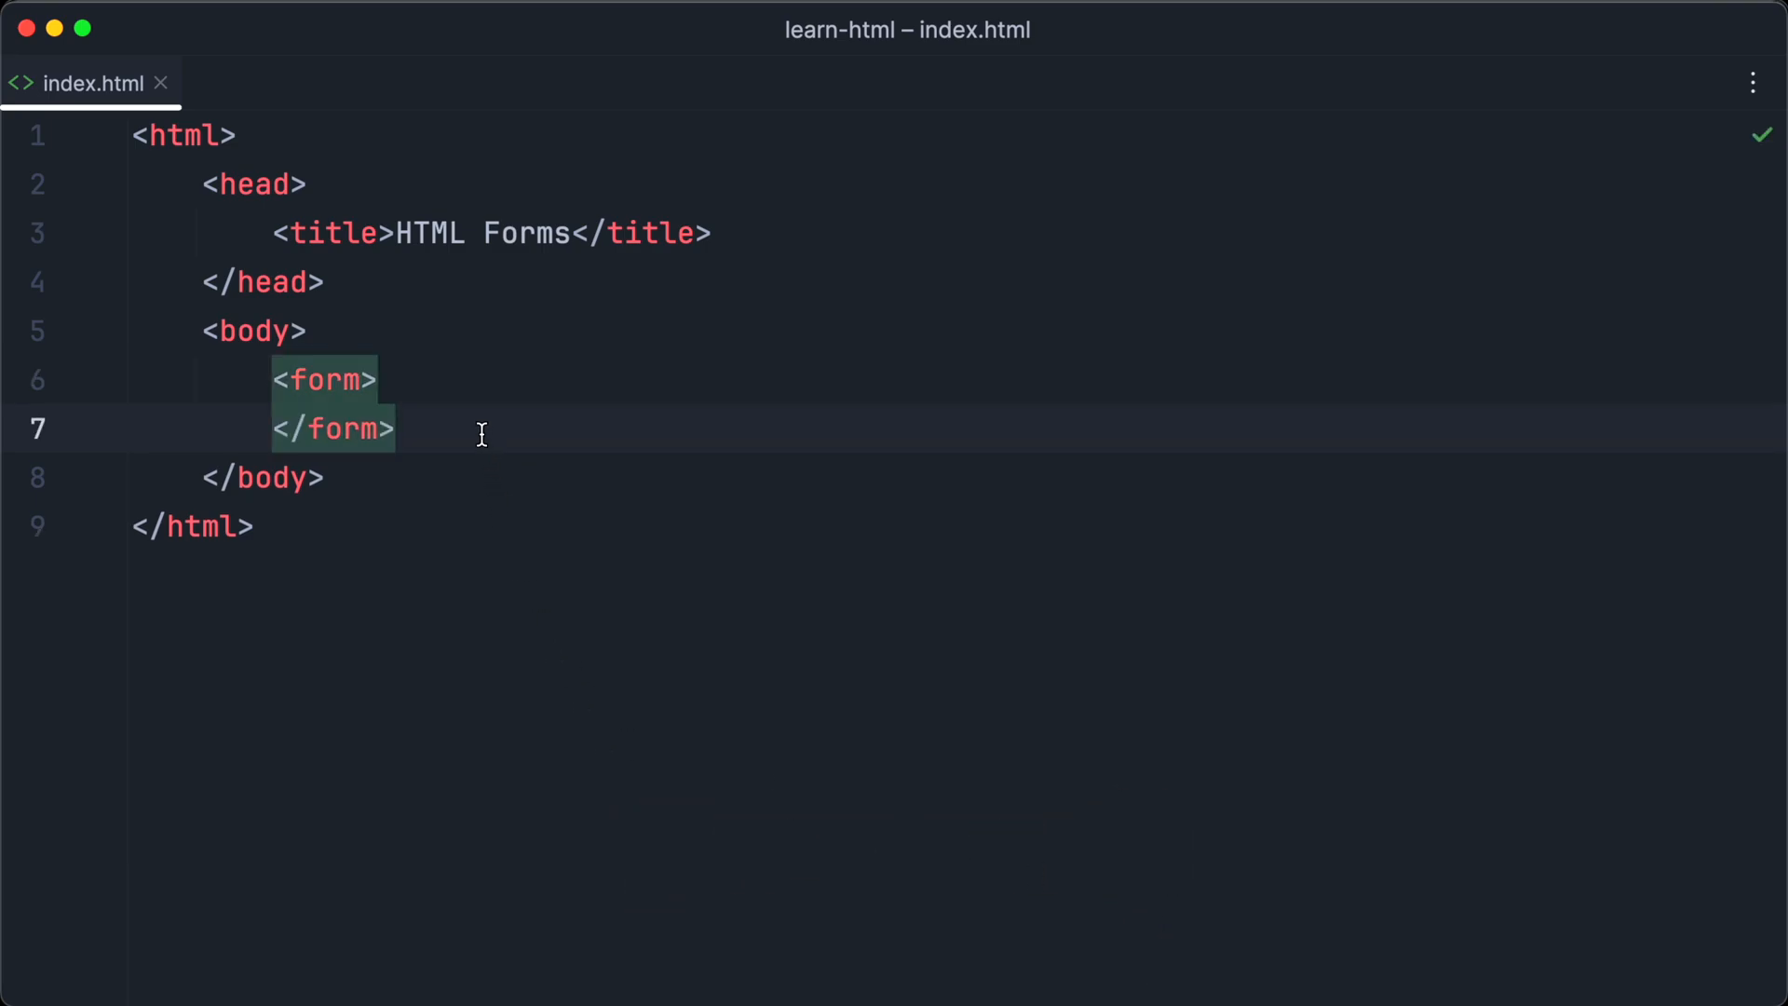
Step: Add a self-closing <input /> in the form and enter test text into it in the preview
type("<in")
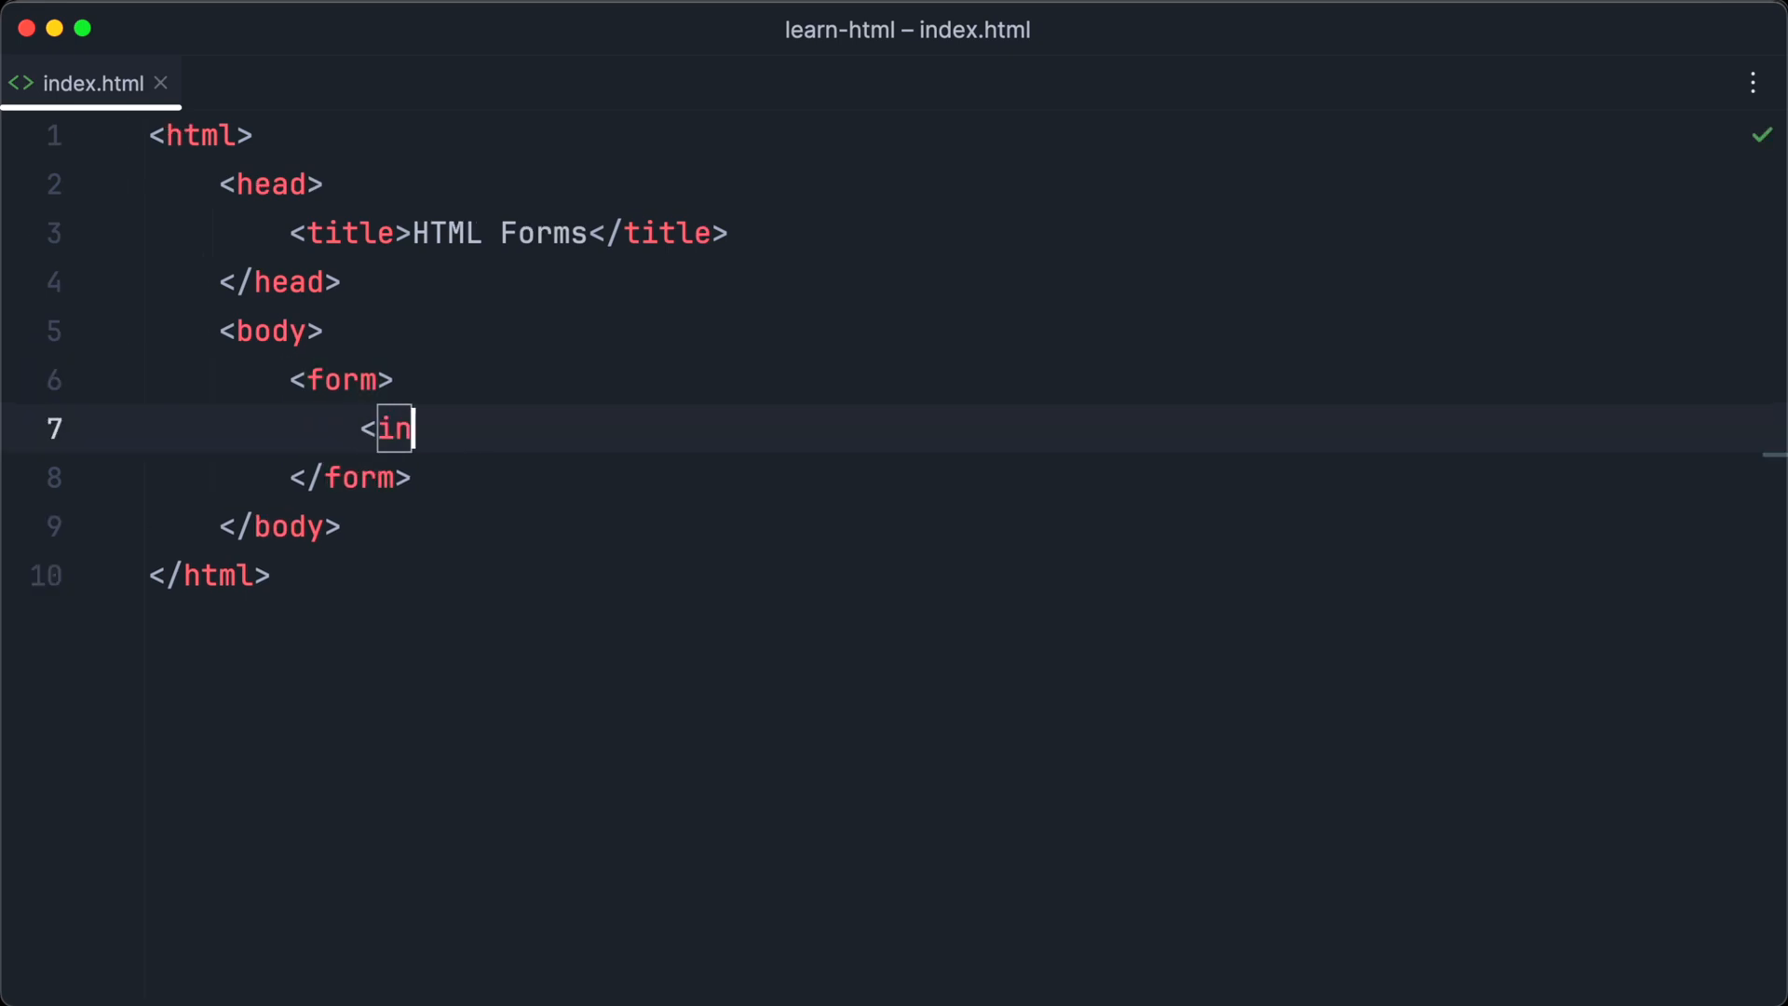
type("put")
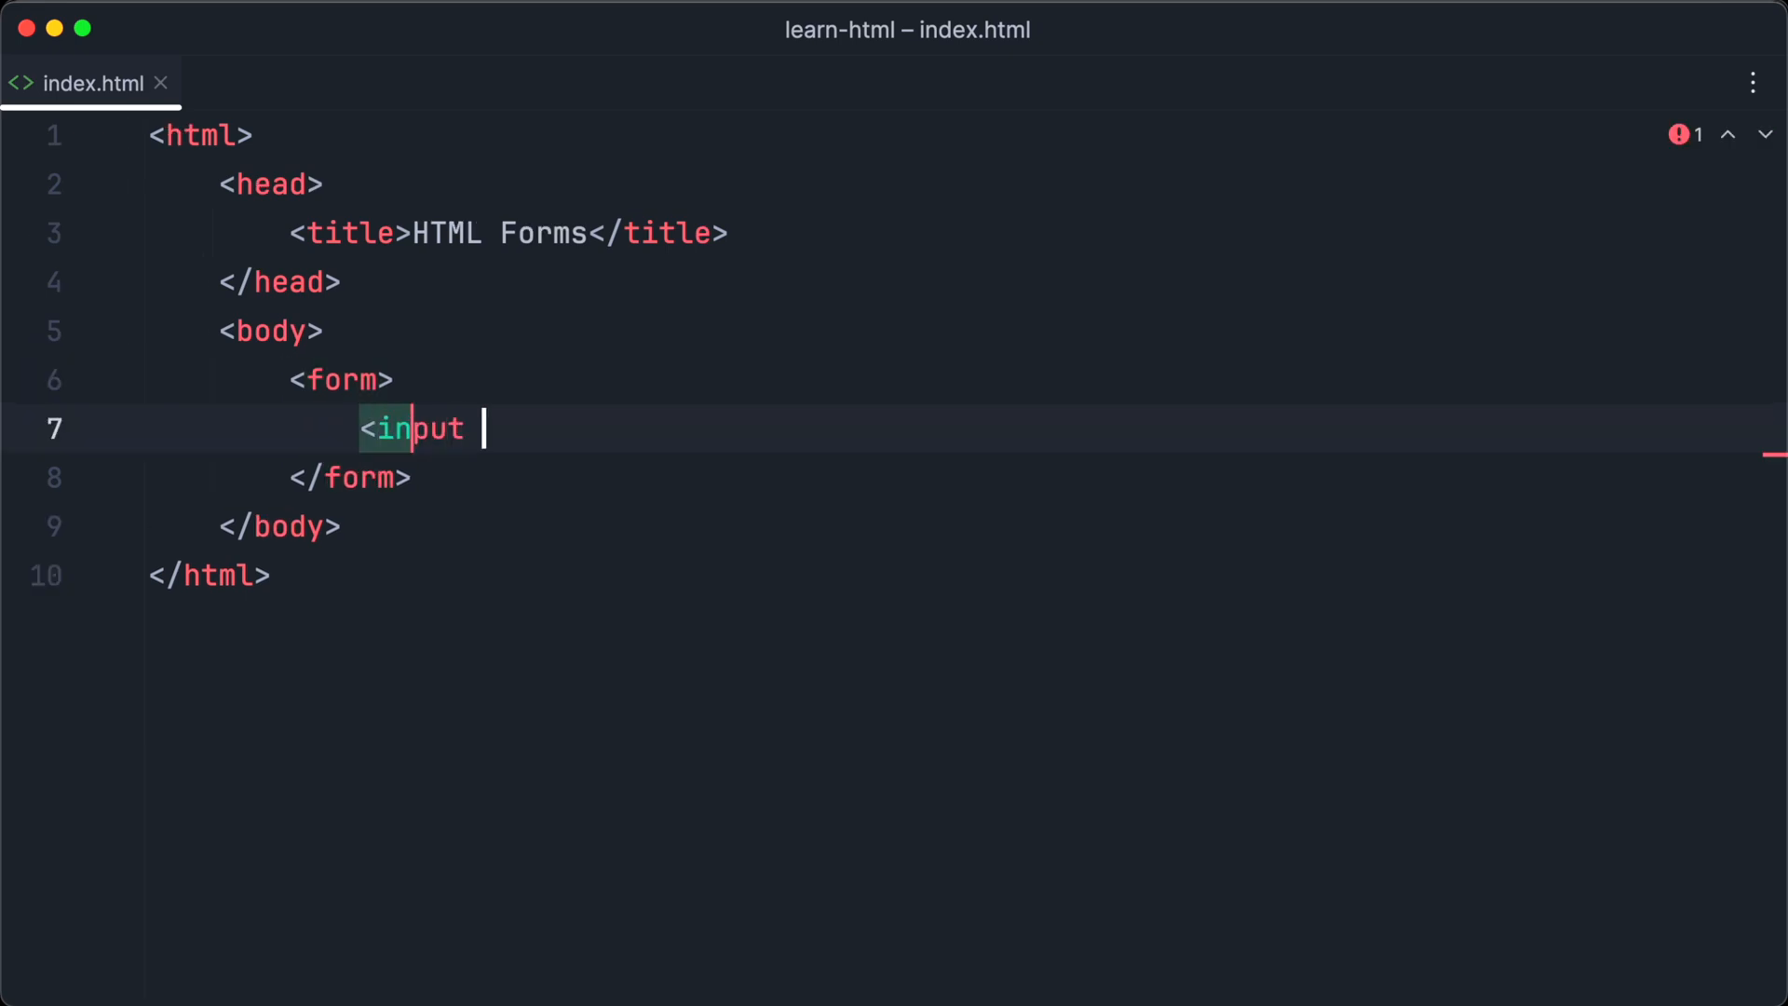
type("/>")
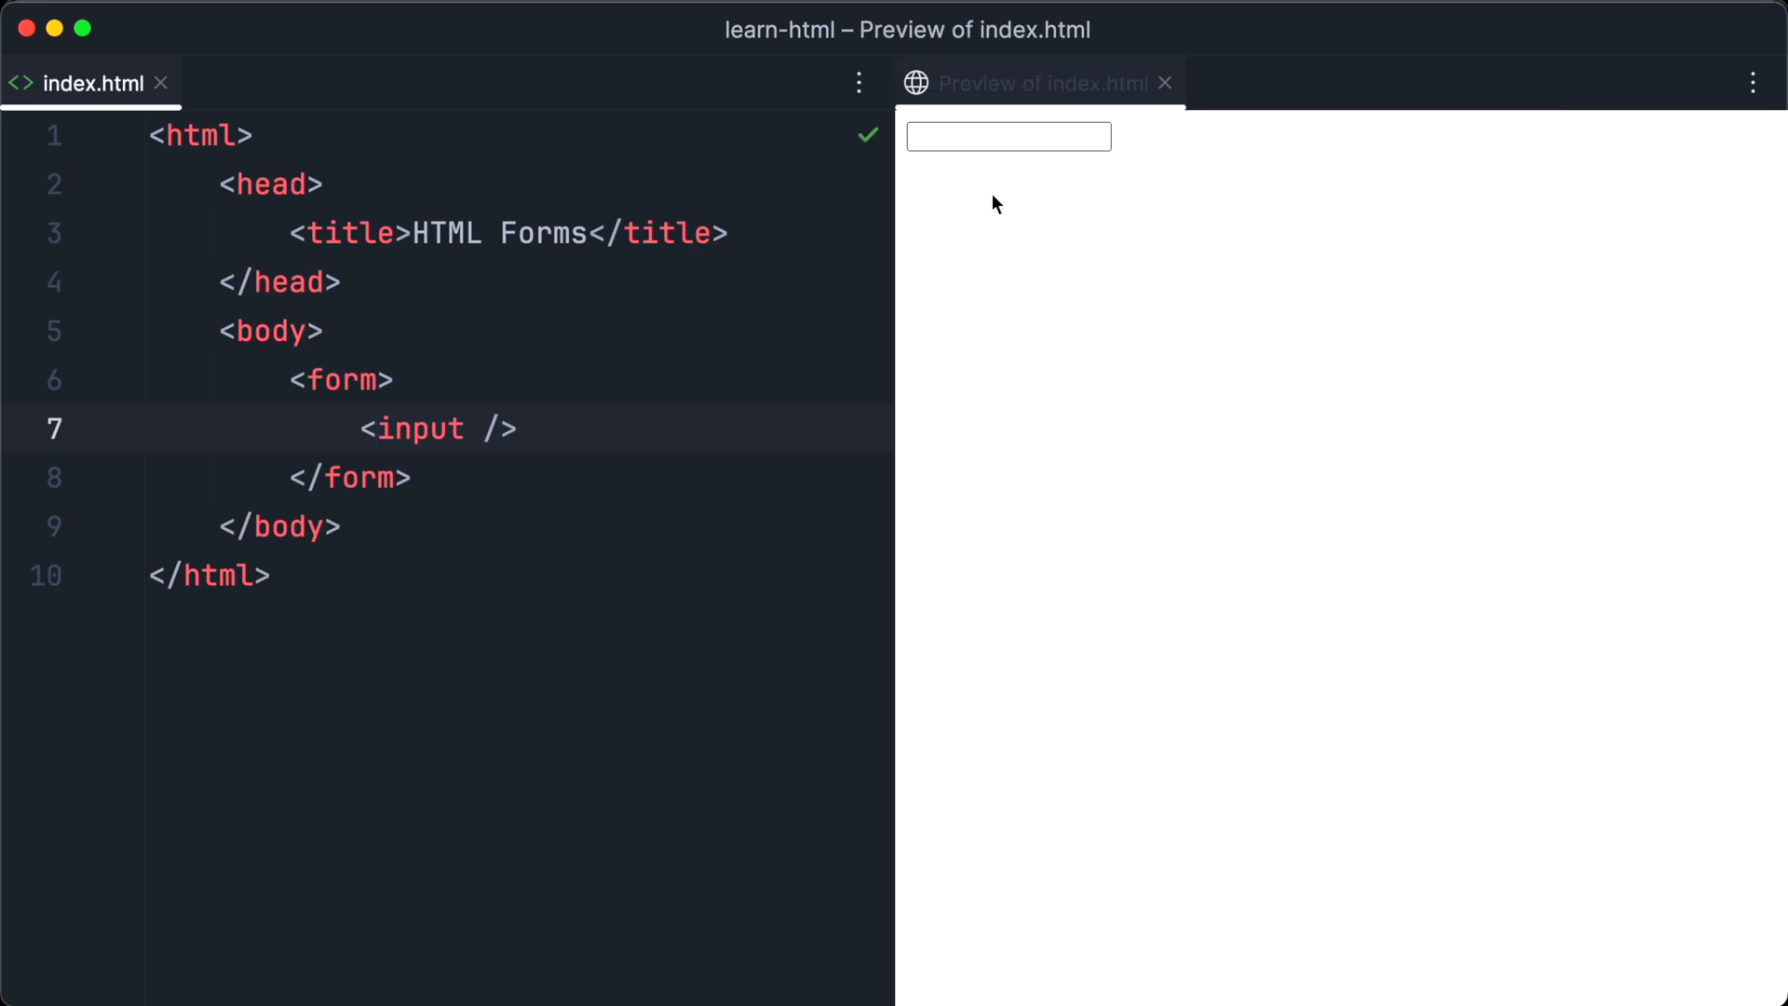
type("Hi t")
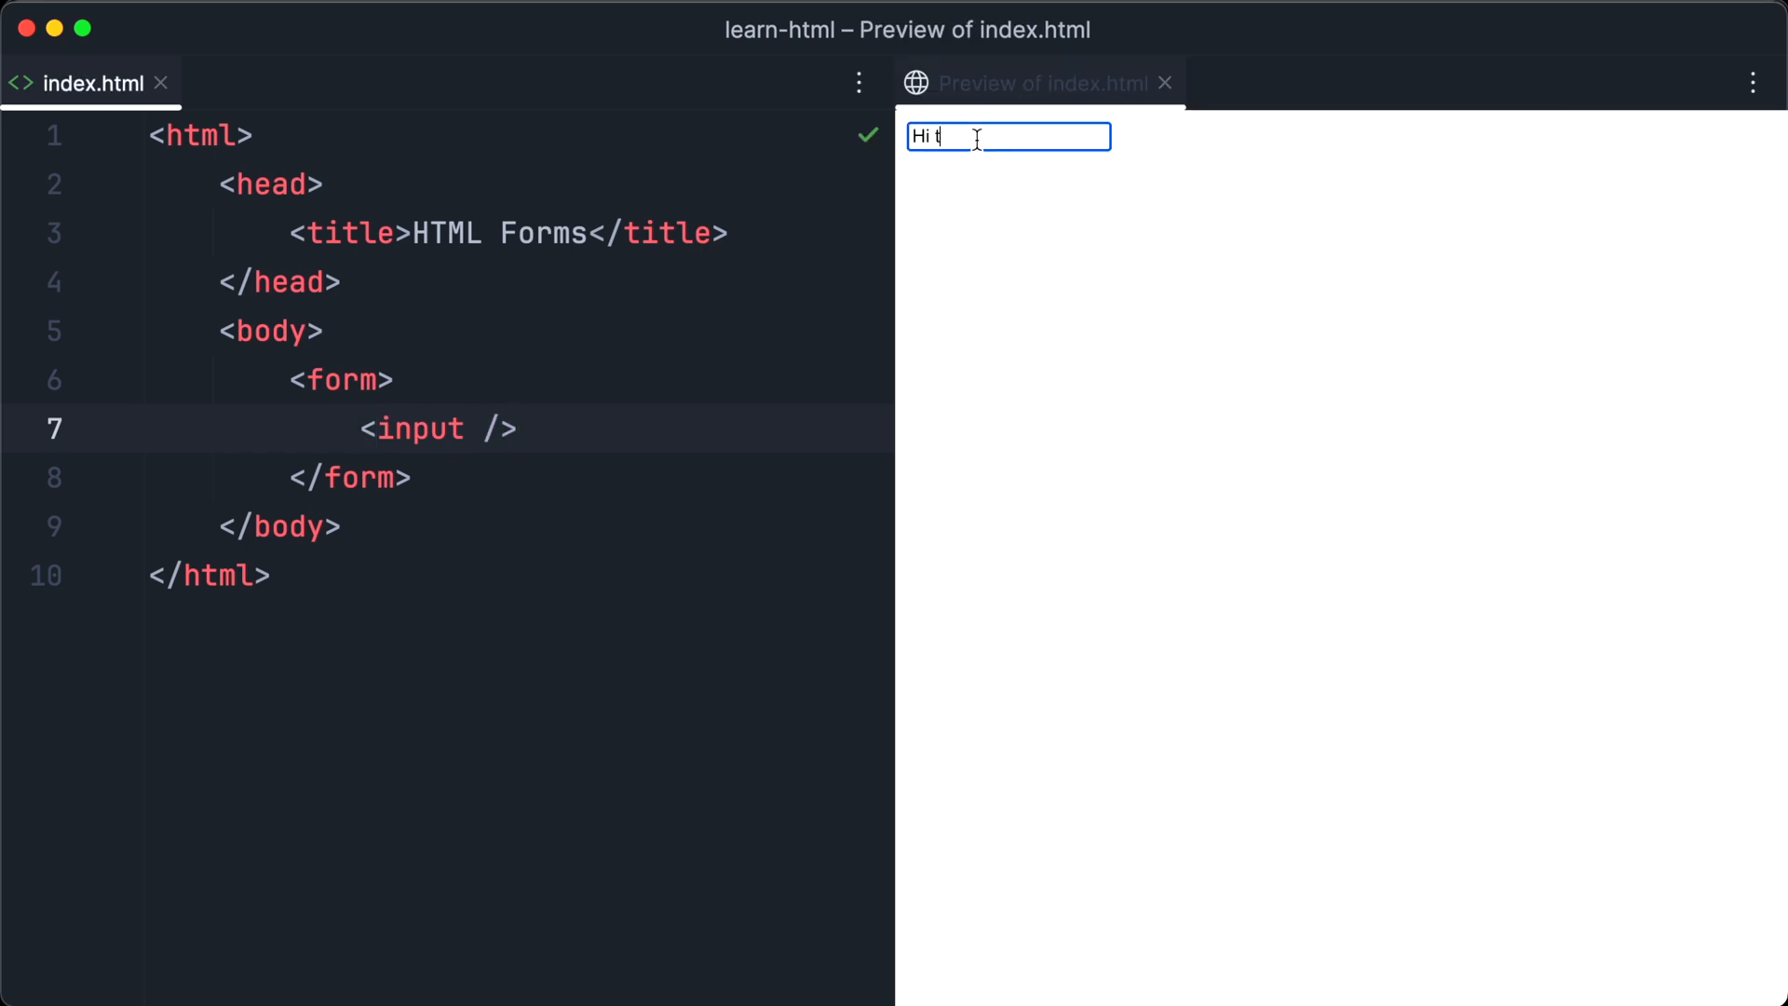
type("his is an in")
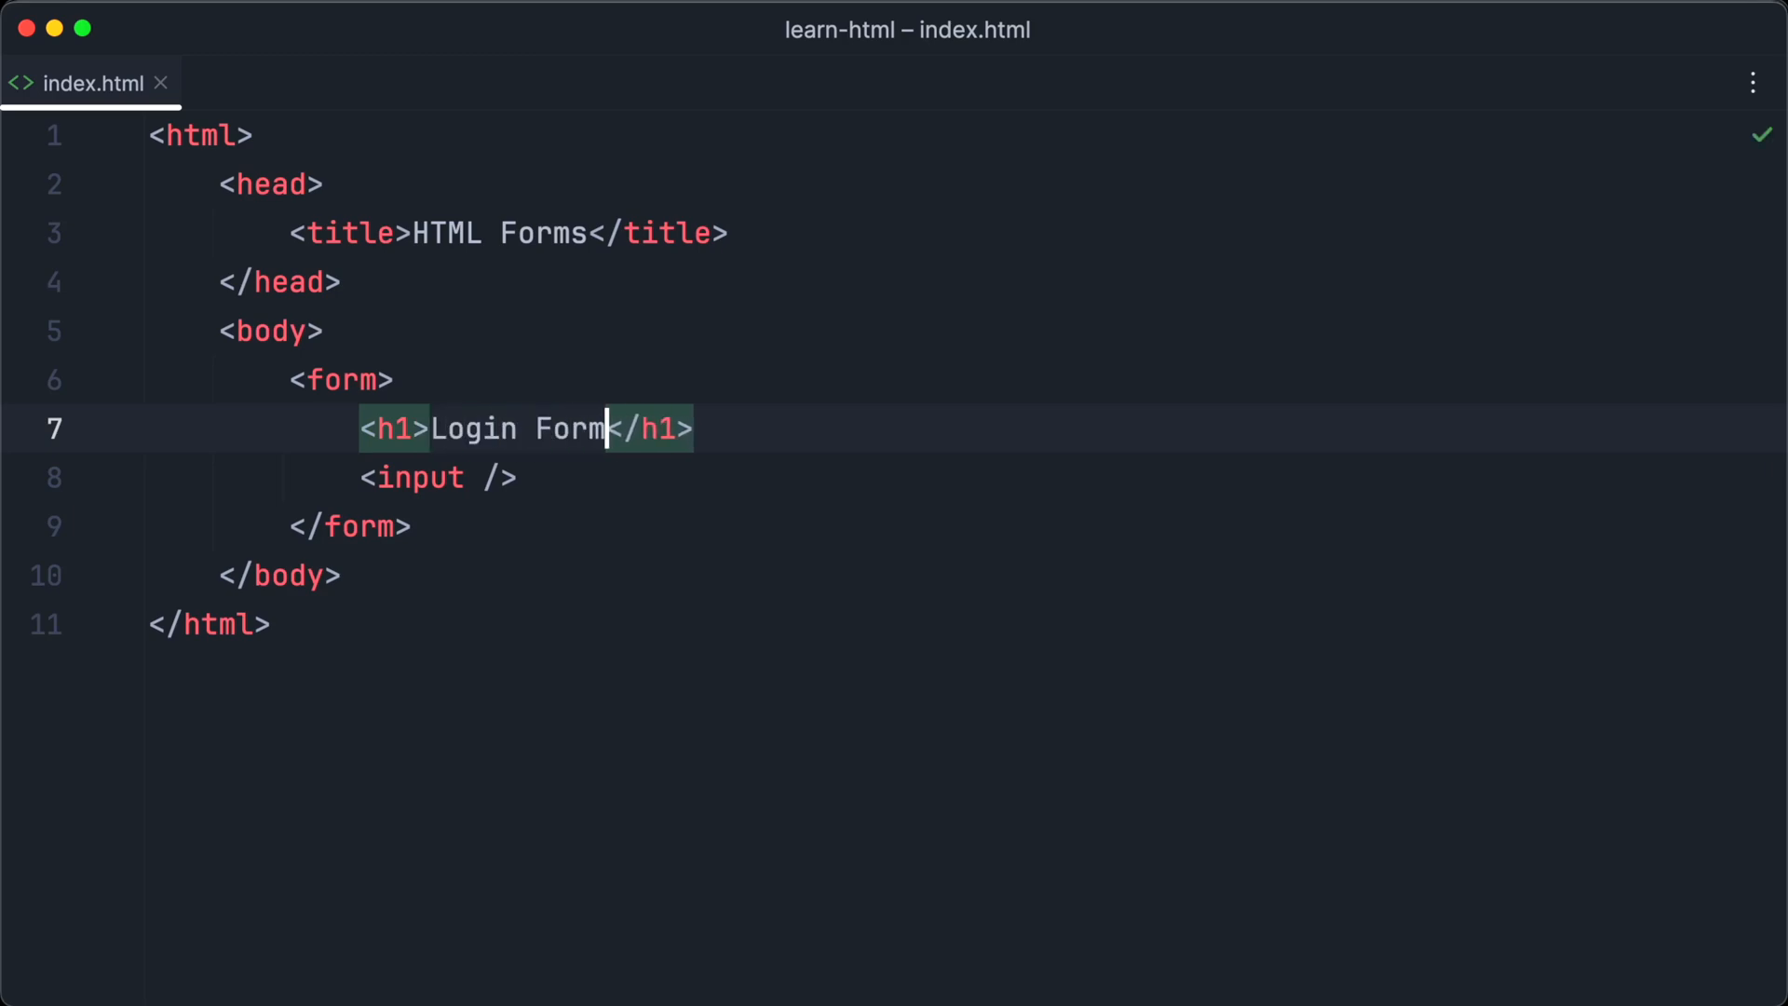
Step: Make the inputs type="email" and type="password", then add a type="submit" input below
type("ty")
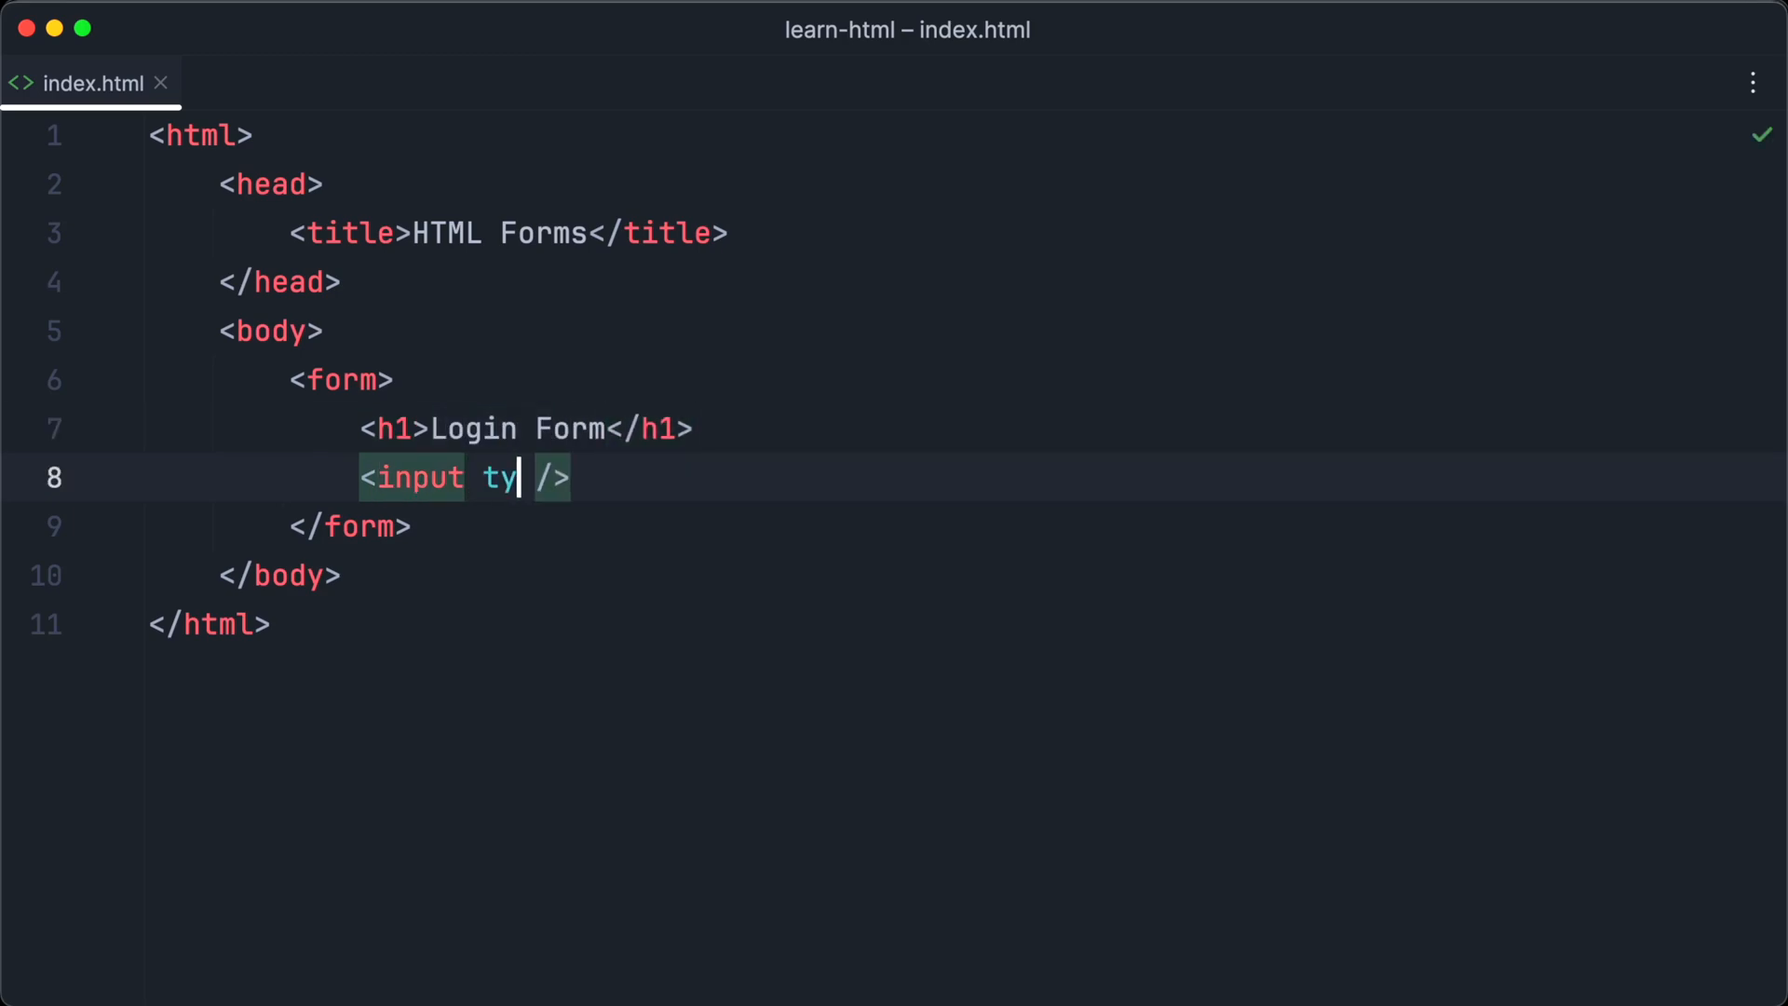
type("pe=\"e\"")
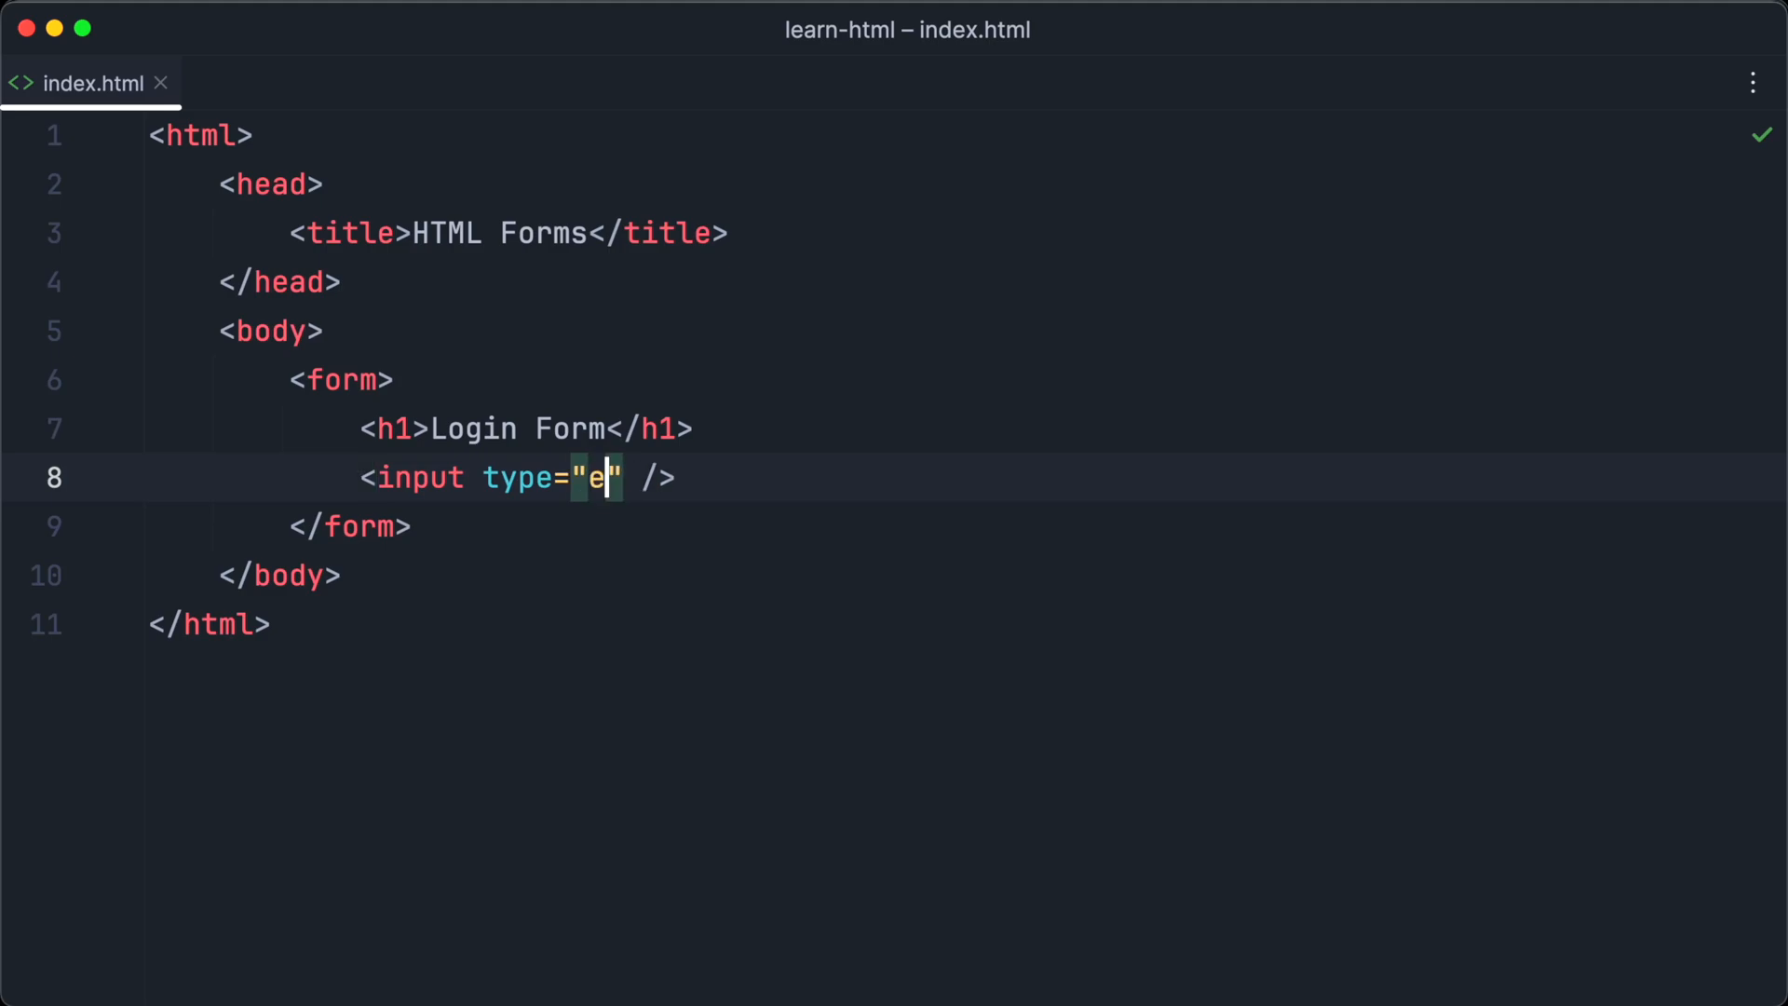
type("mail")
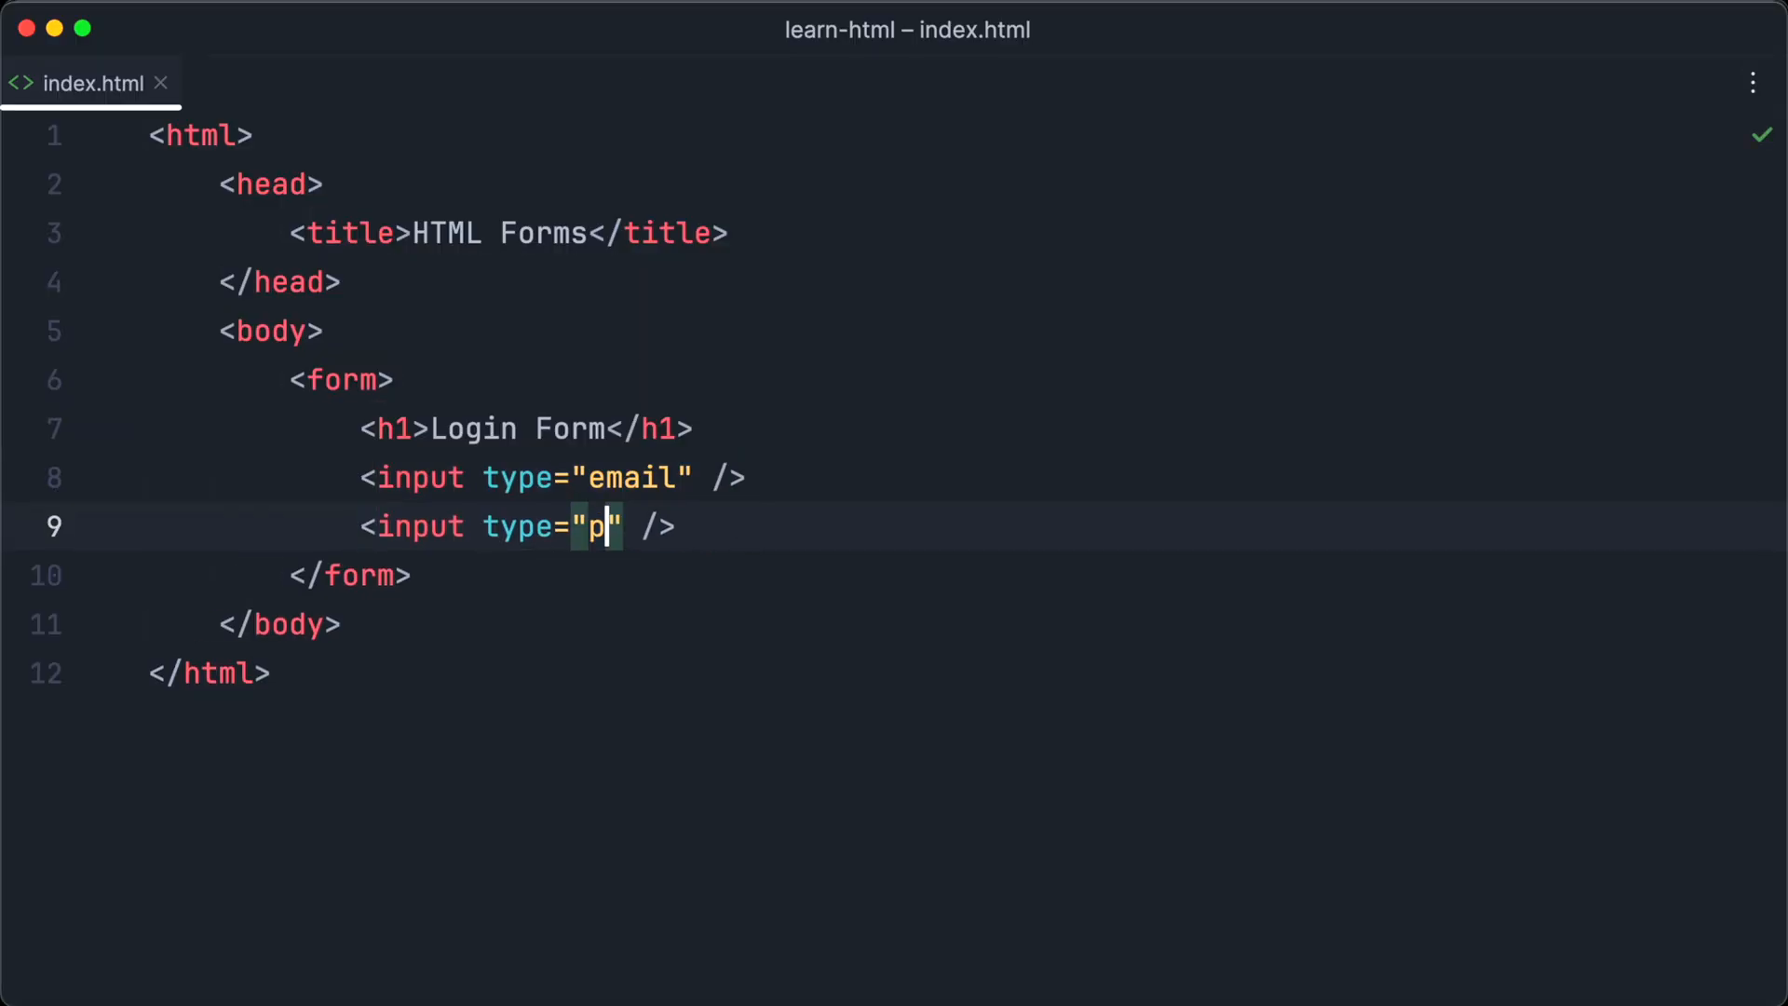
type("assword")
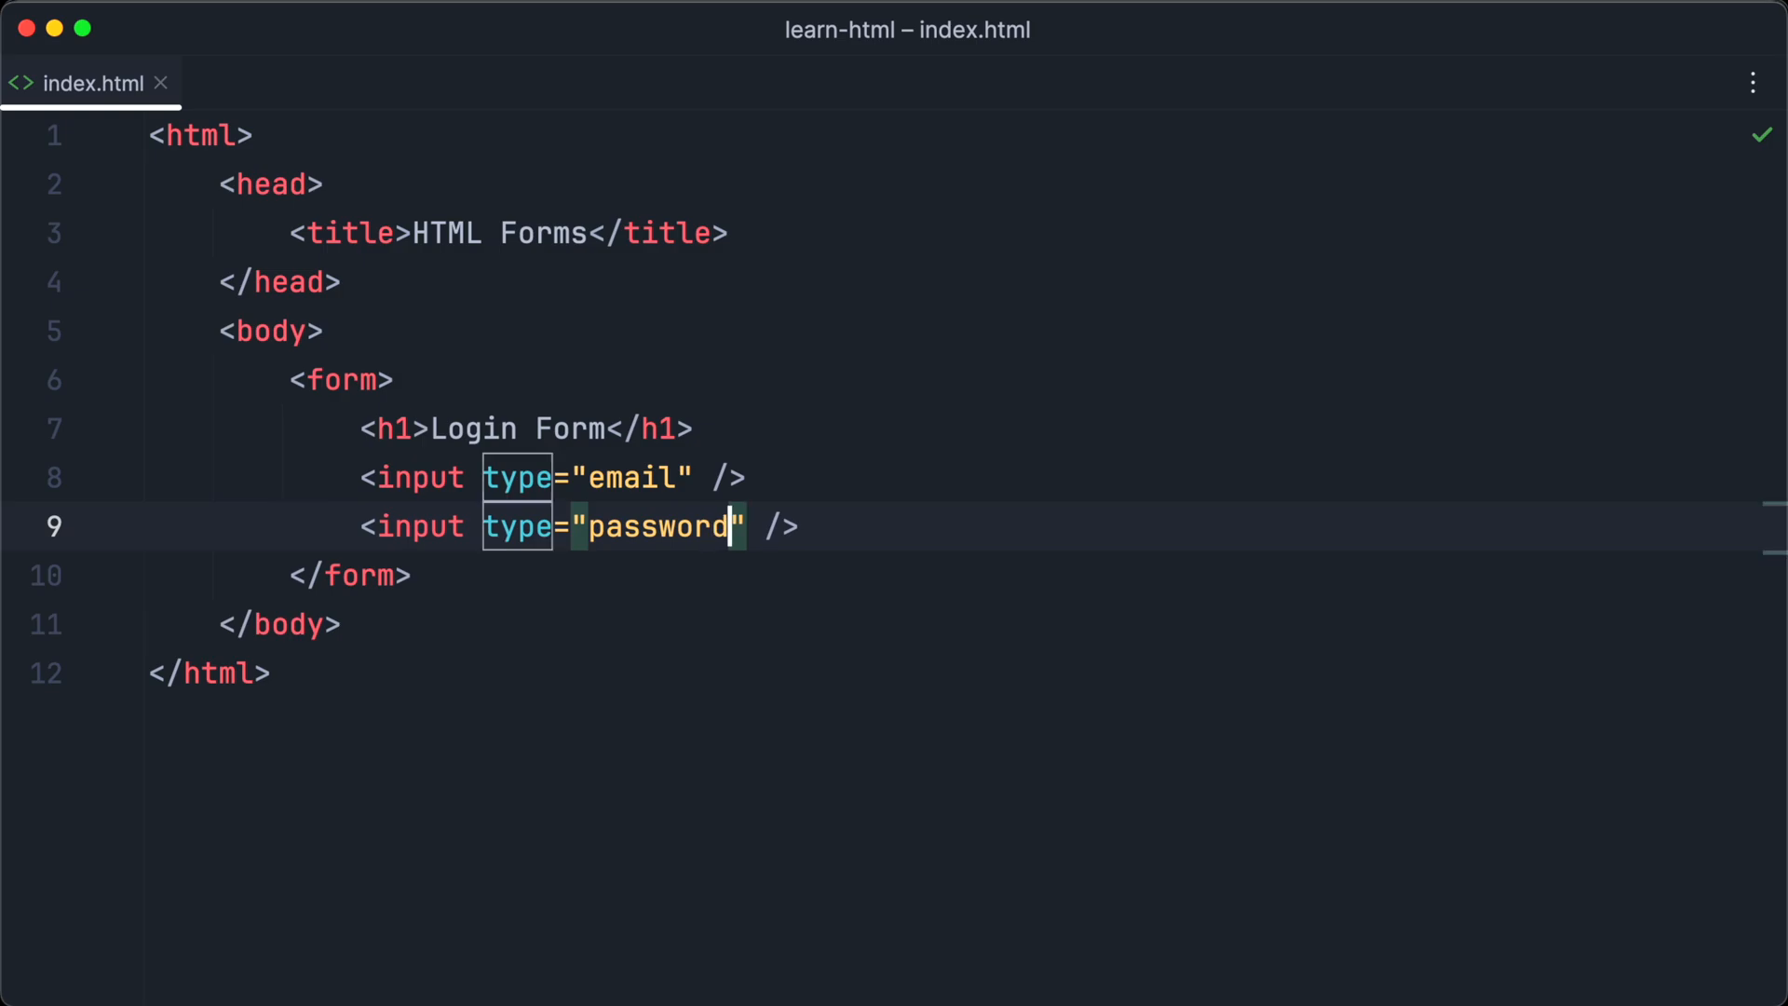
key("Enter")
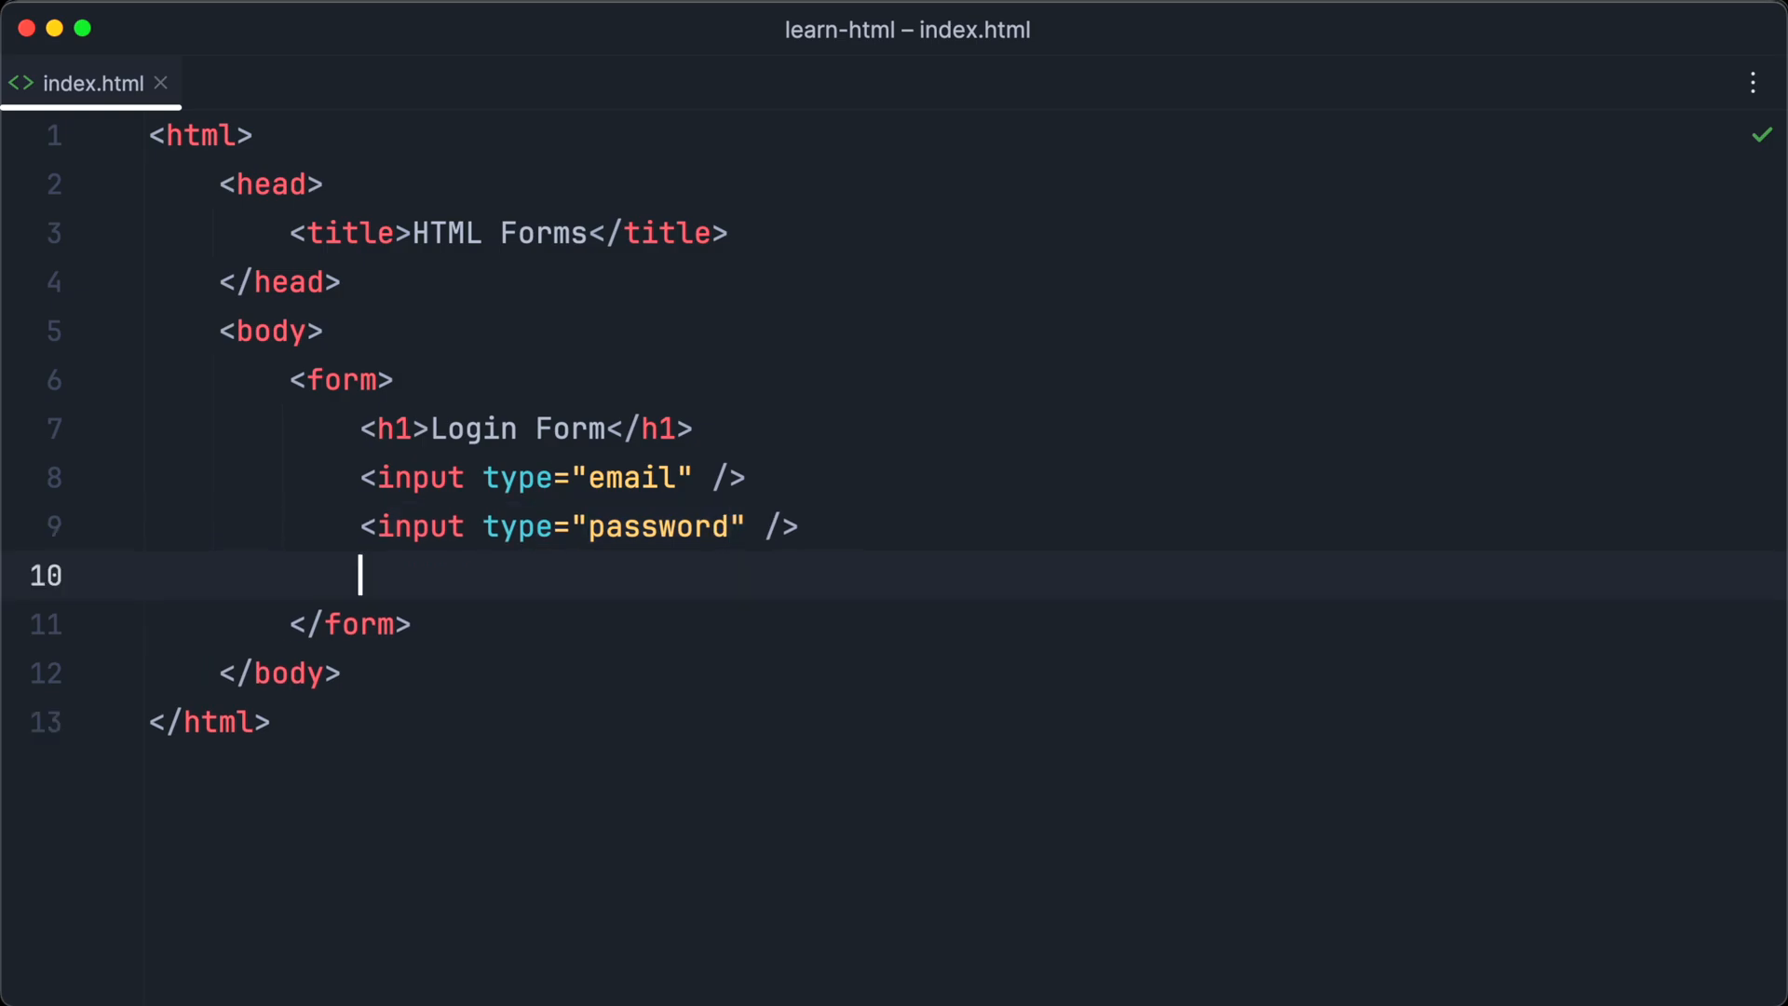
type("<input")
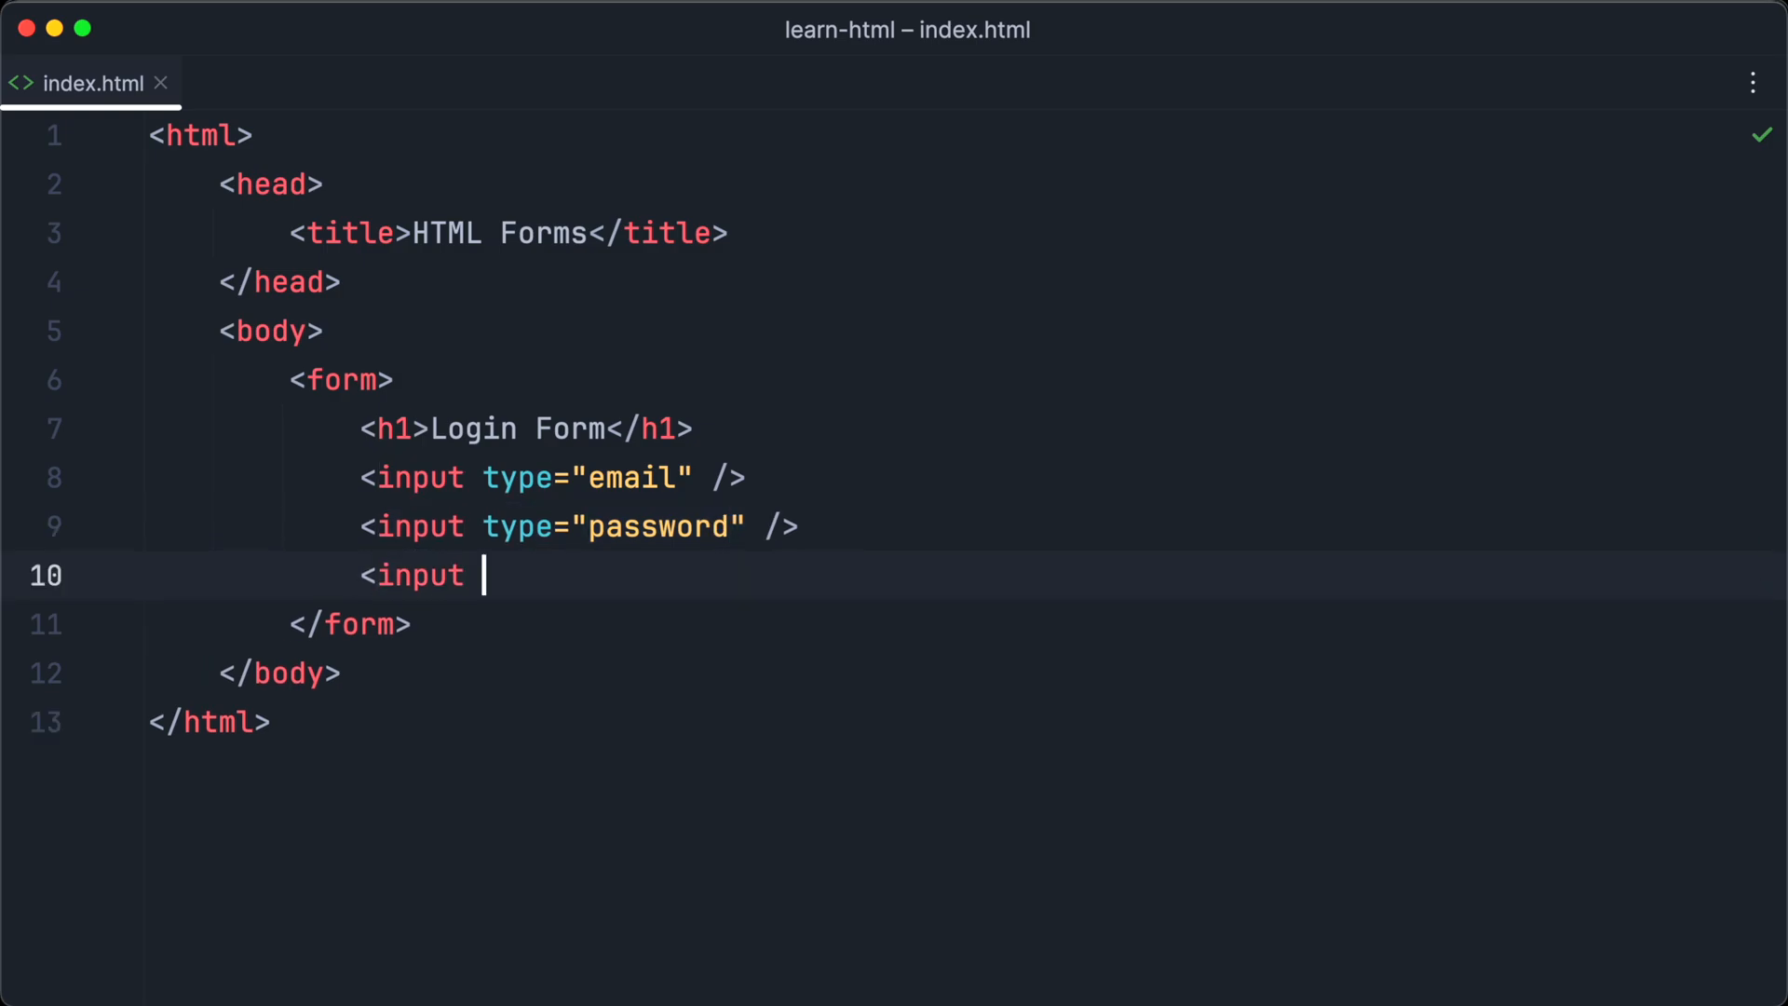
type("type=\"su\"")
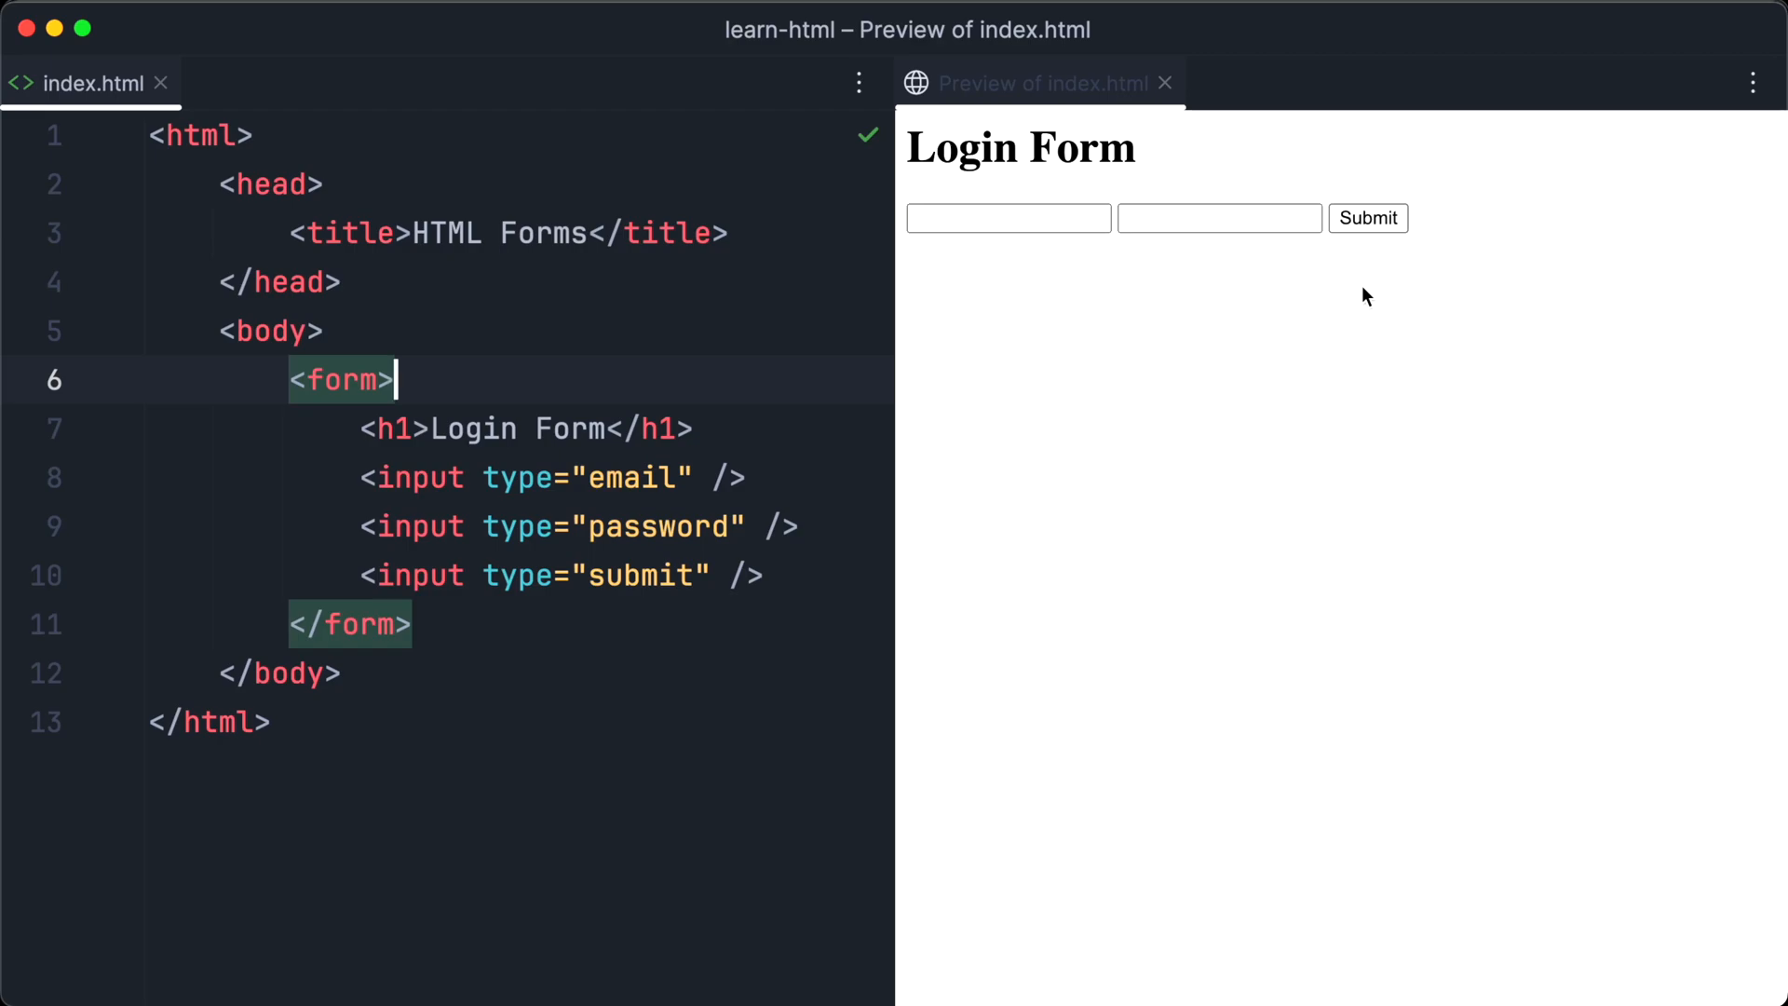
Step: Focus the email and password fields of the previewed login form to test them
left_click(1008, 218)
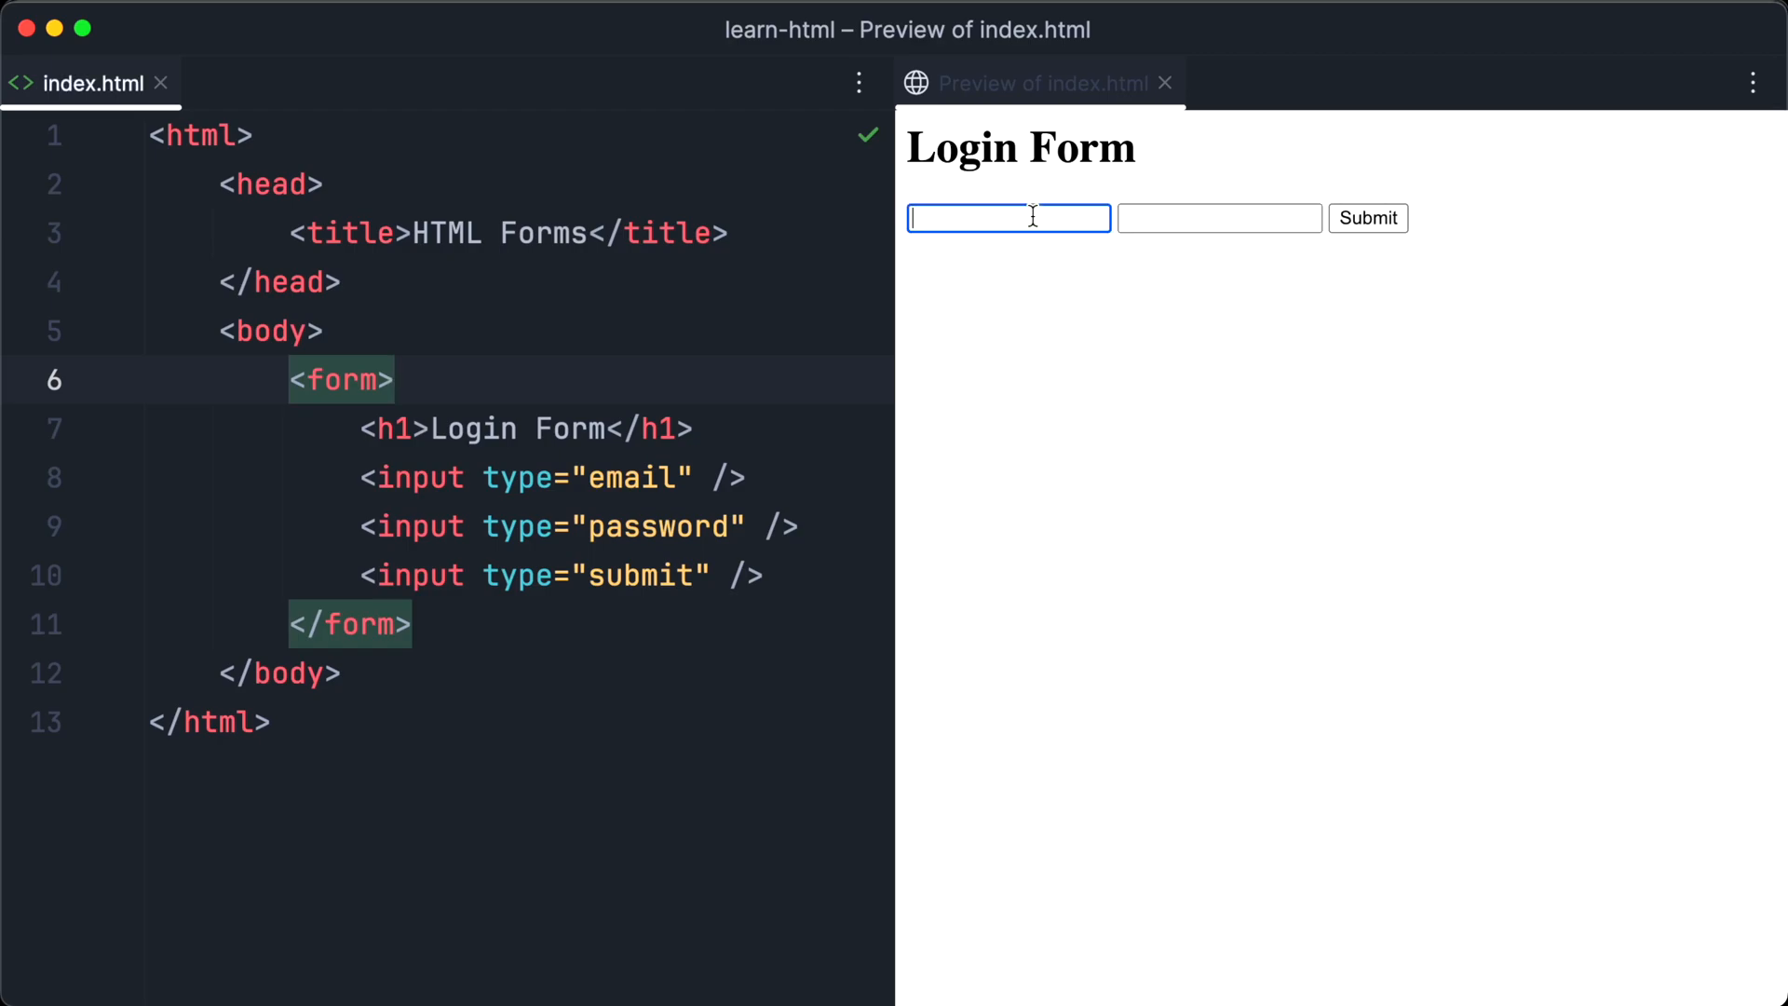
left_click(1218, 218)
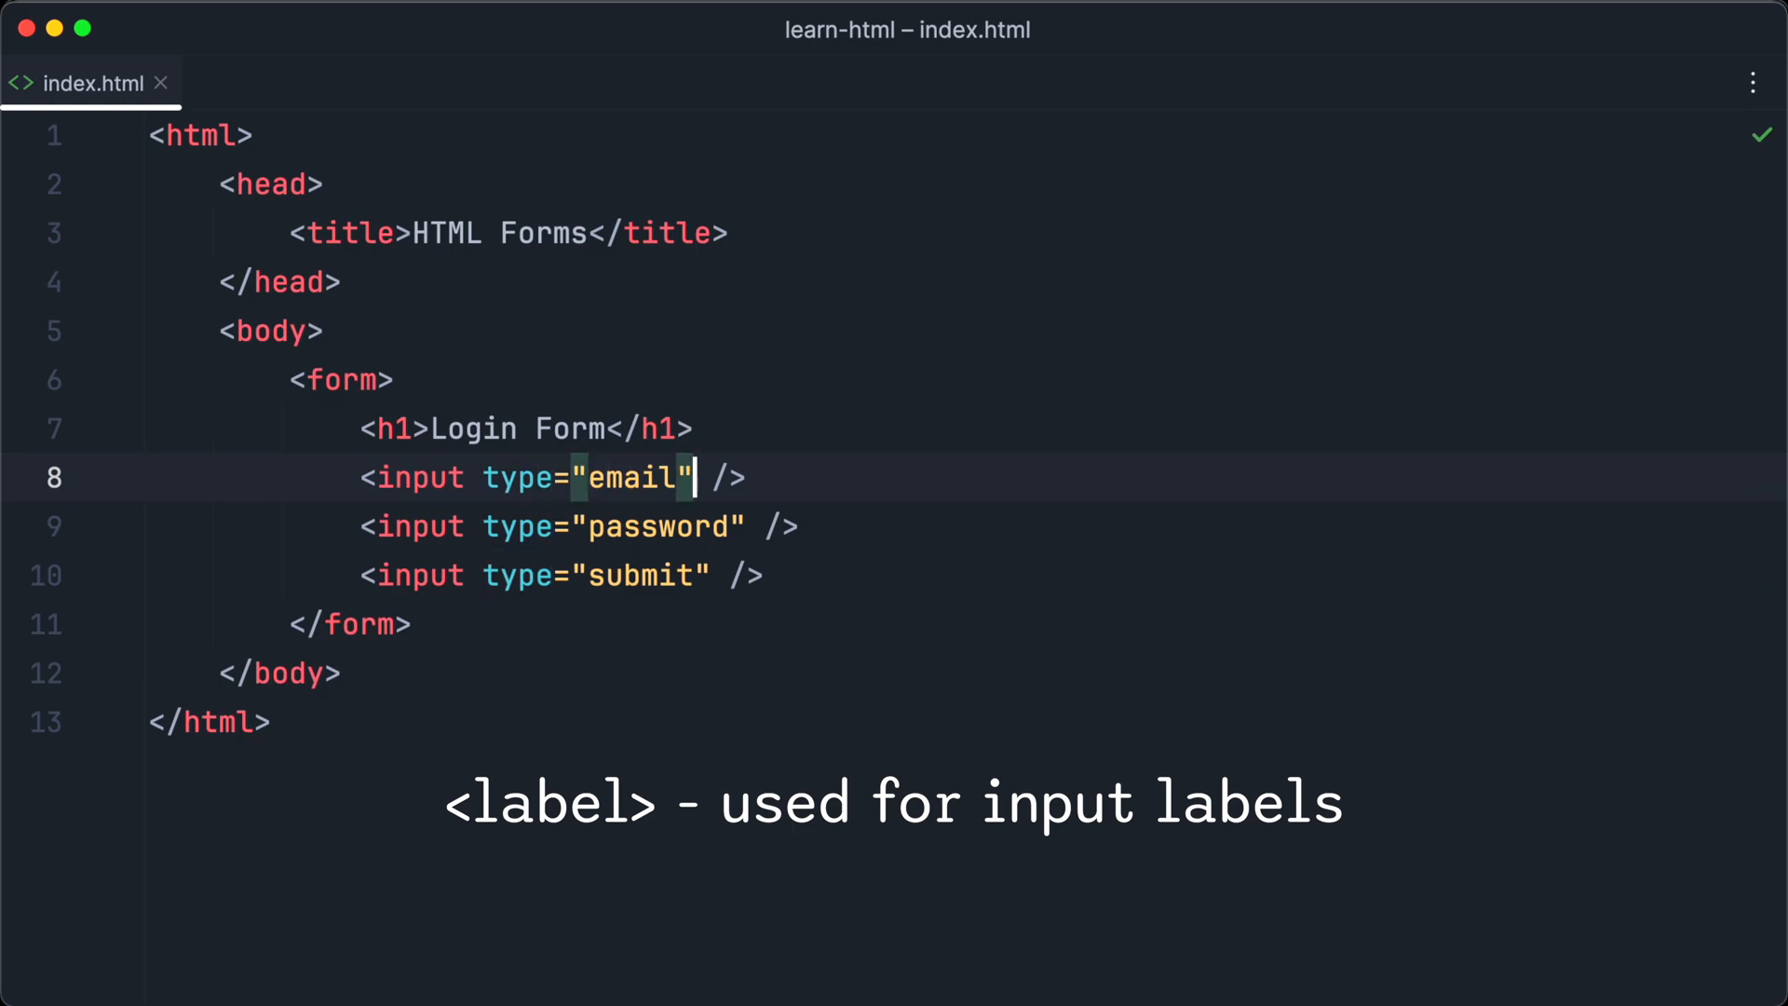
Step: Give the inputs name and id attributes "email" and "password"
type("name=\"email\"")
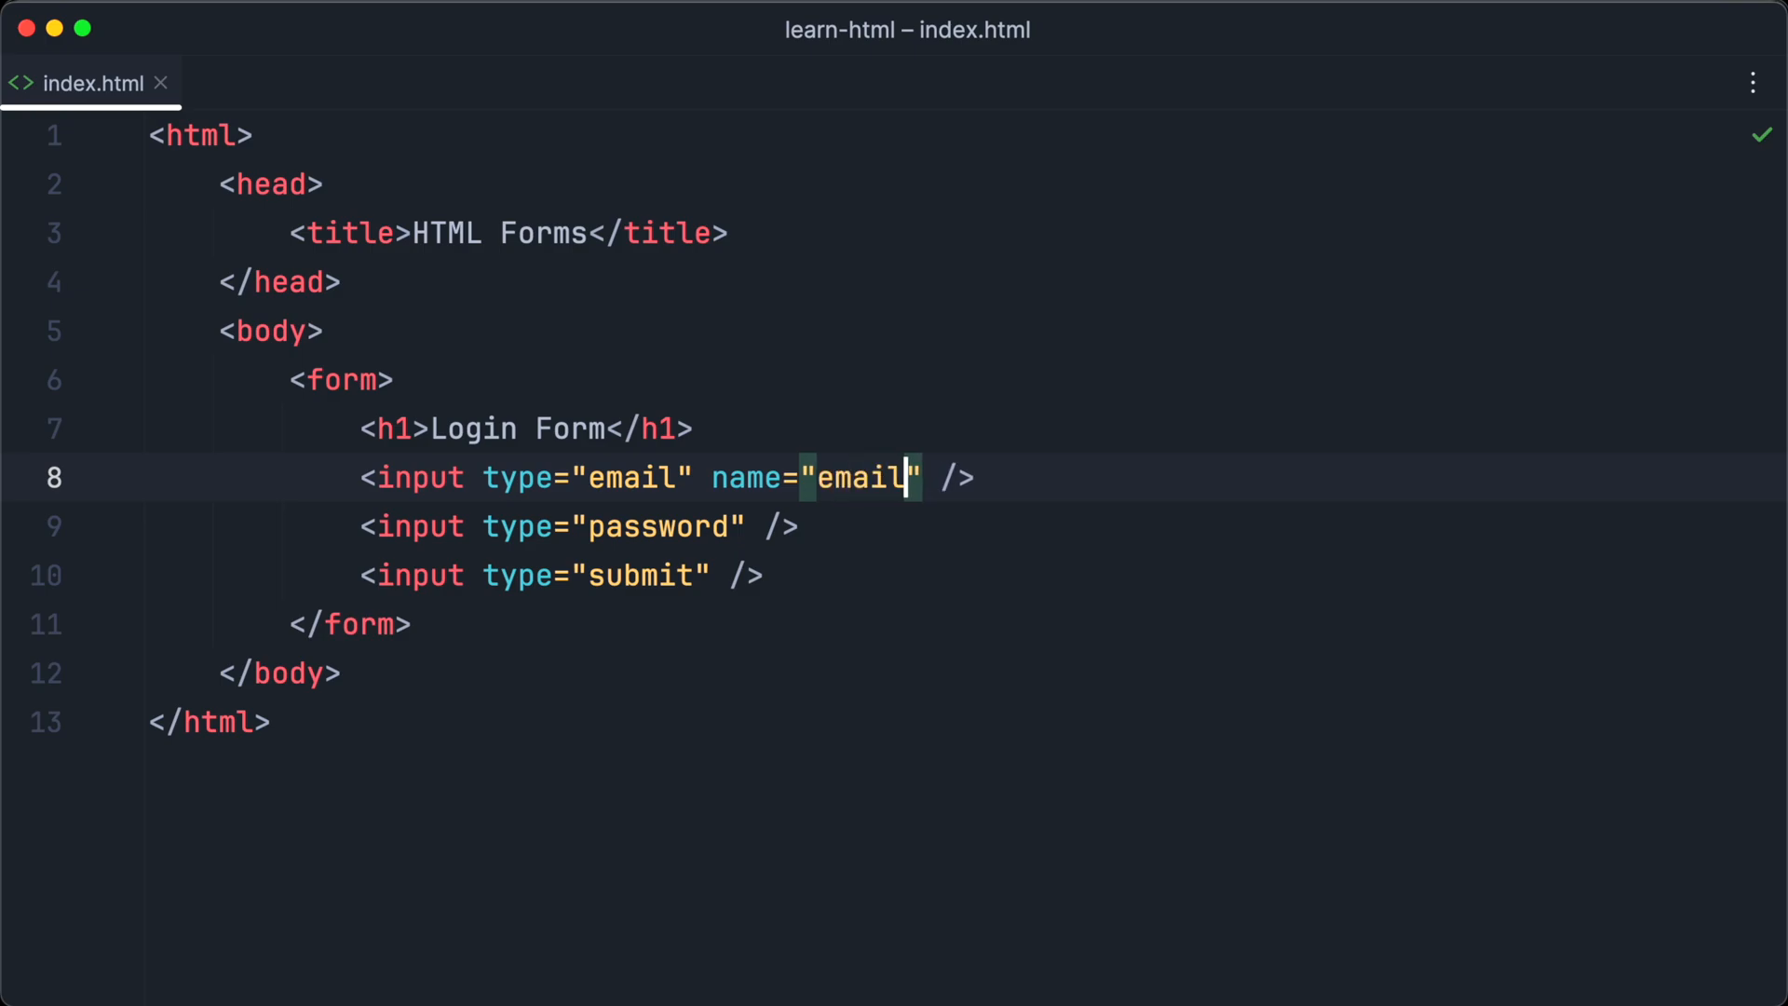
type("id=\"email\"")
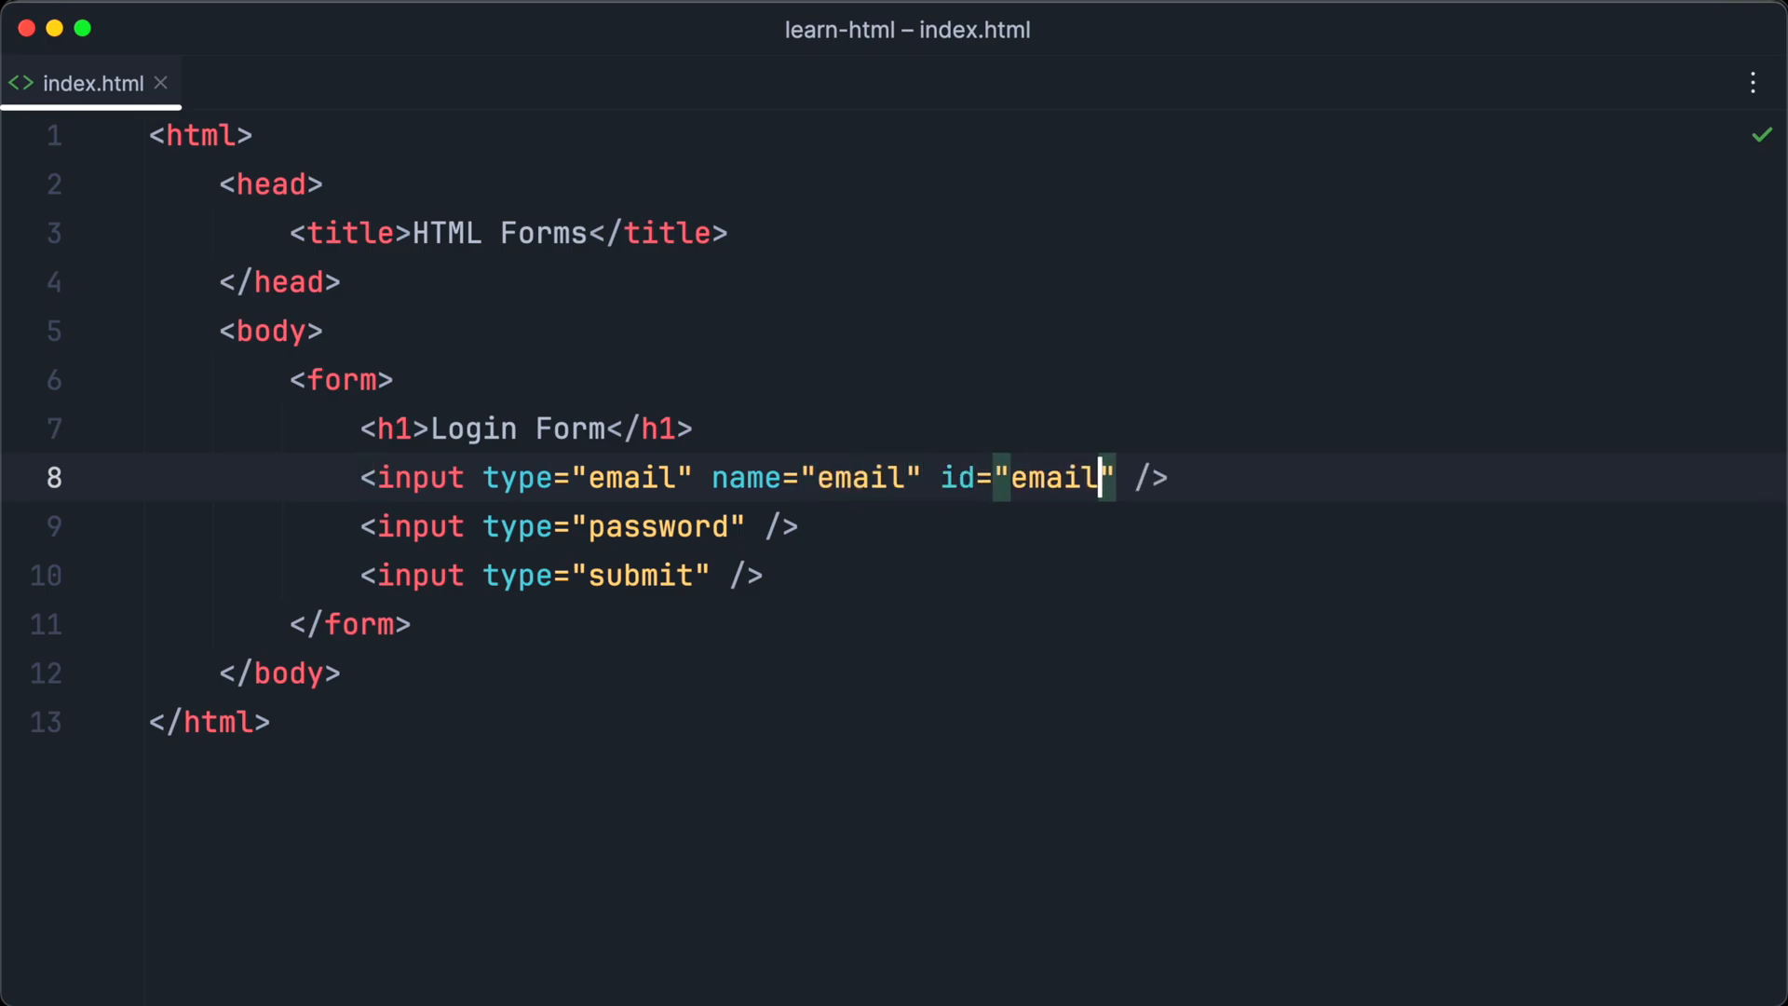
type("name=\"\"")
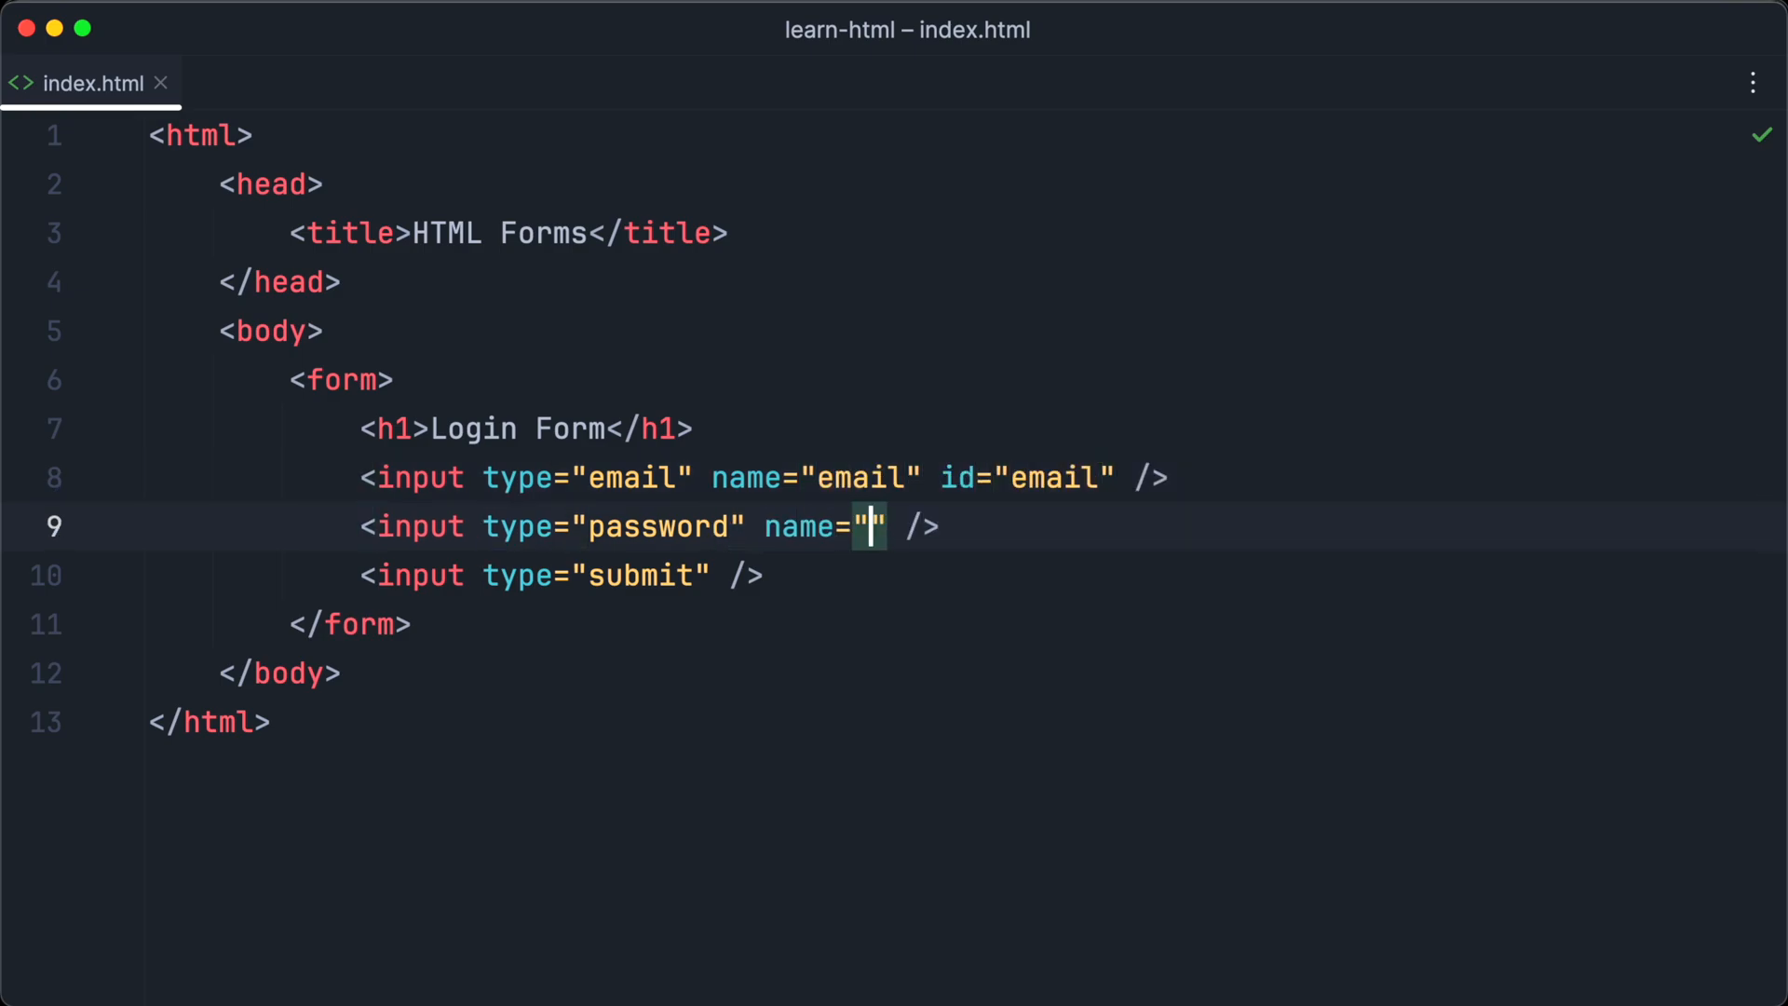
type("password\" id=\"password")
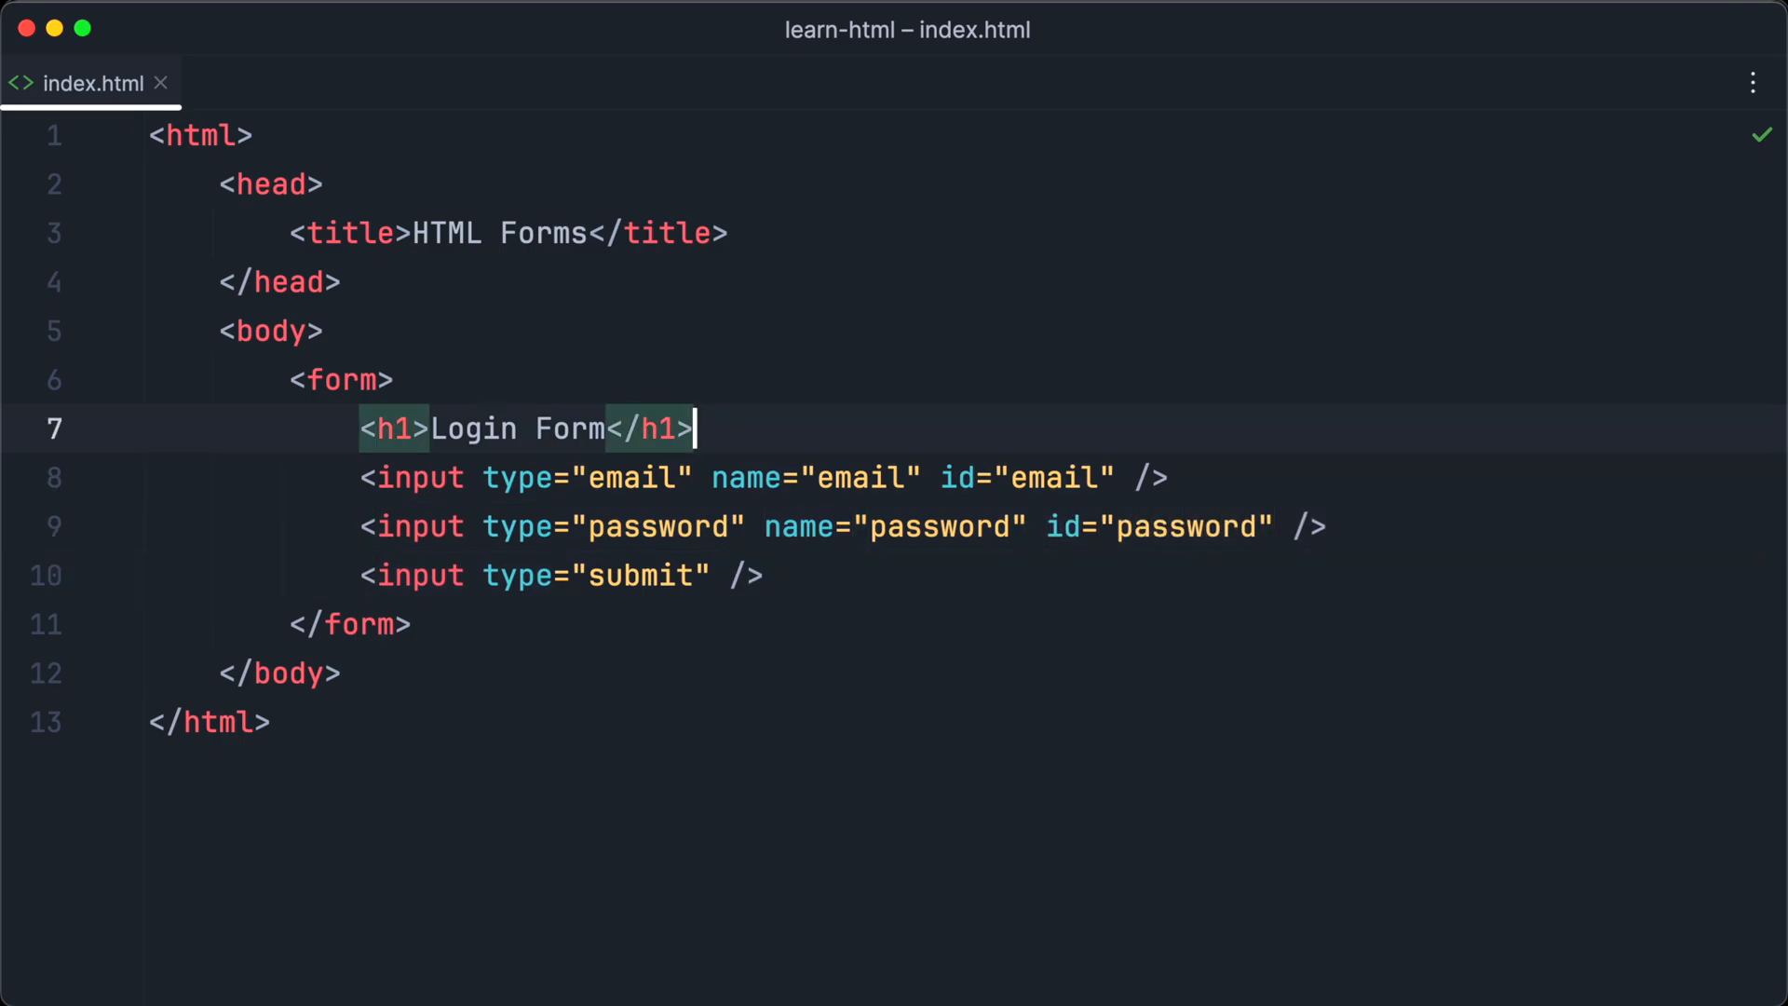
Step: Add <label for="email">Email:</label> and a label for="password" above their inputs
type("<labe")
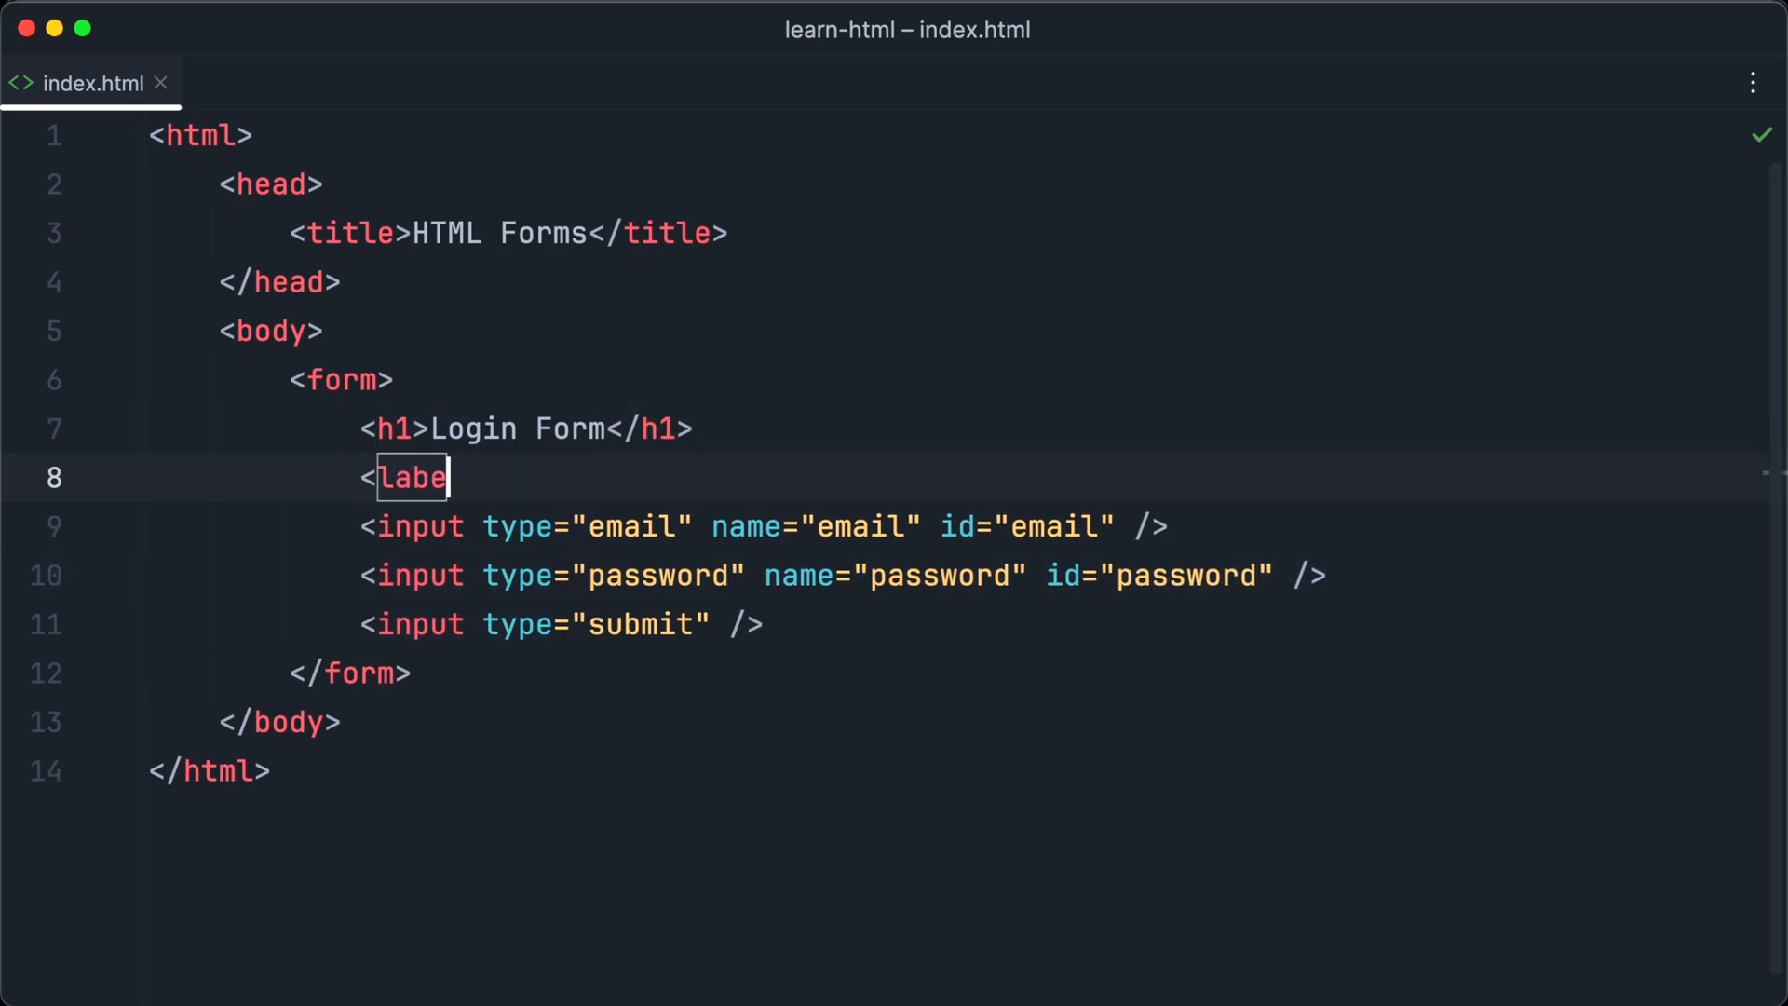
type("l for=\"")
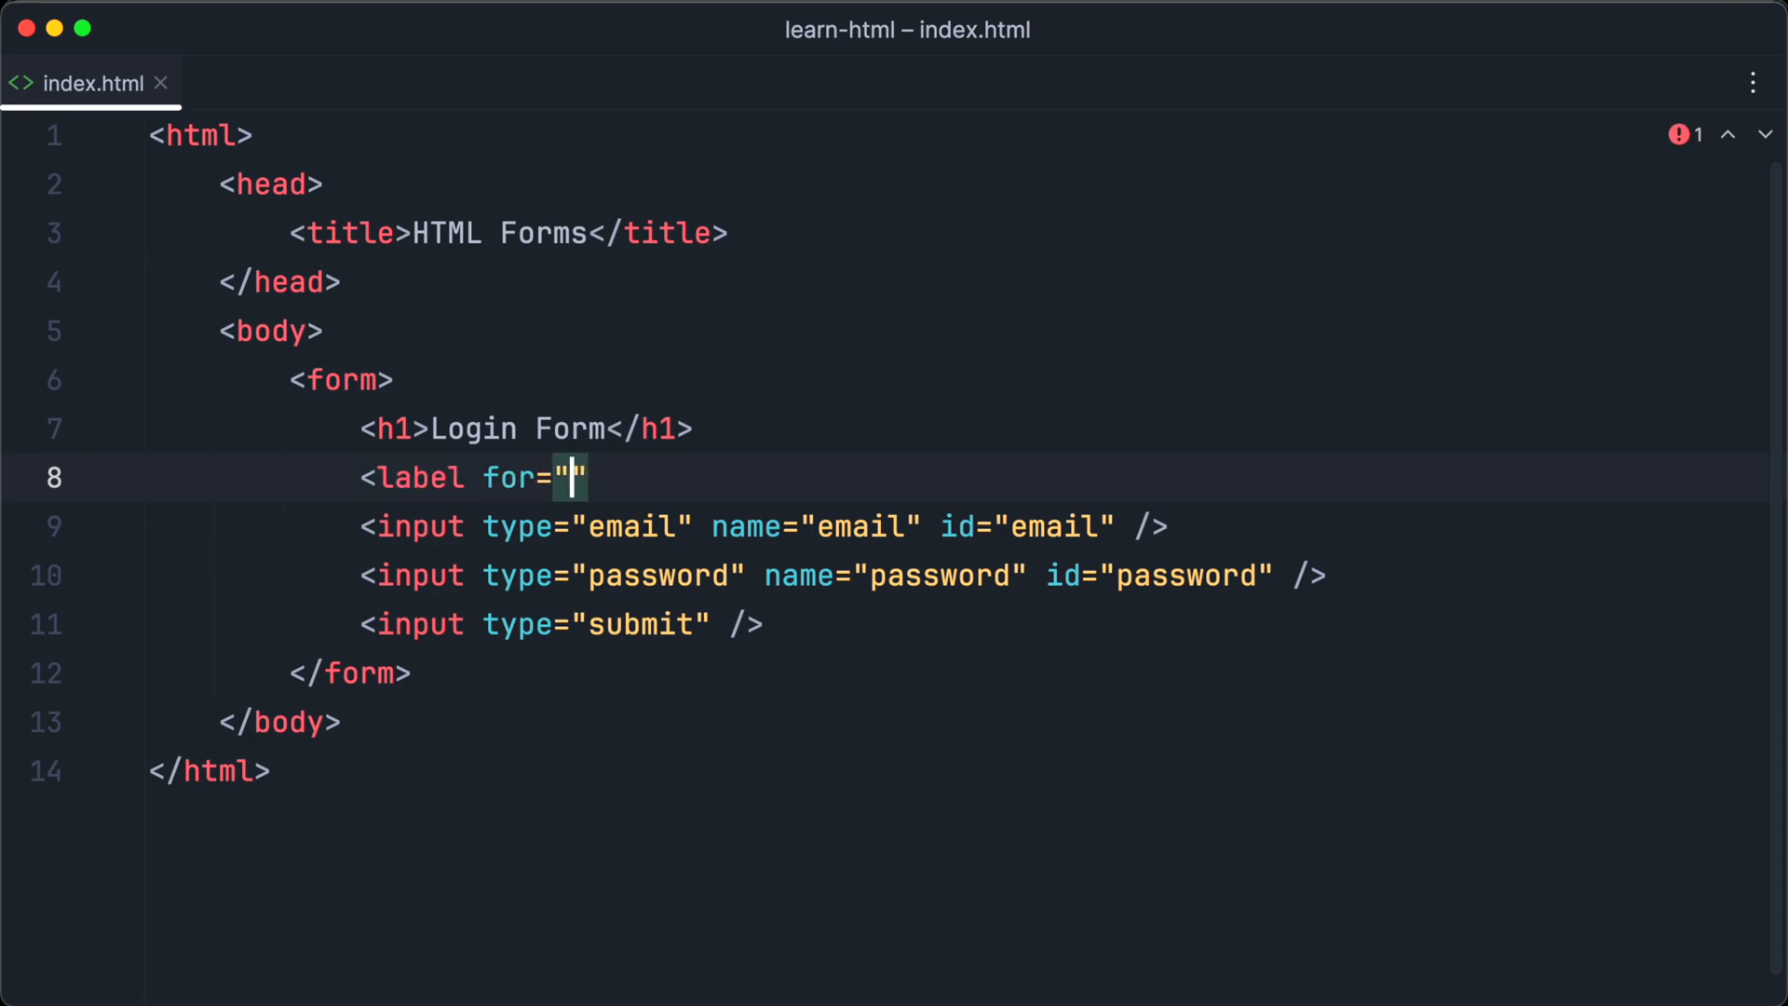
type("email")
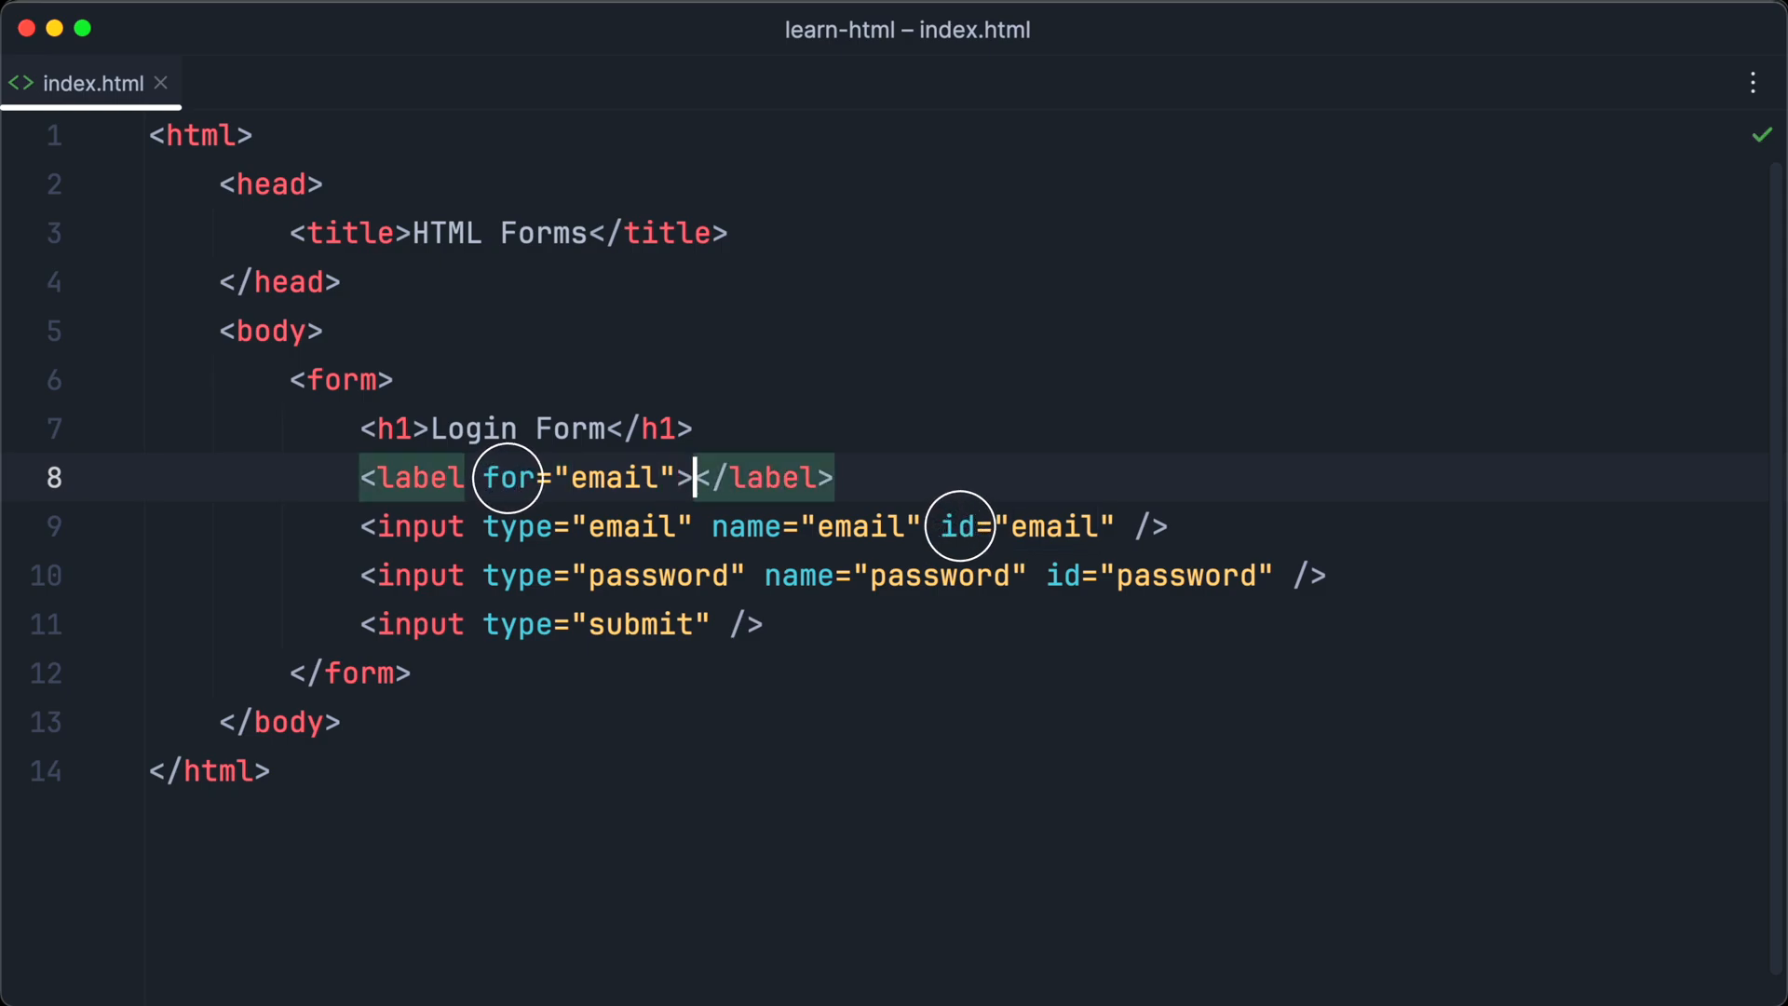
type("Email")
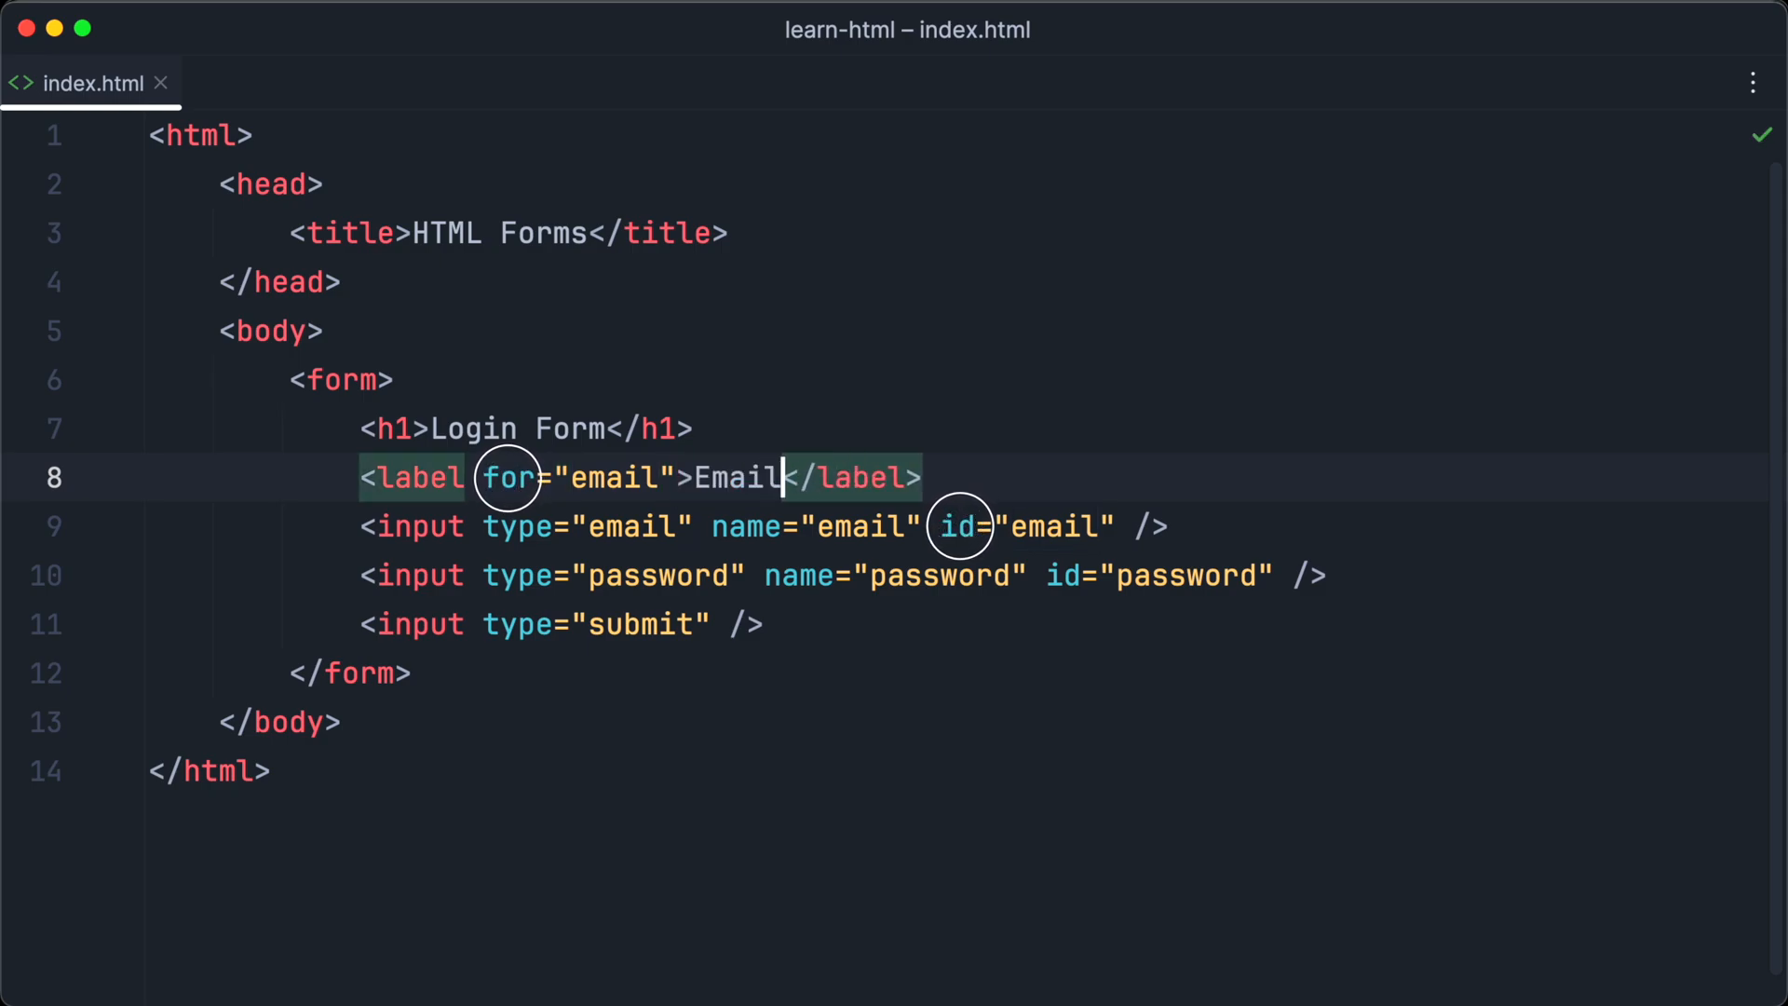
type(";")
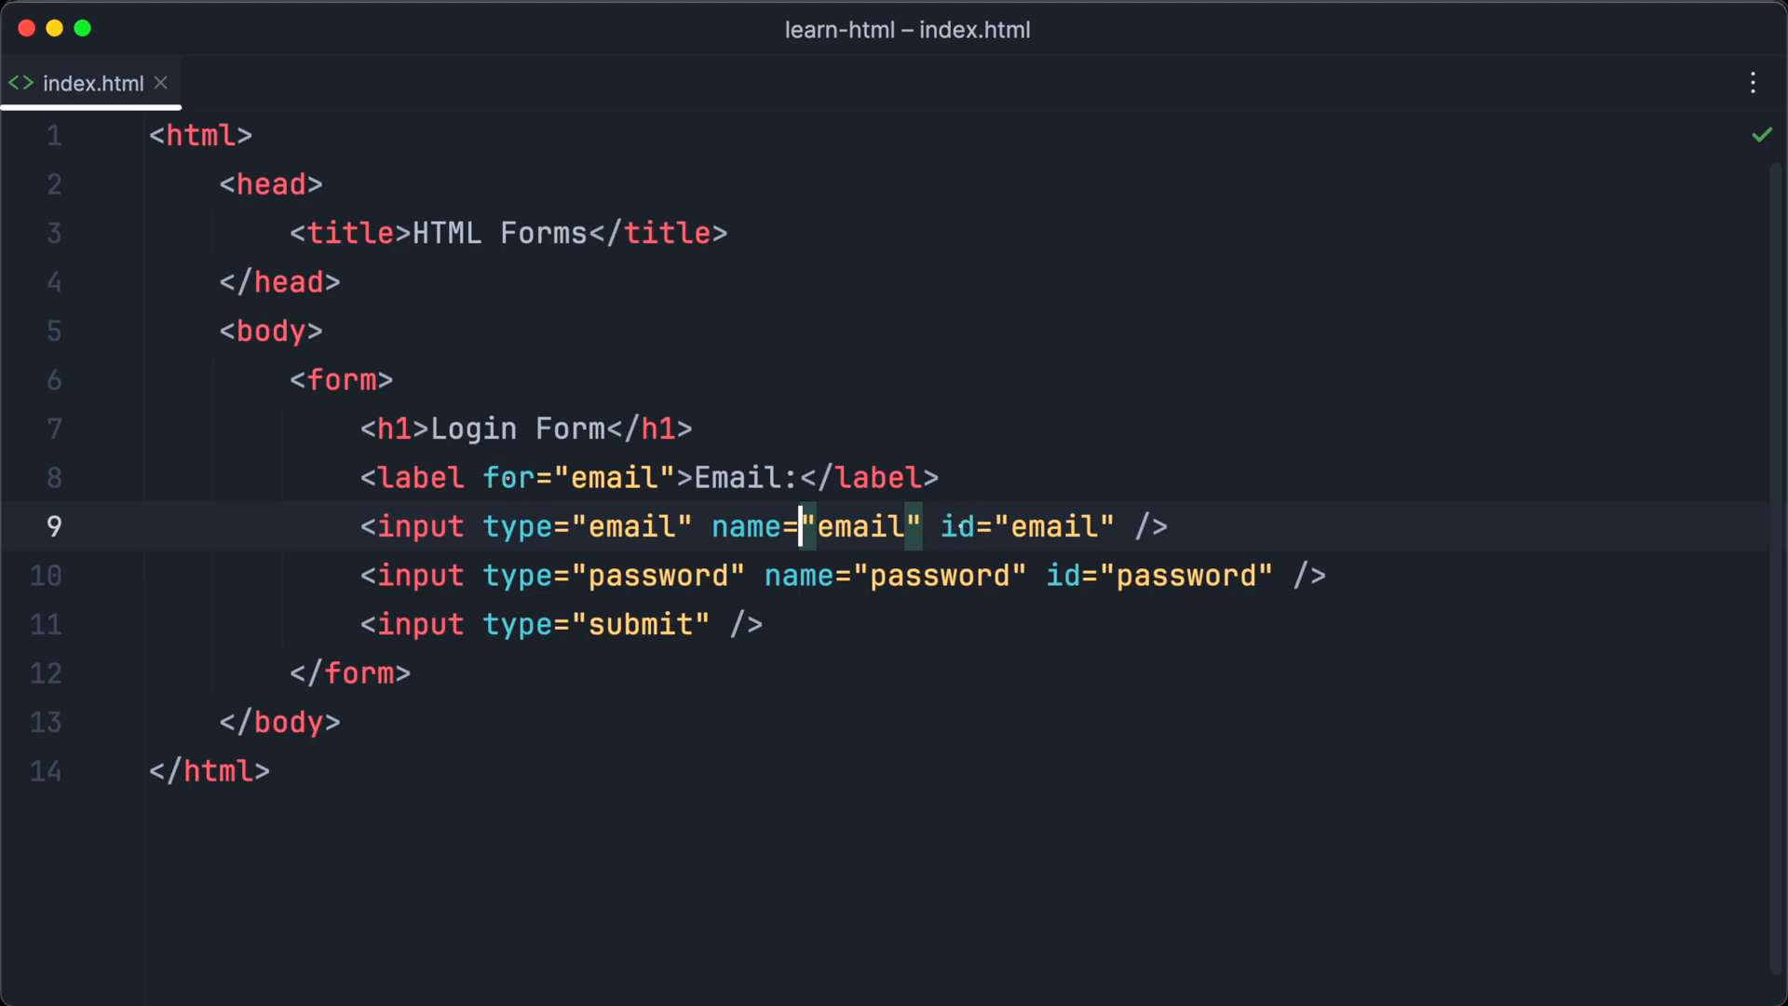
type("<label for=")
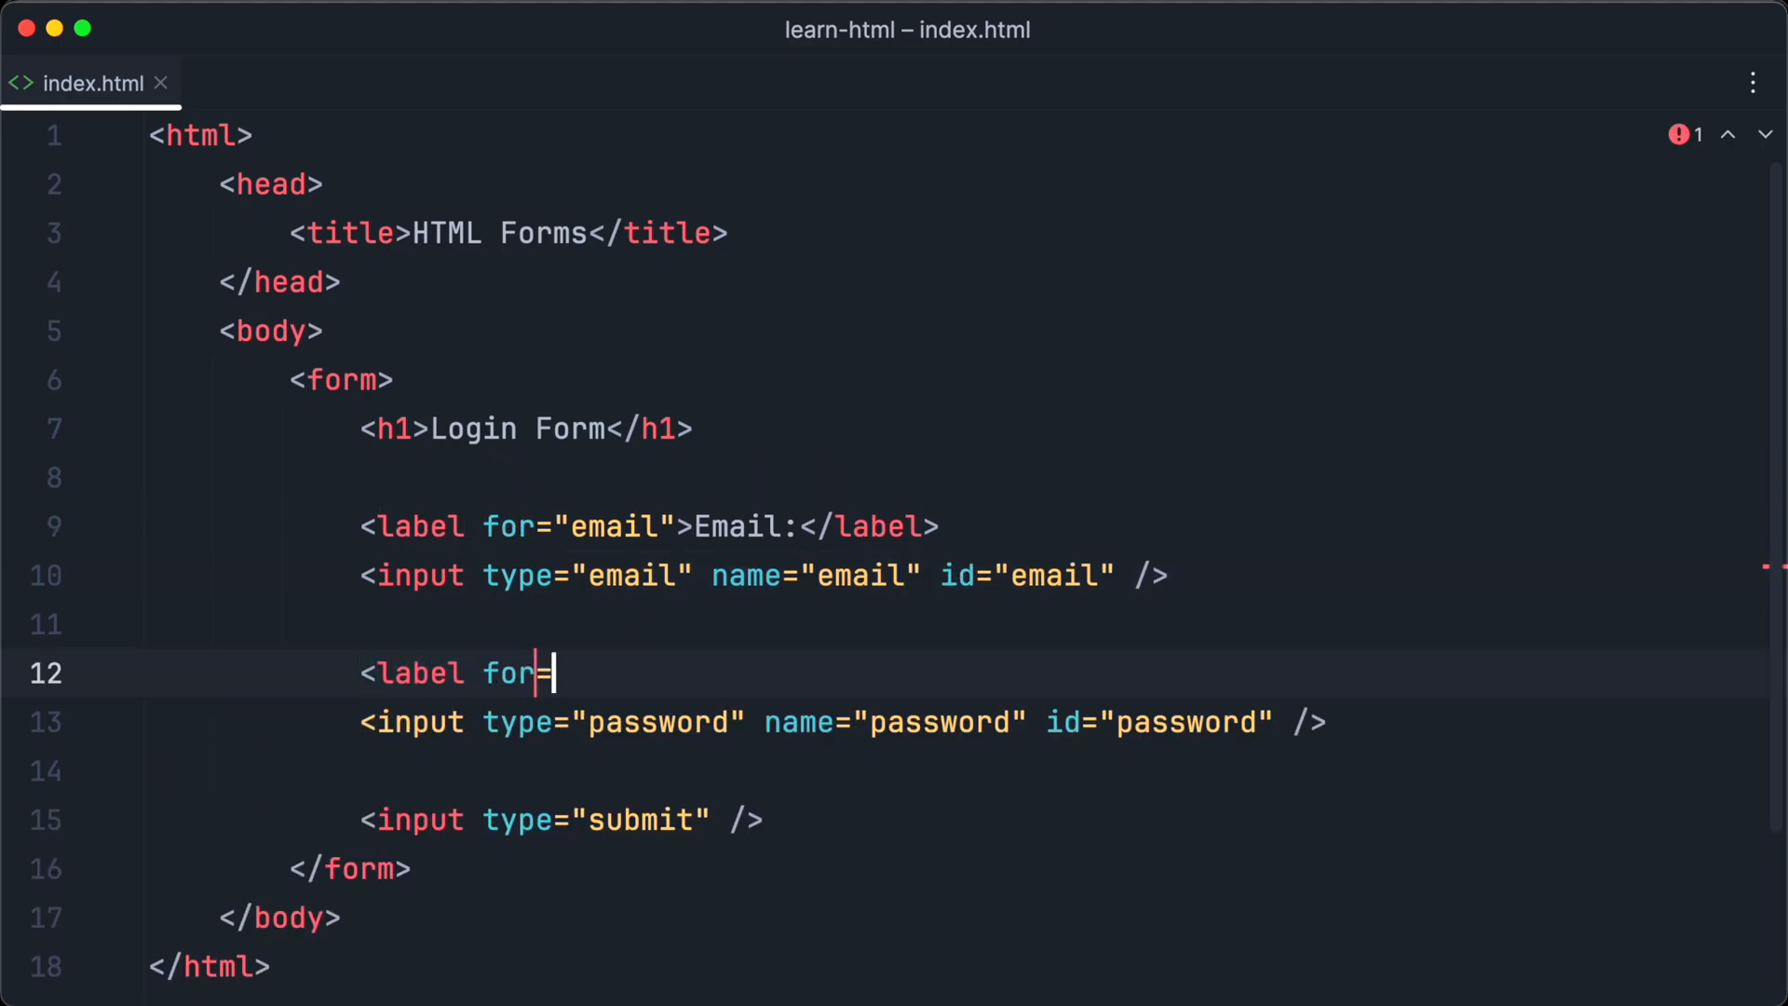
type("\"password\"></label>")
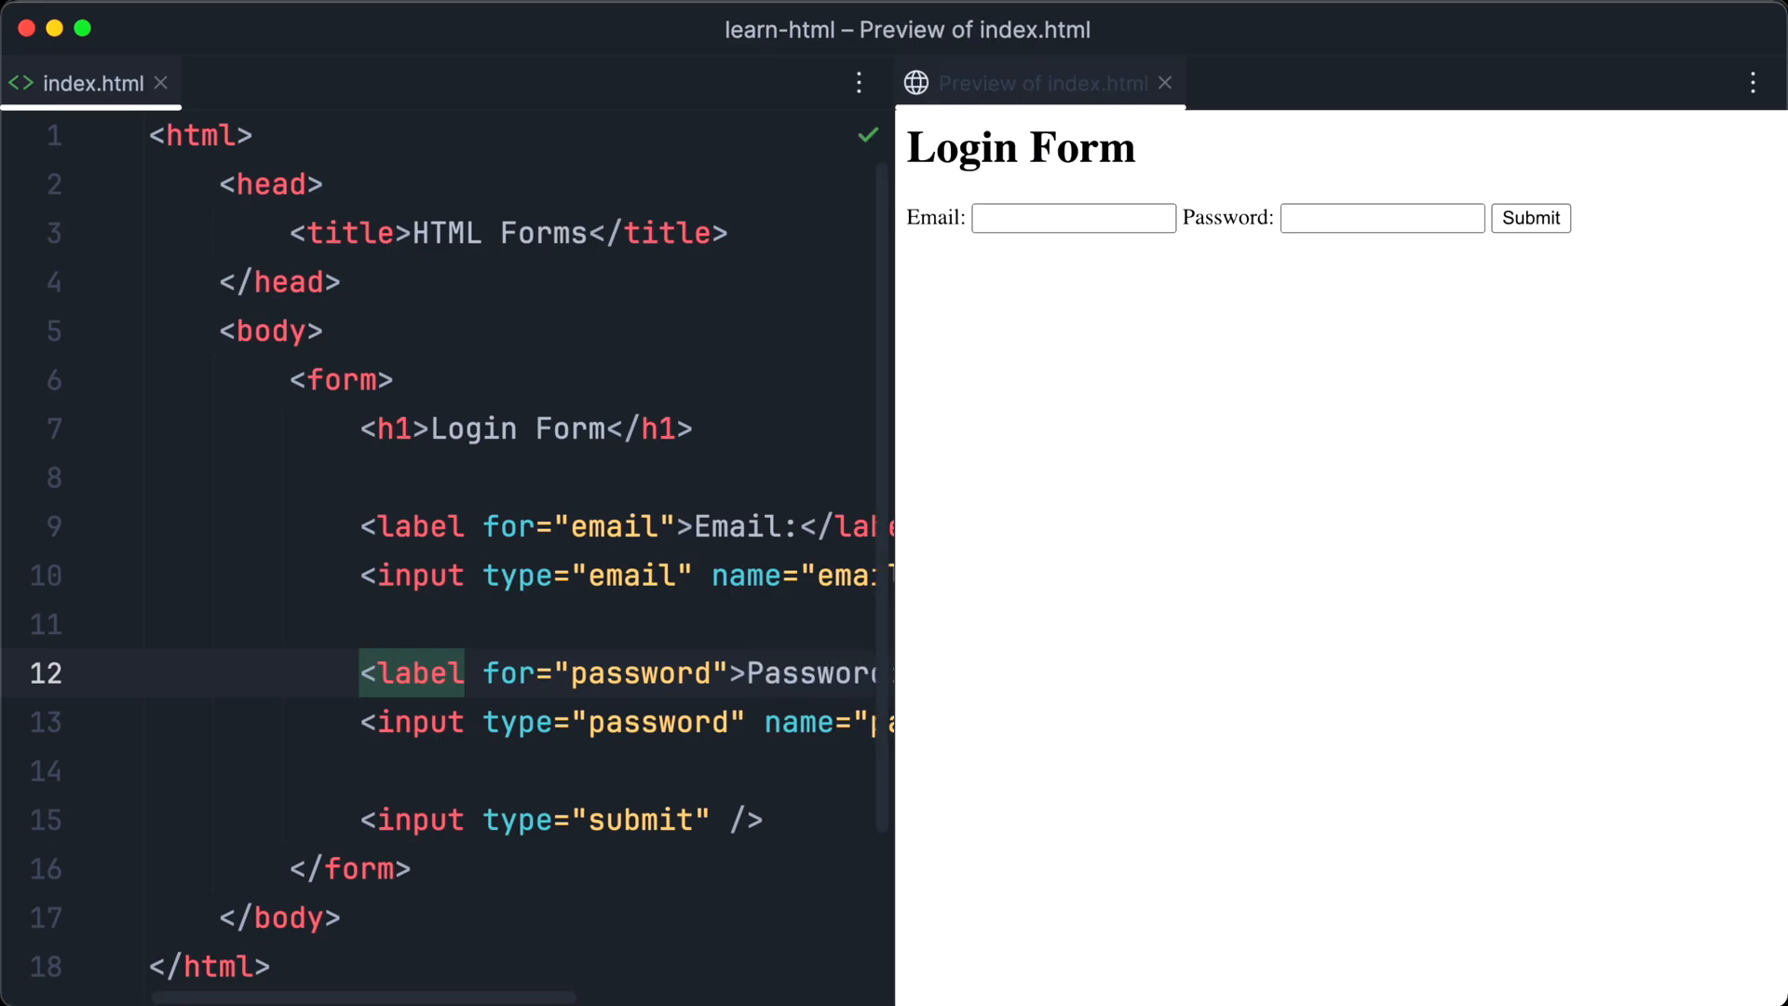
Step: Enter a test password in the previewed Password field to see it masked
left_click(1382, 218)
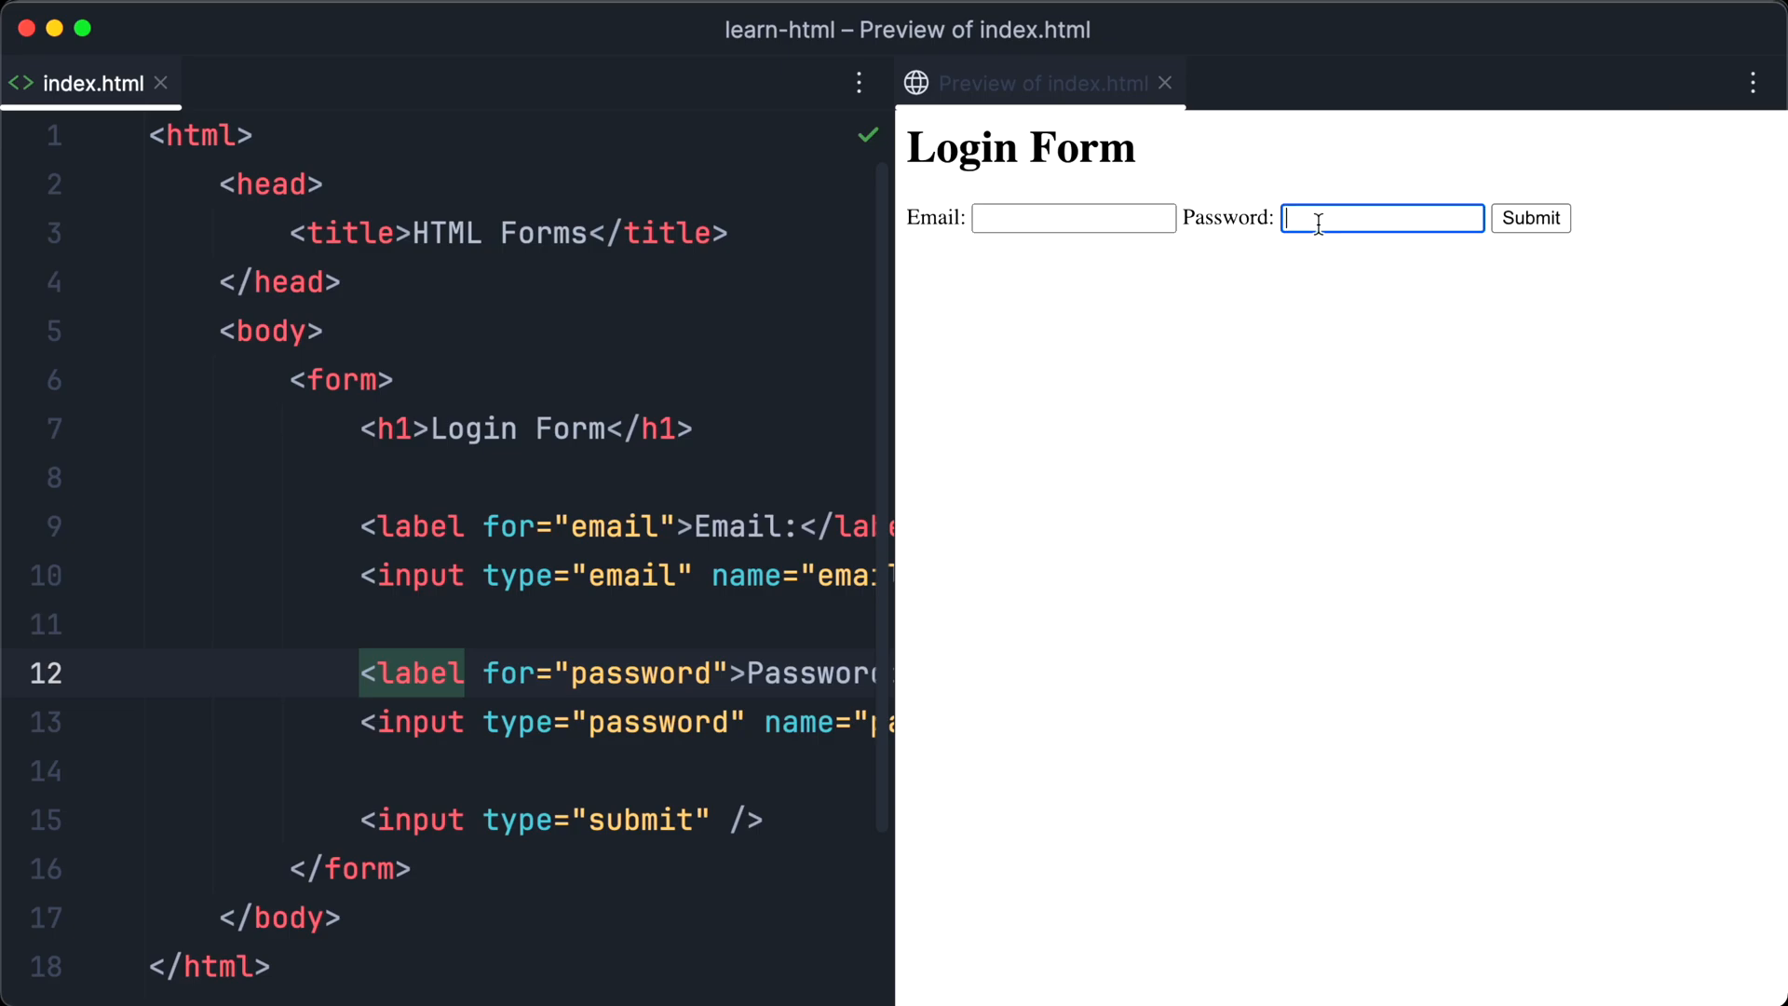
type("password")
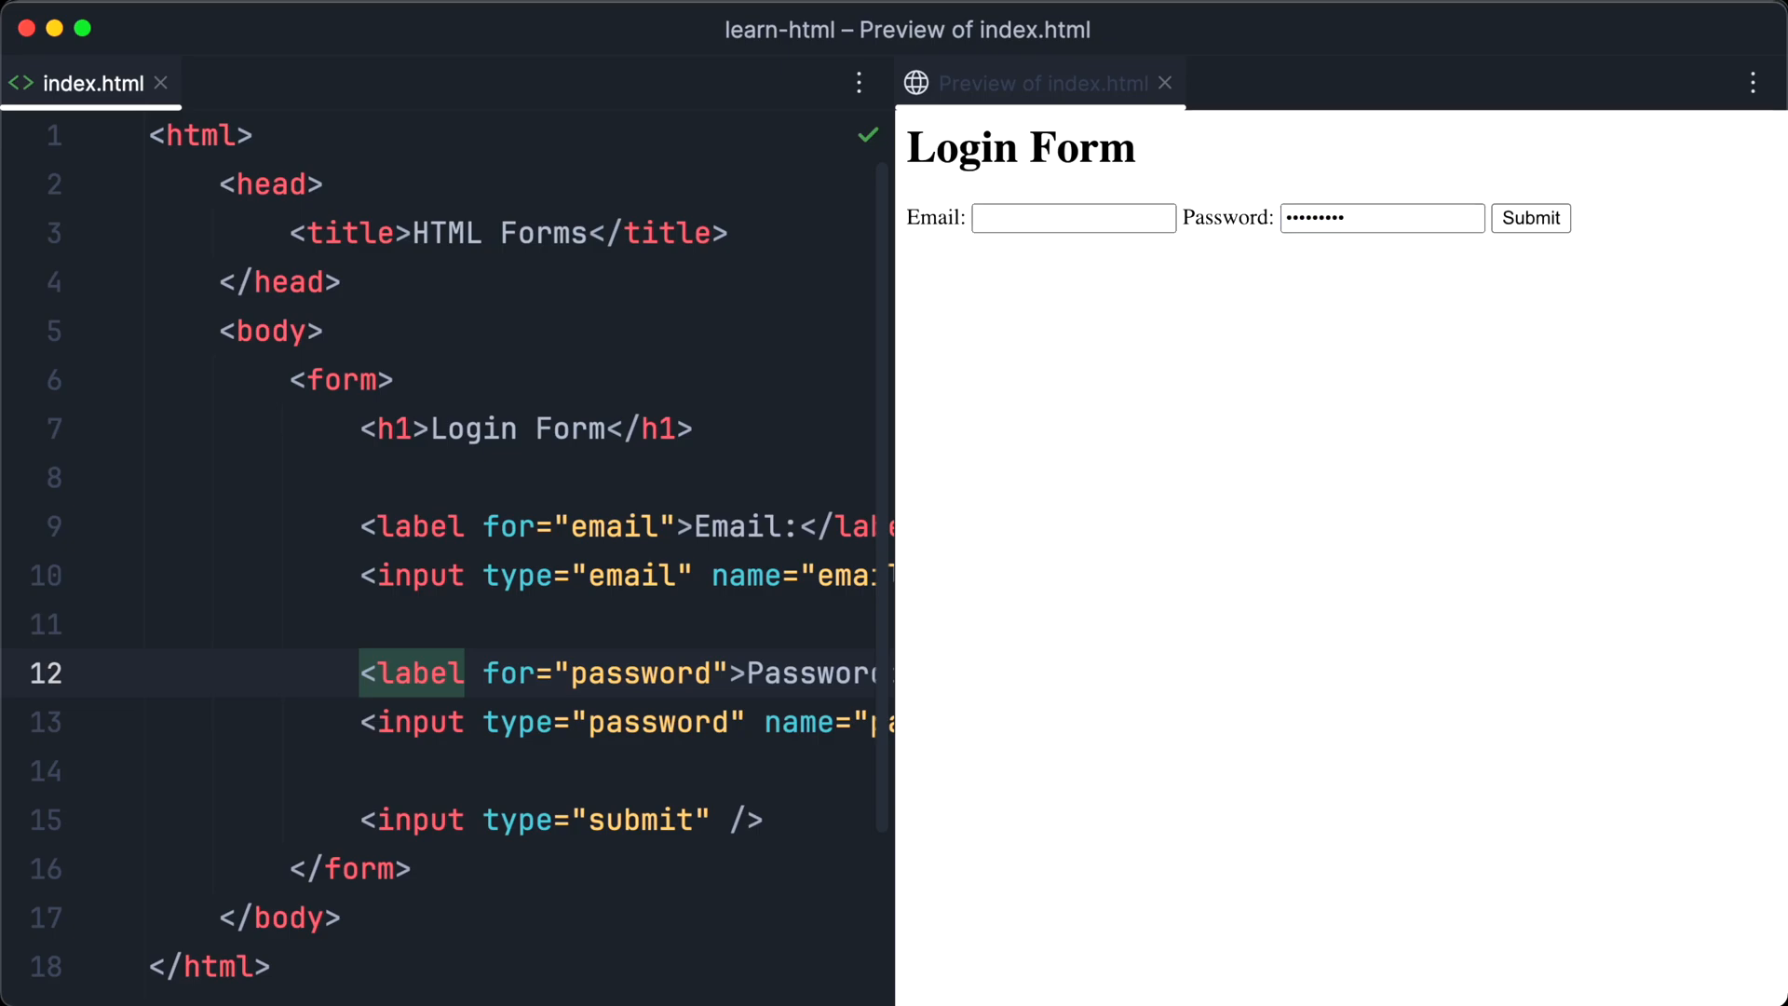
type("test")
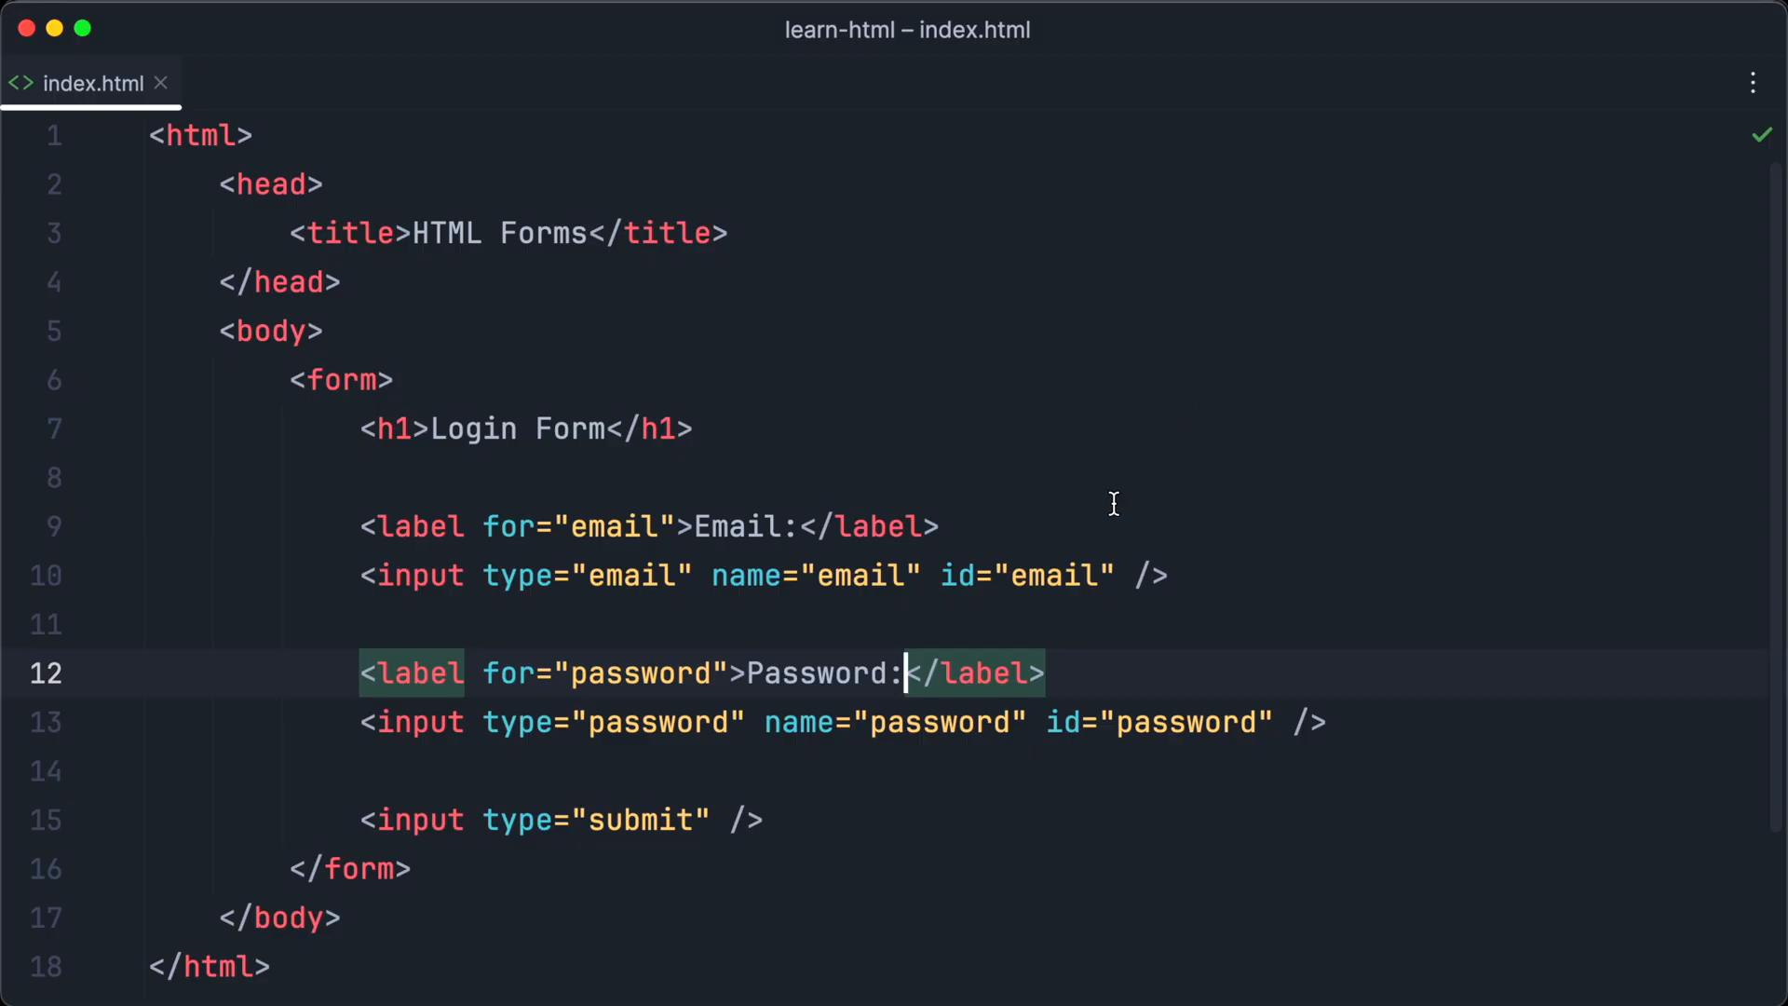
mouse_move(350, 529)
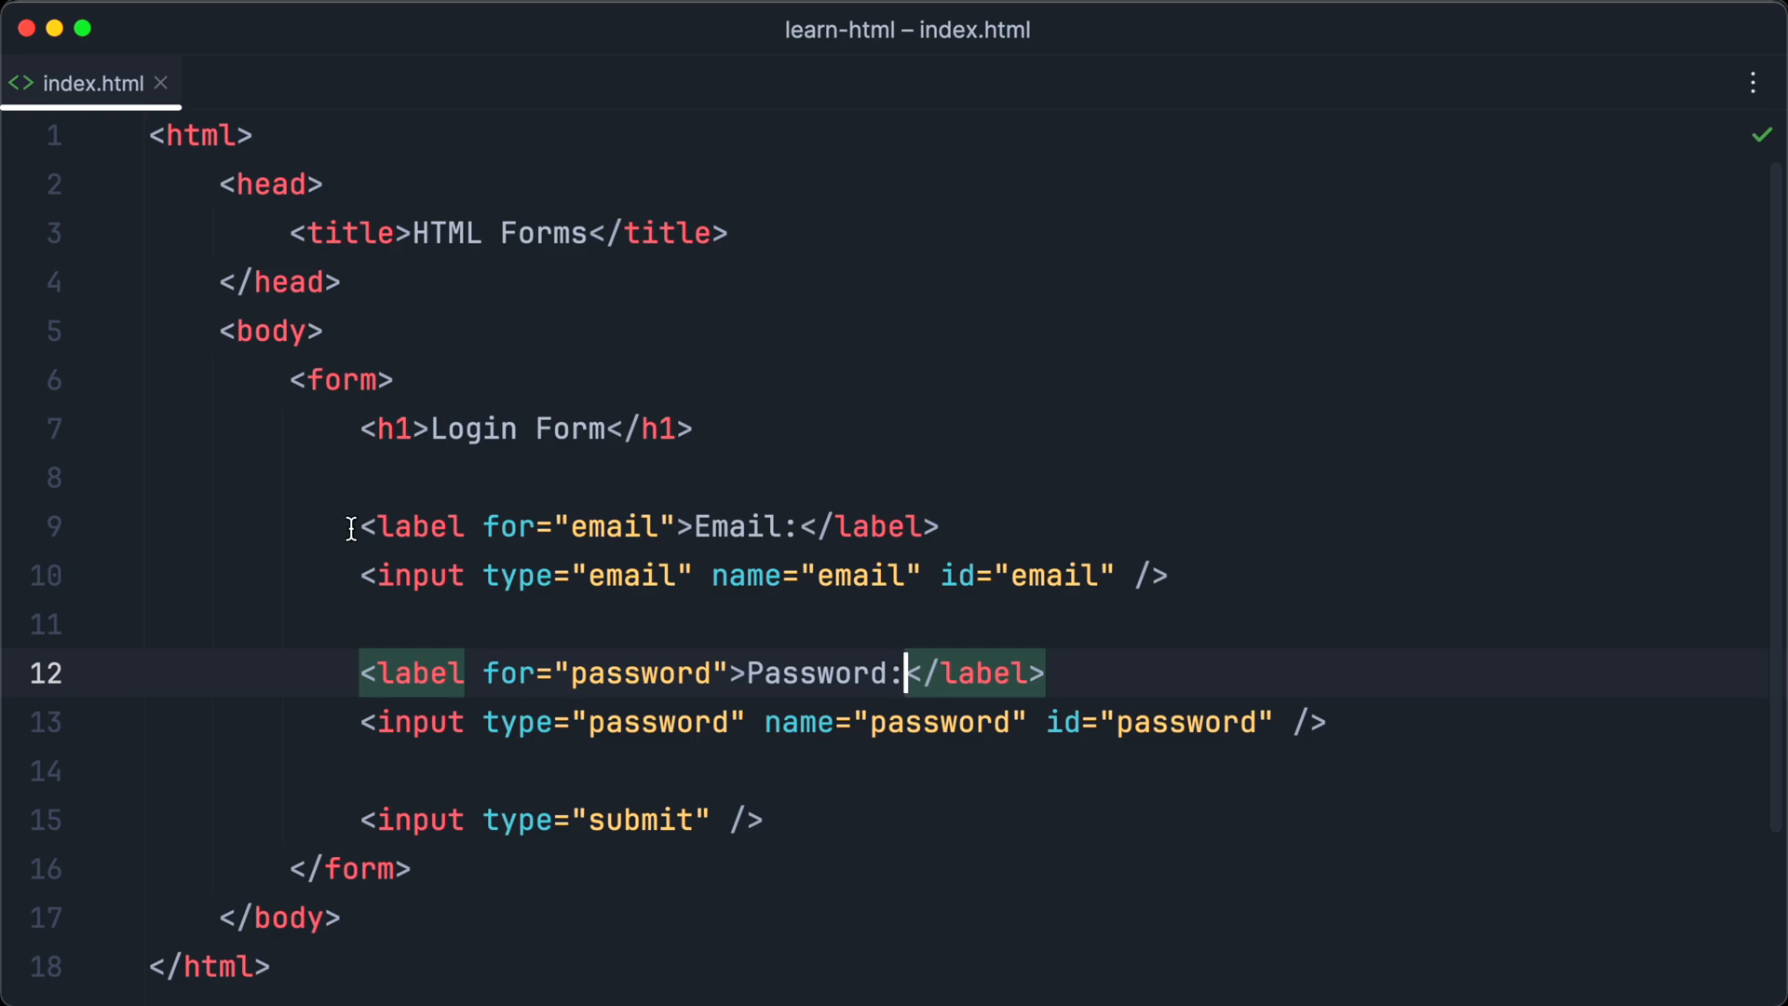
Step: Rename the heading to Signup Form and wrap the label/input pairs in div elements
double_click(471, 428)
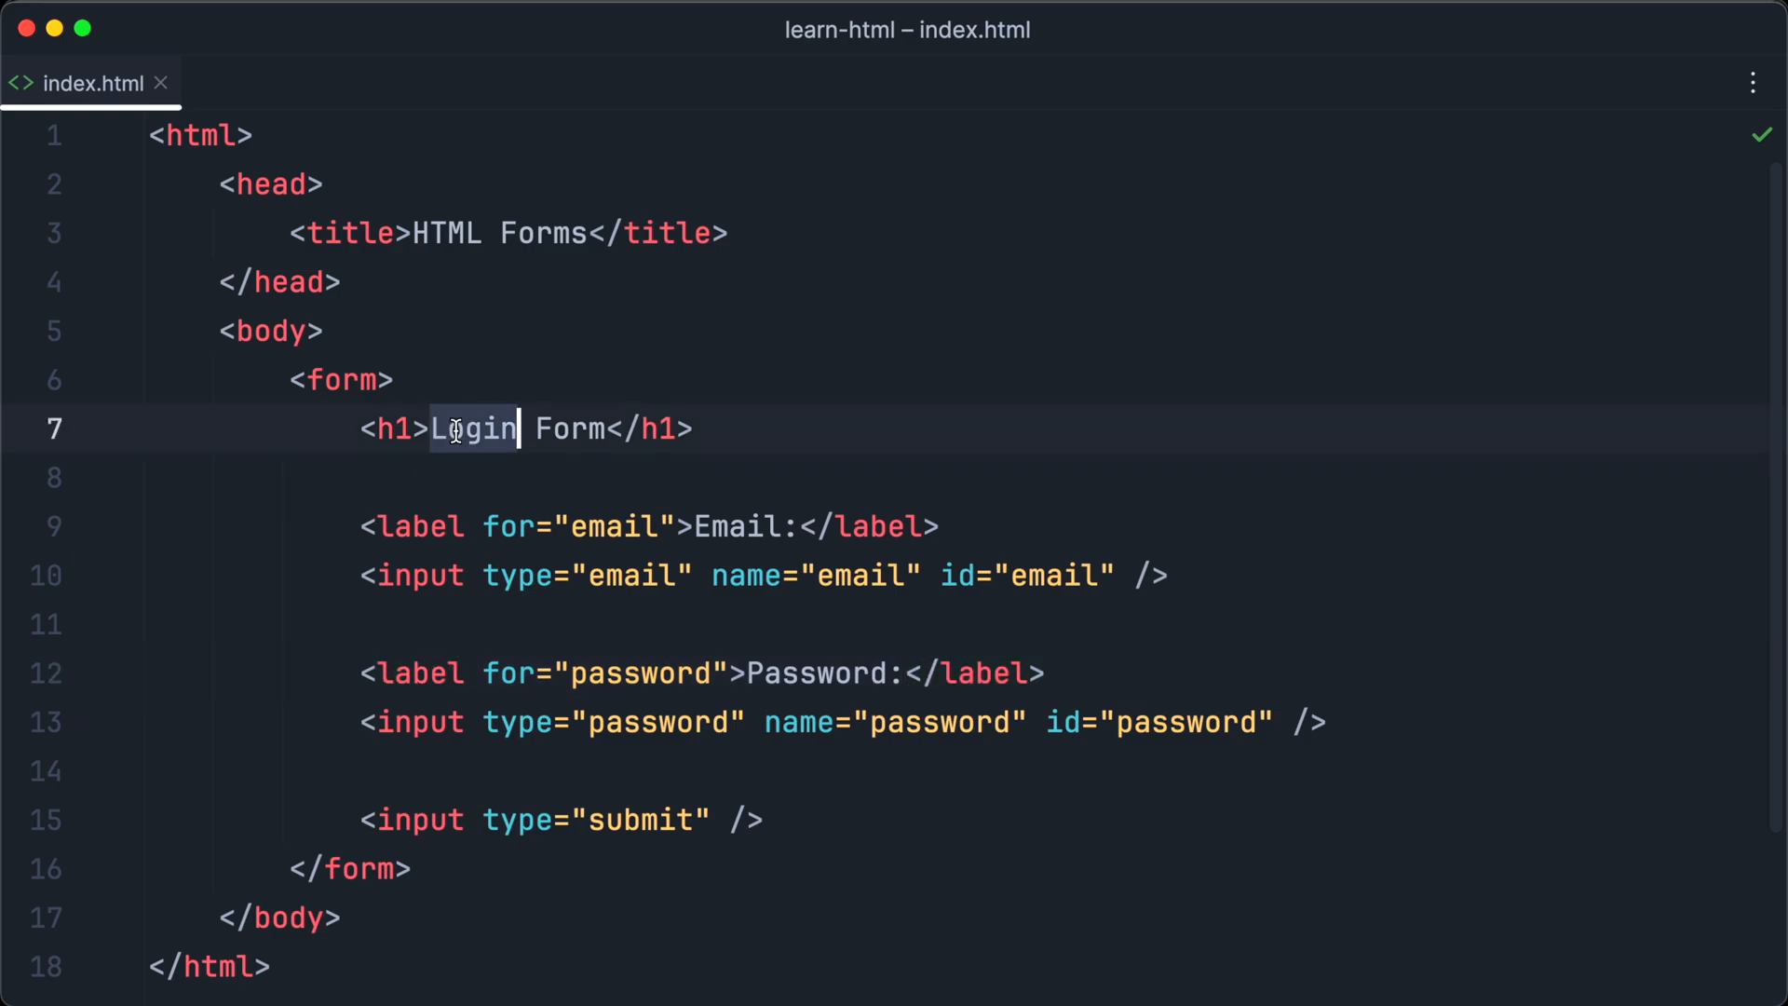
type("Signup")
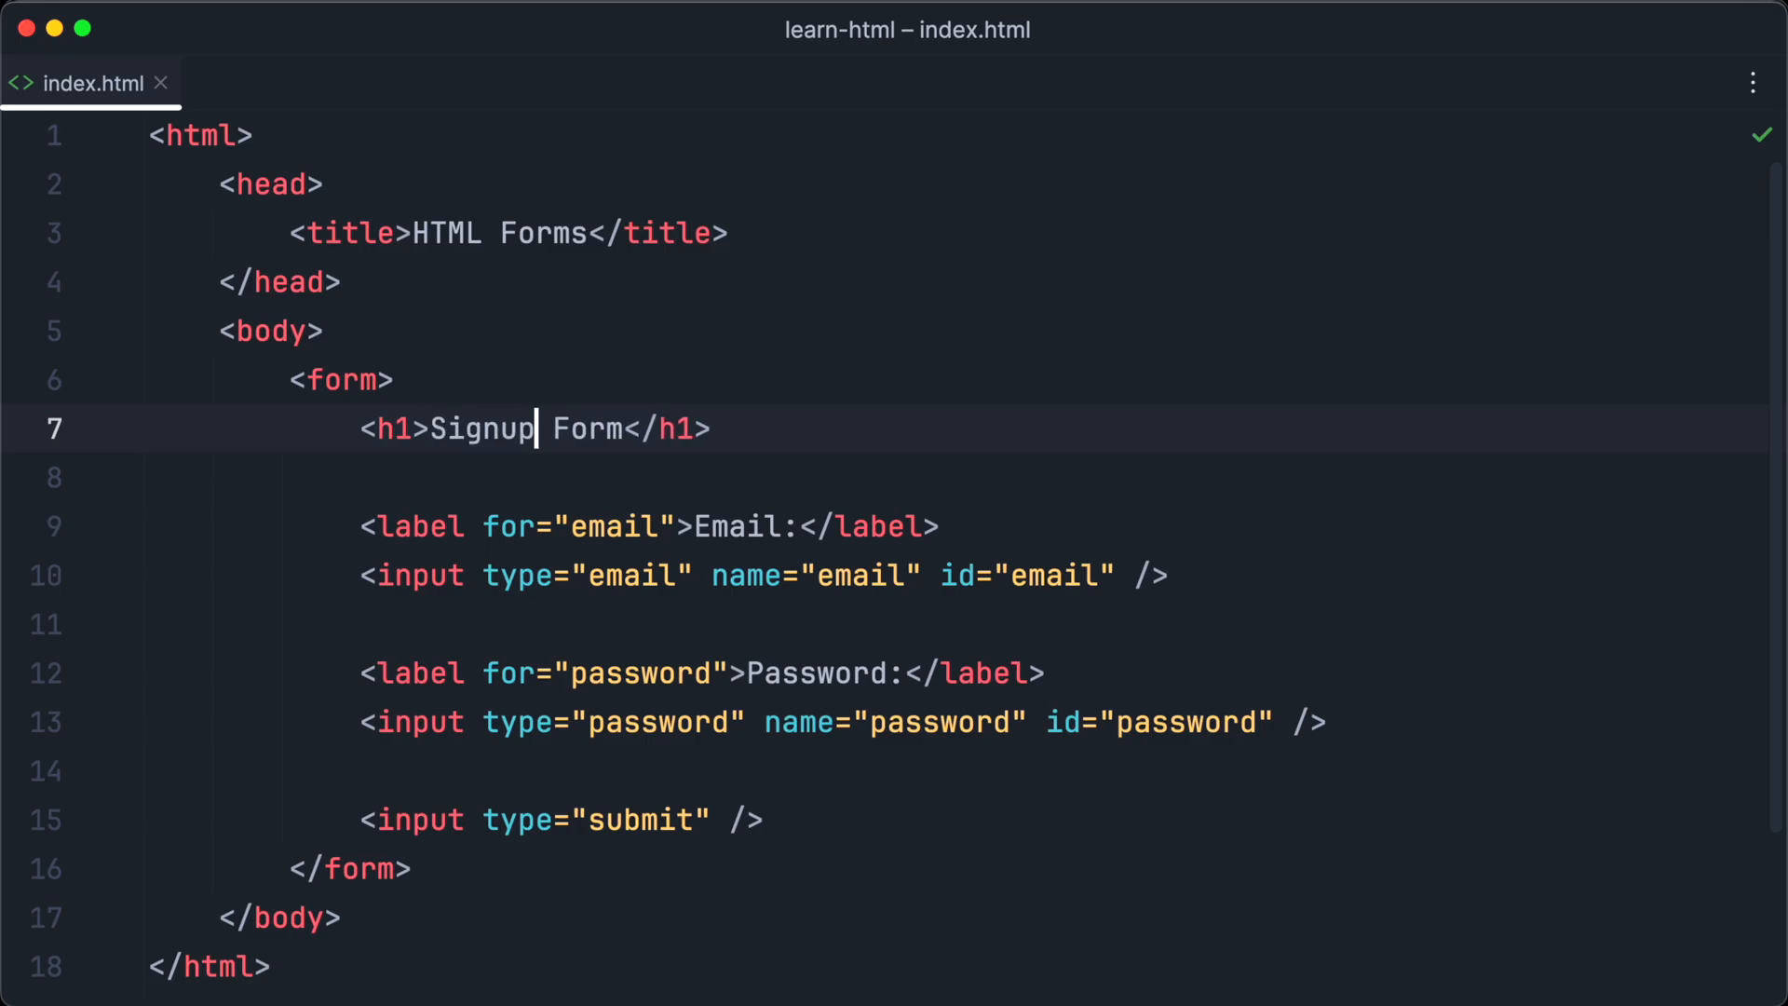
type("<div></div>")
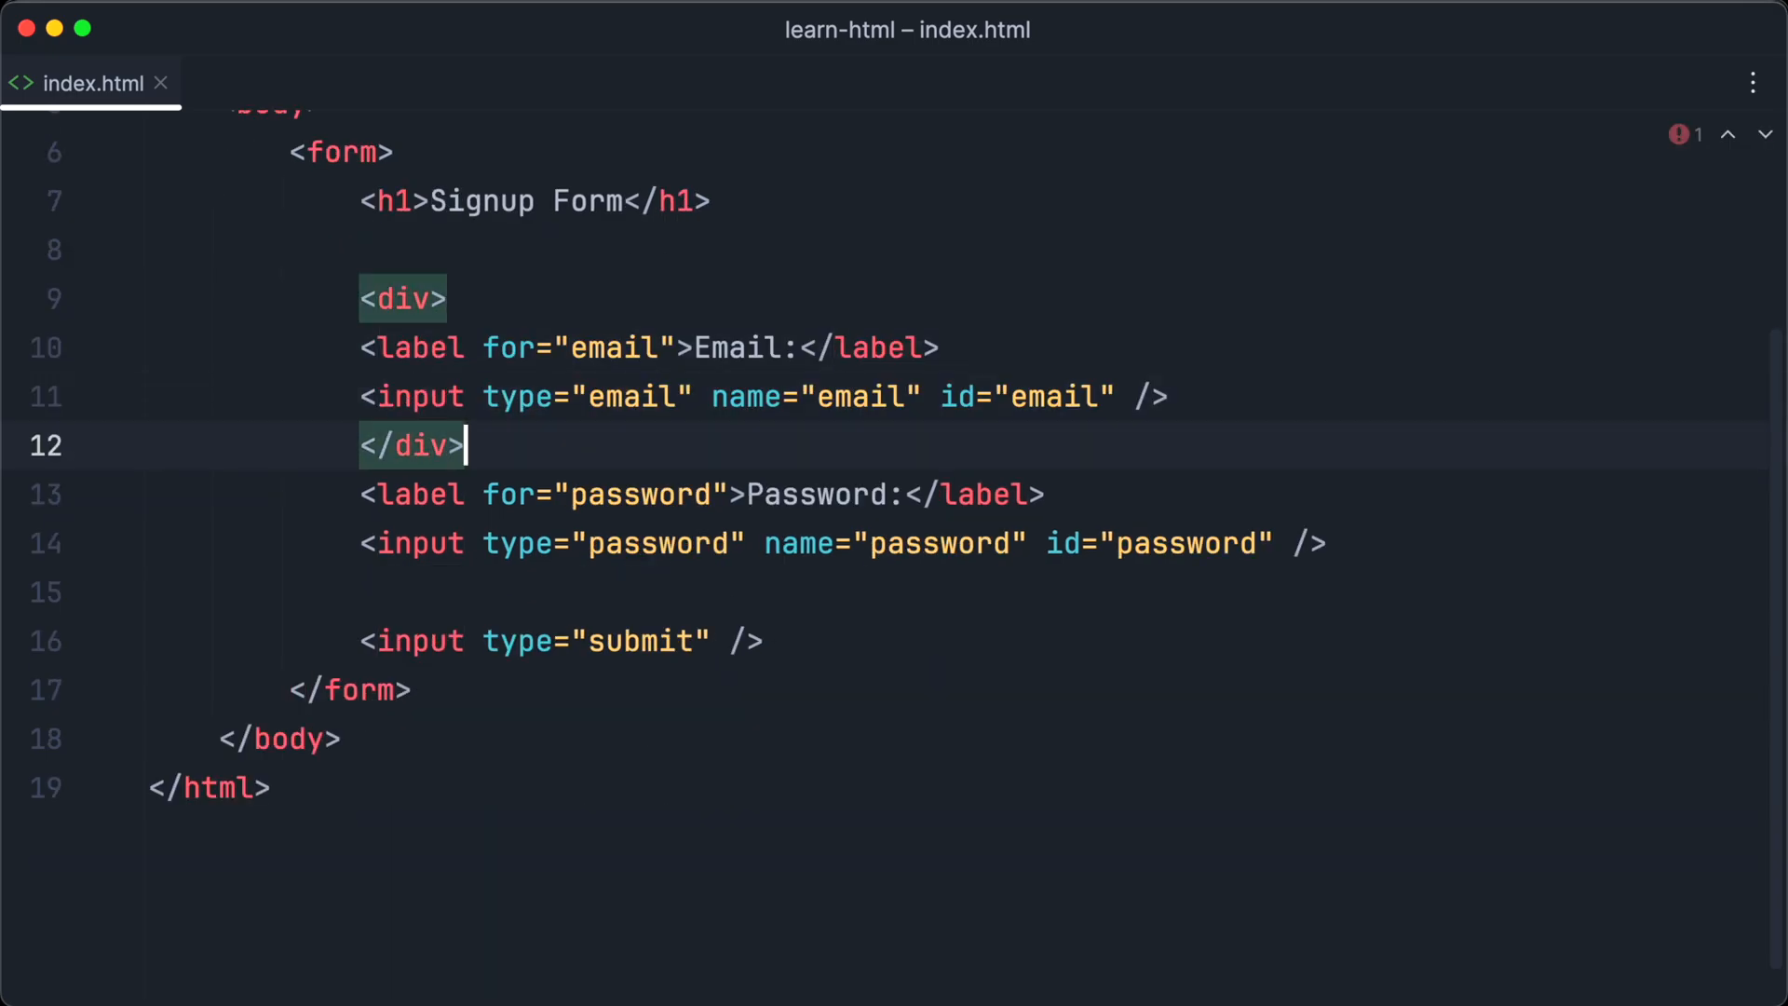
type("<div>")
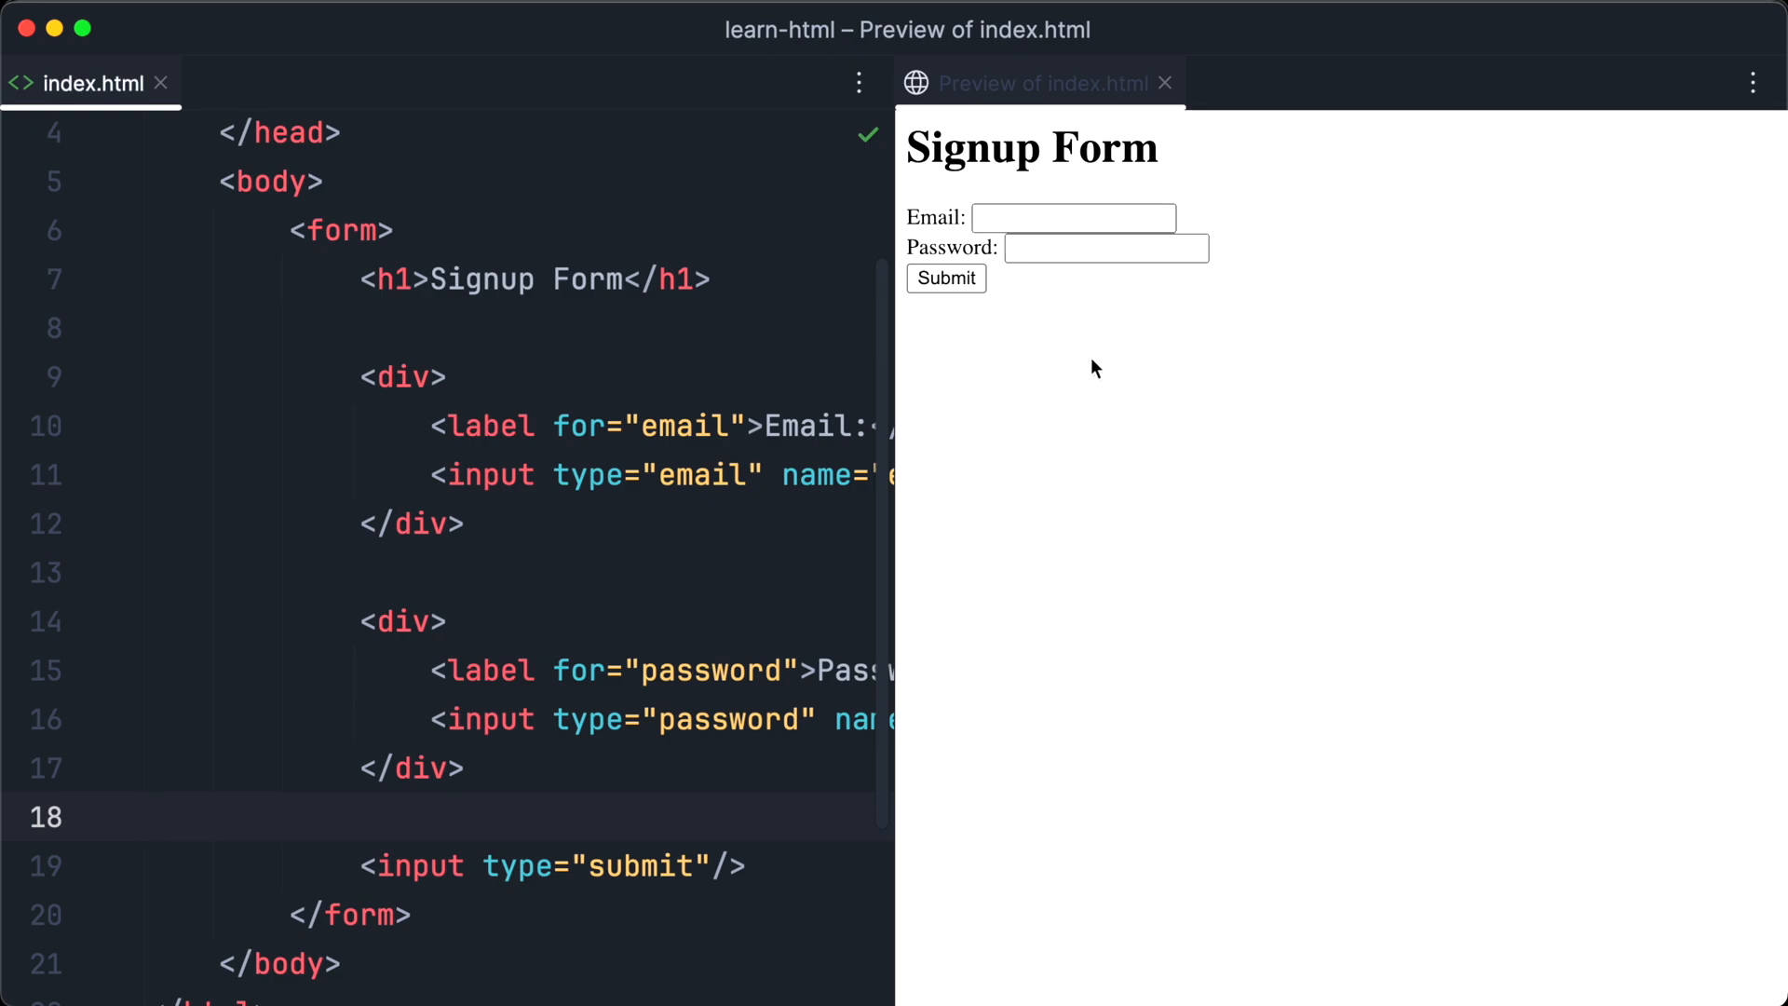
mouse_move(1162, 84)
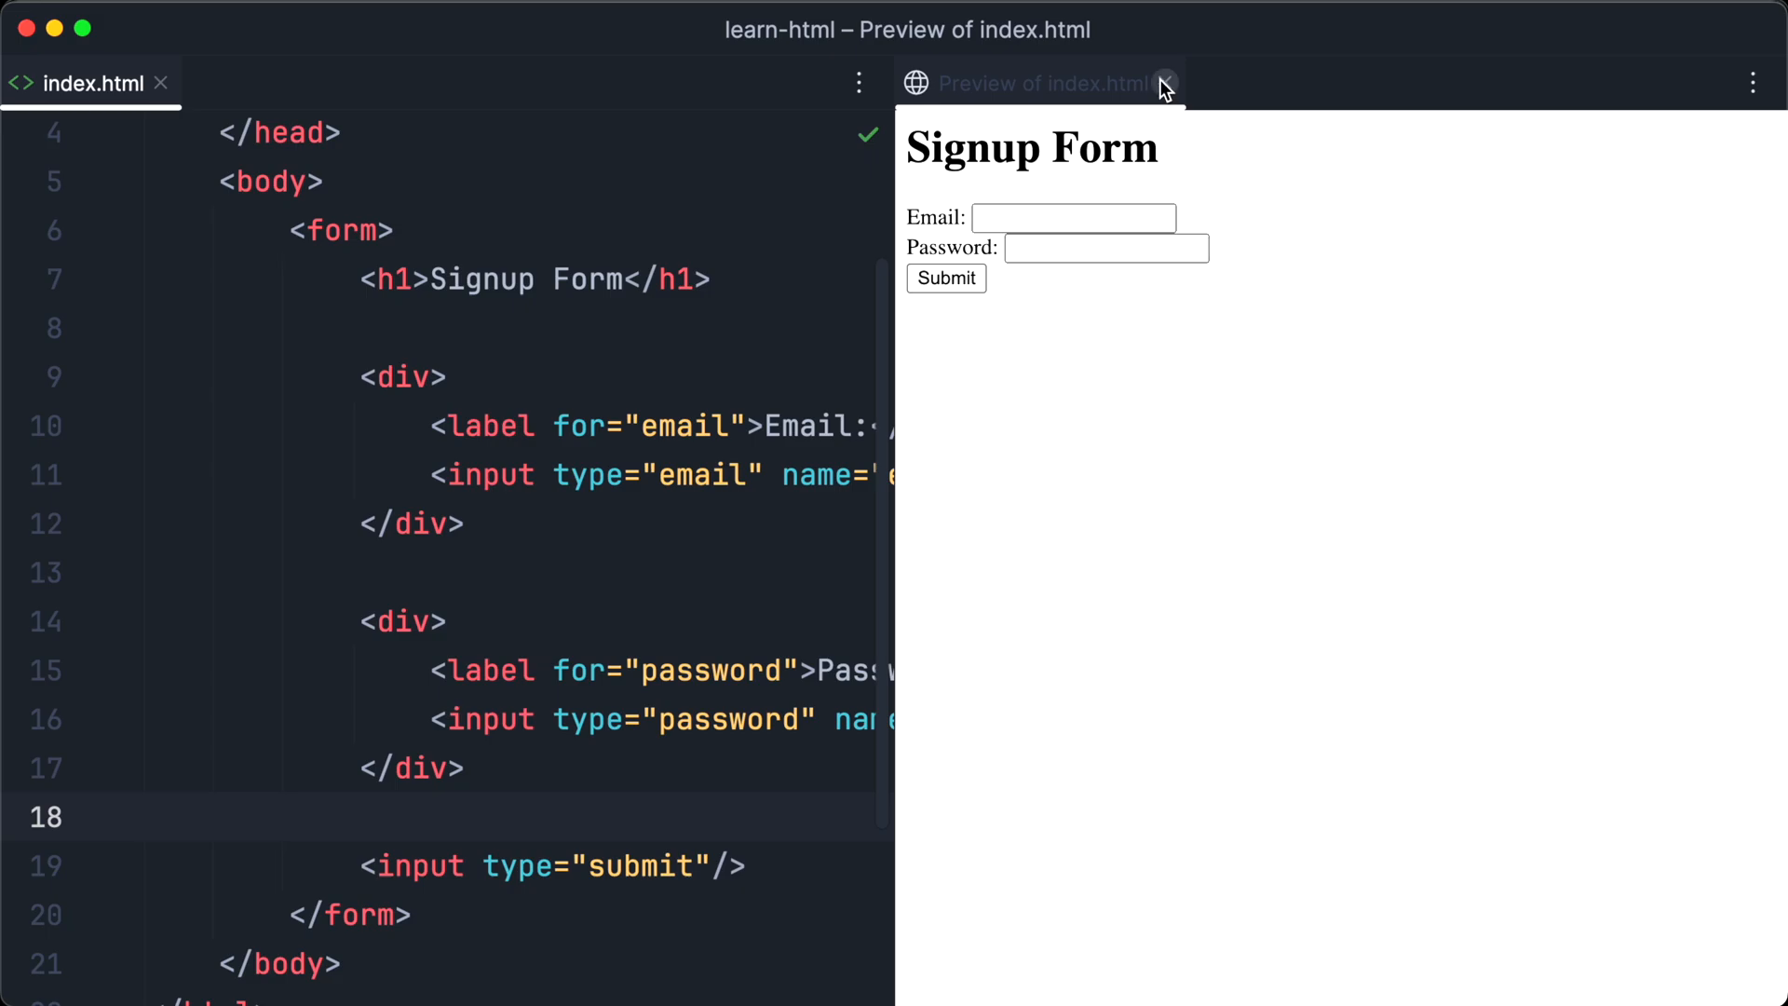
Step: Close the preview and add a div with a "receive updates by mail" question paragraph
left_click(1166, 82)
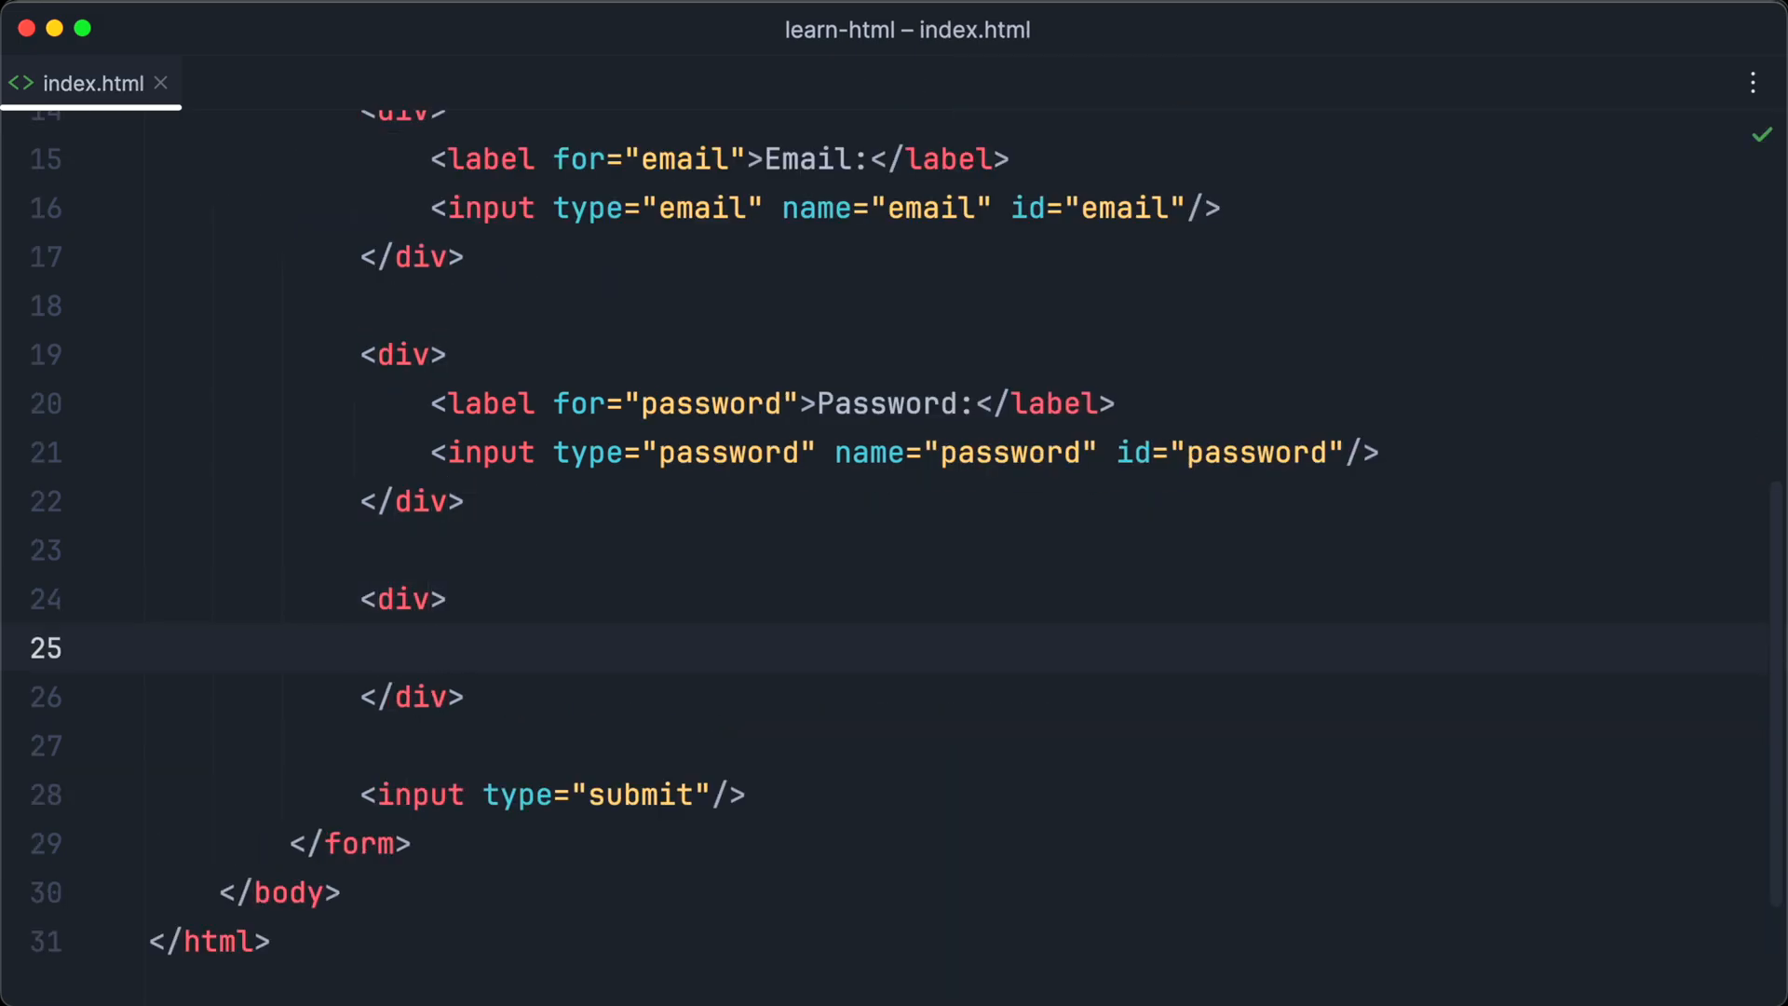
type("<p>Do you want to r</p>")
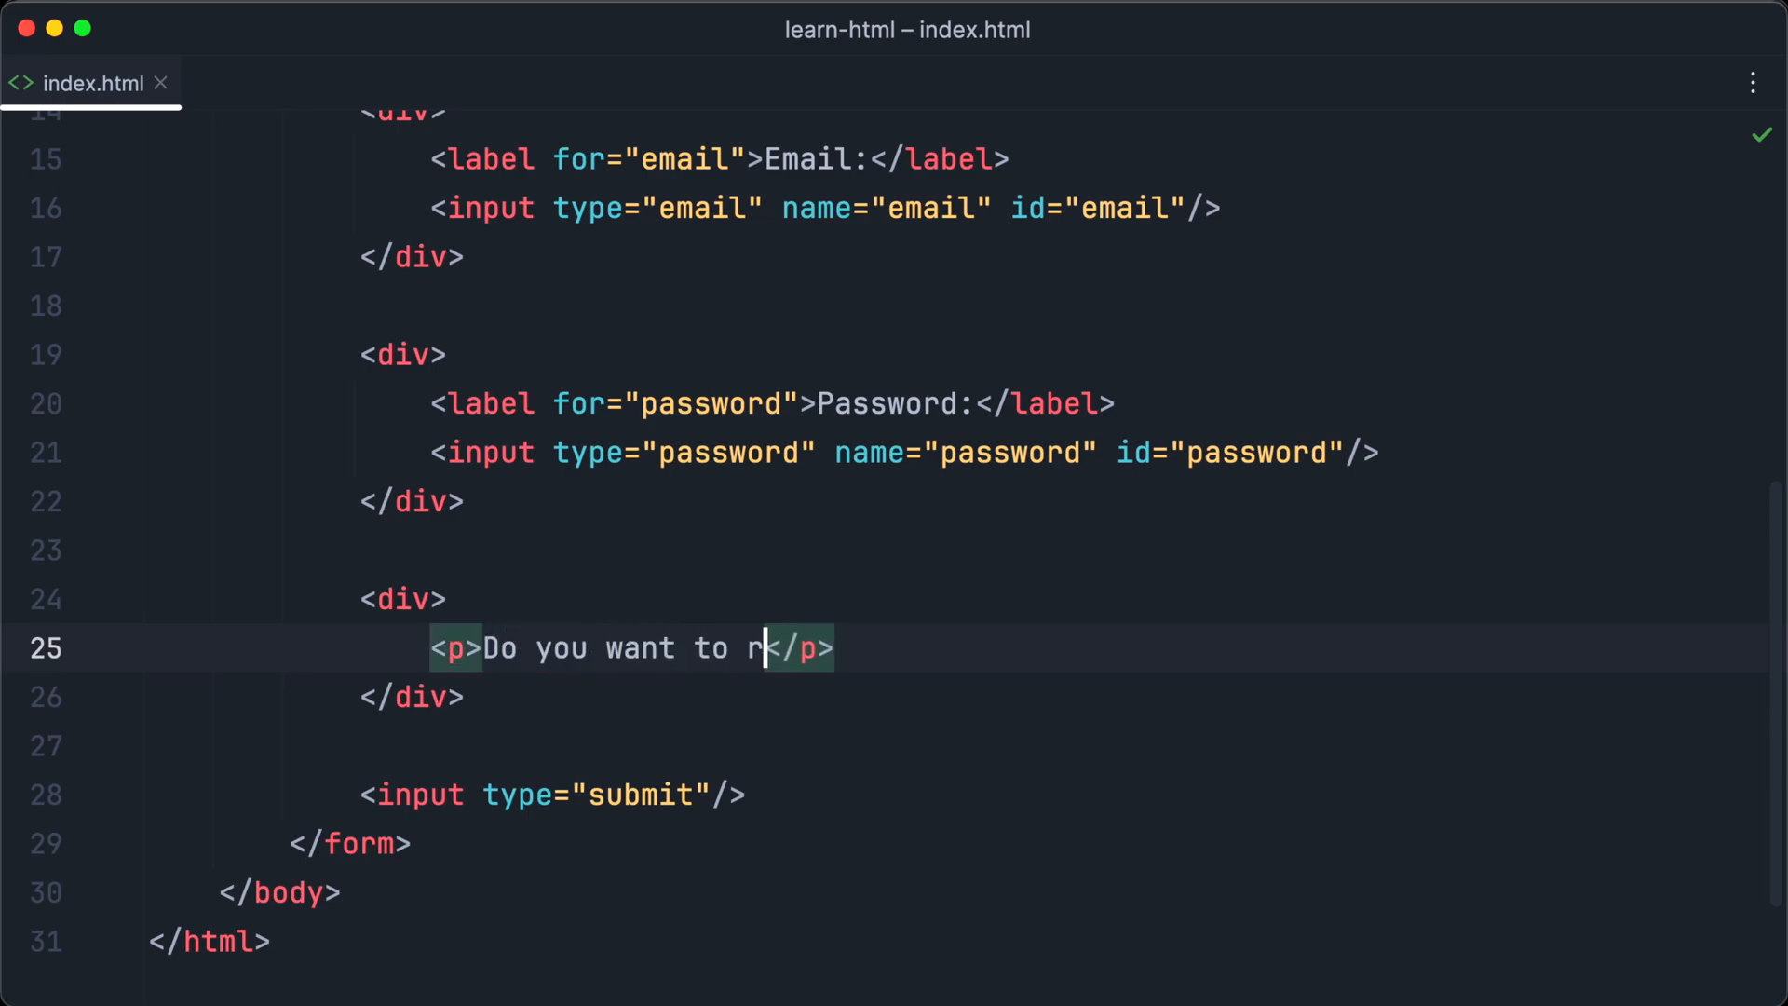
type("eceive upda")
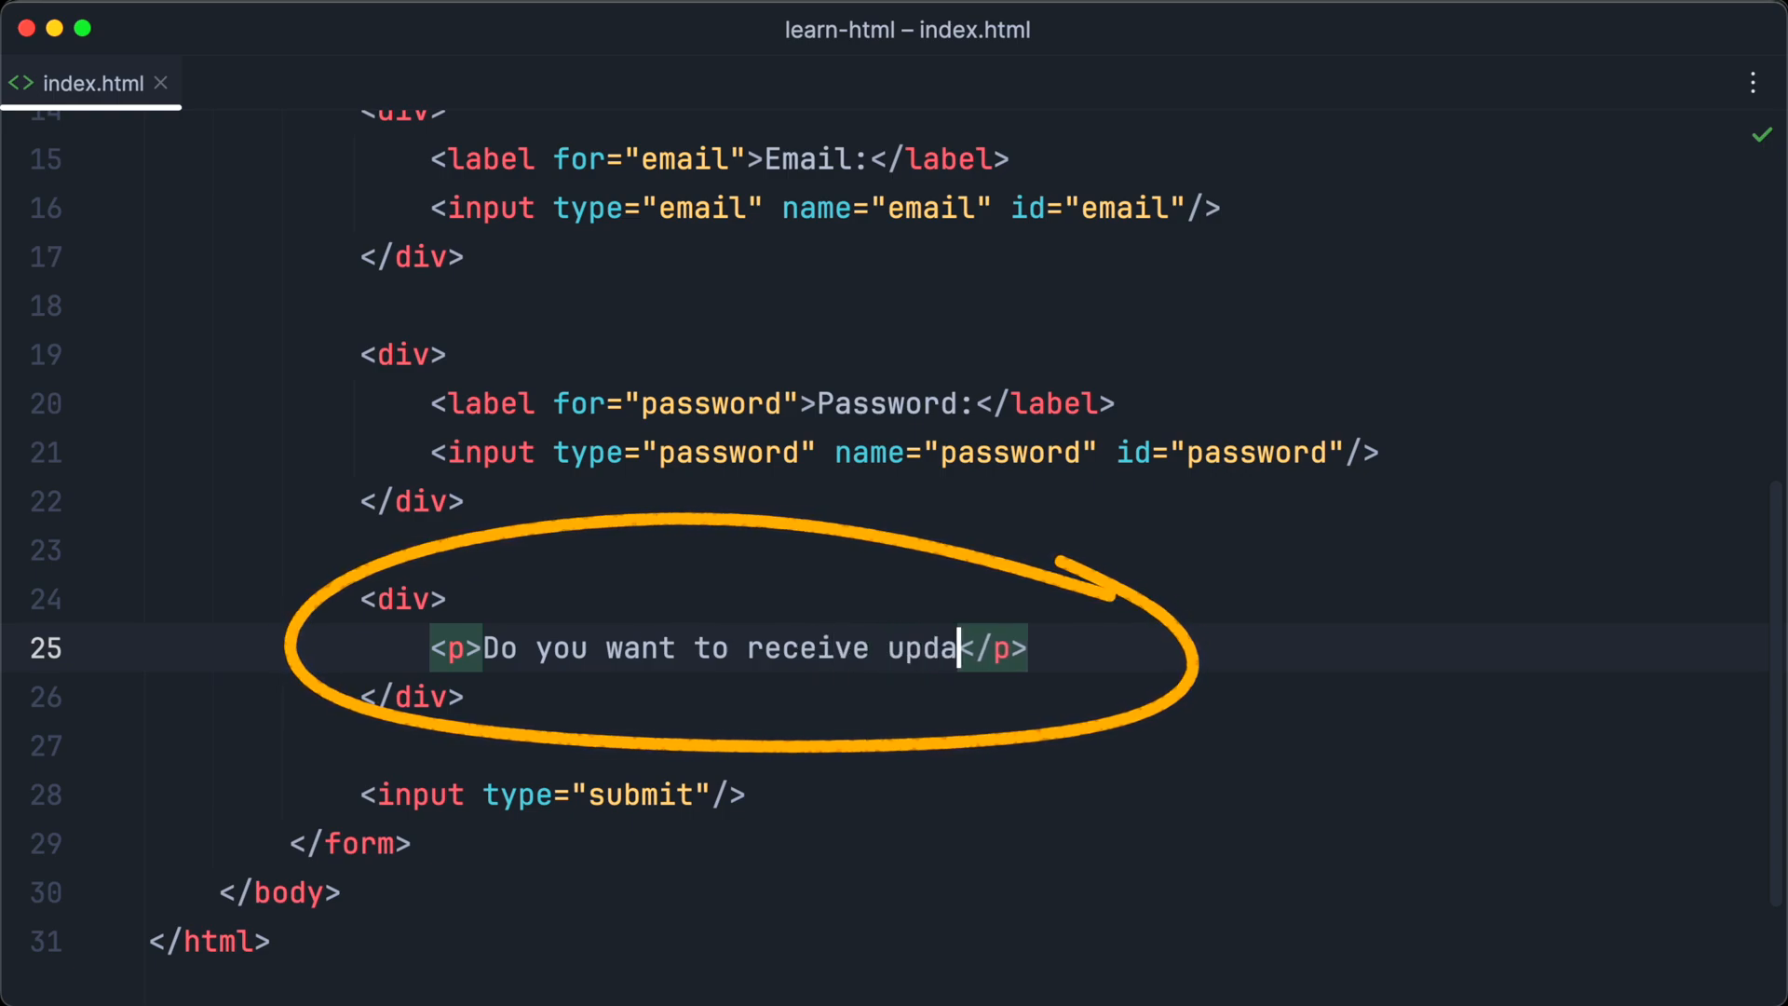
type("tes by mail ?")
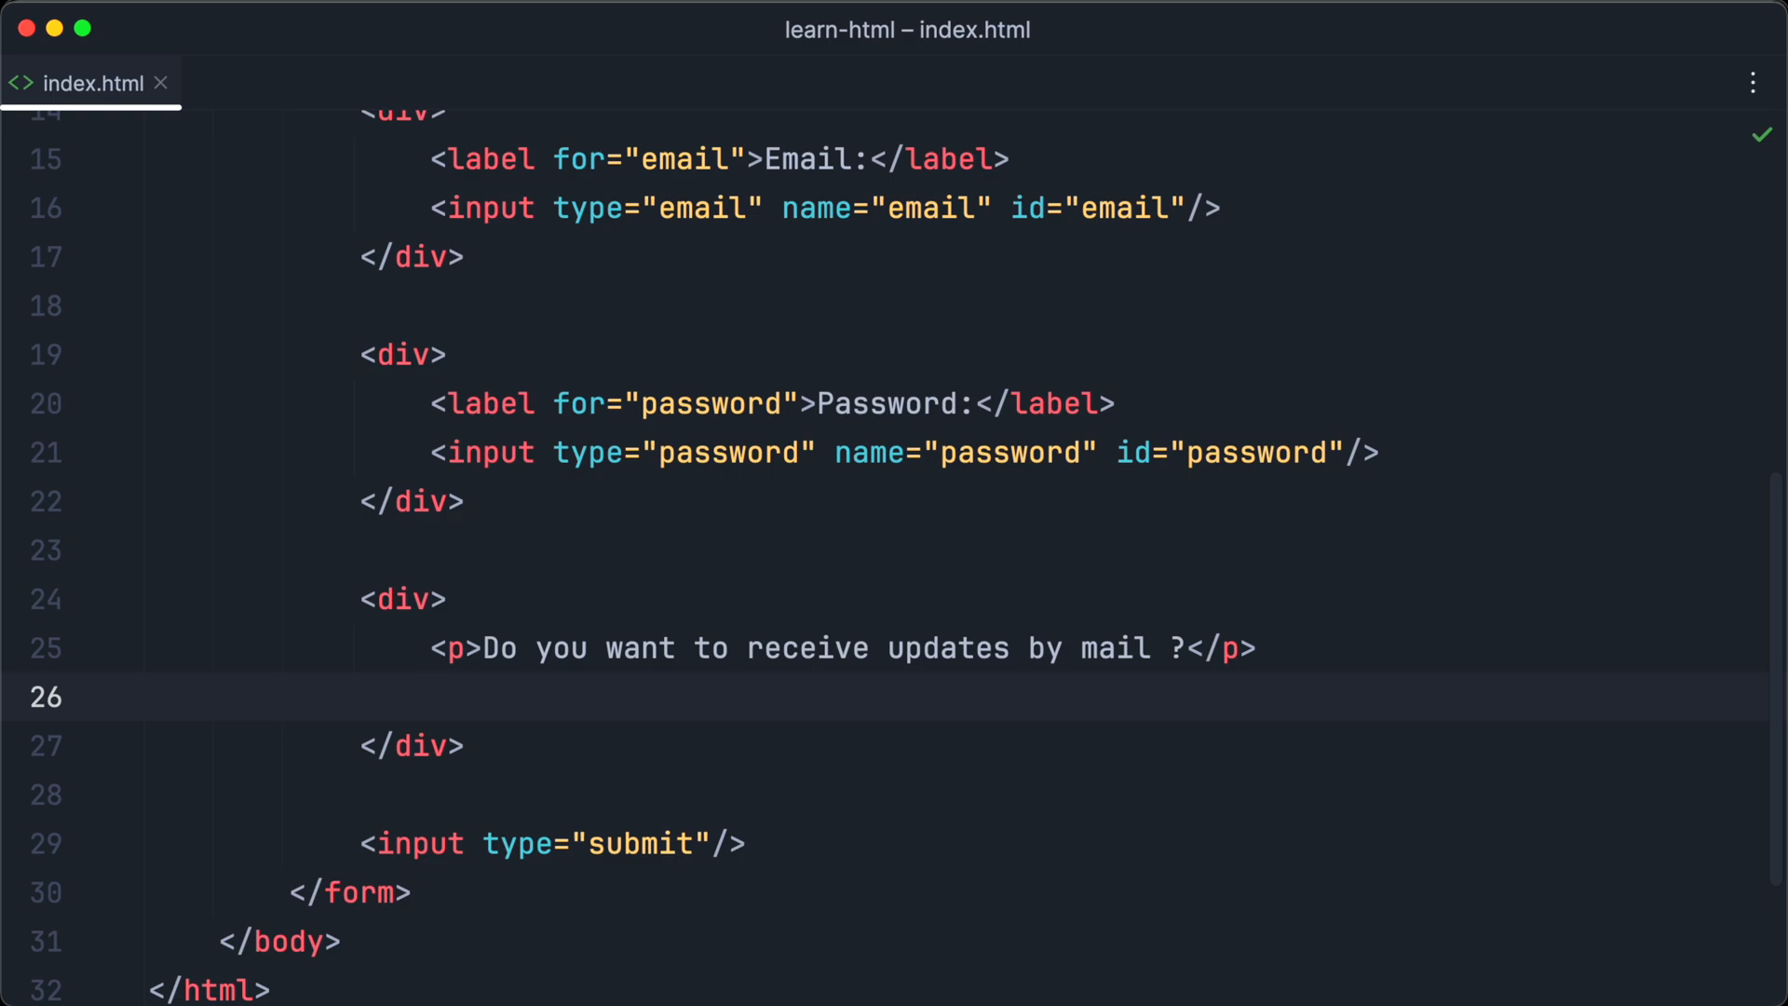
Step: Add a radio input with id="updates-yes" and name="updates"
type("<input")
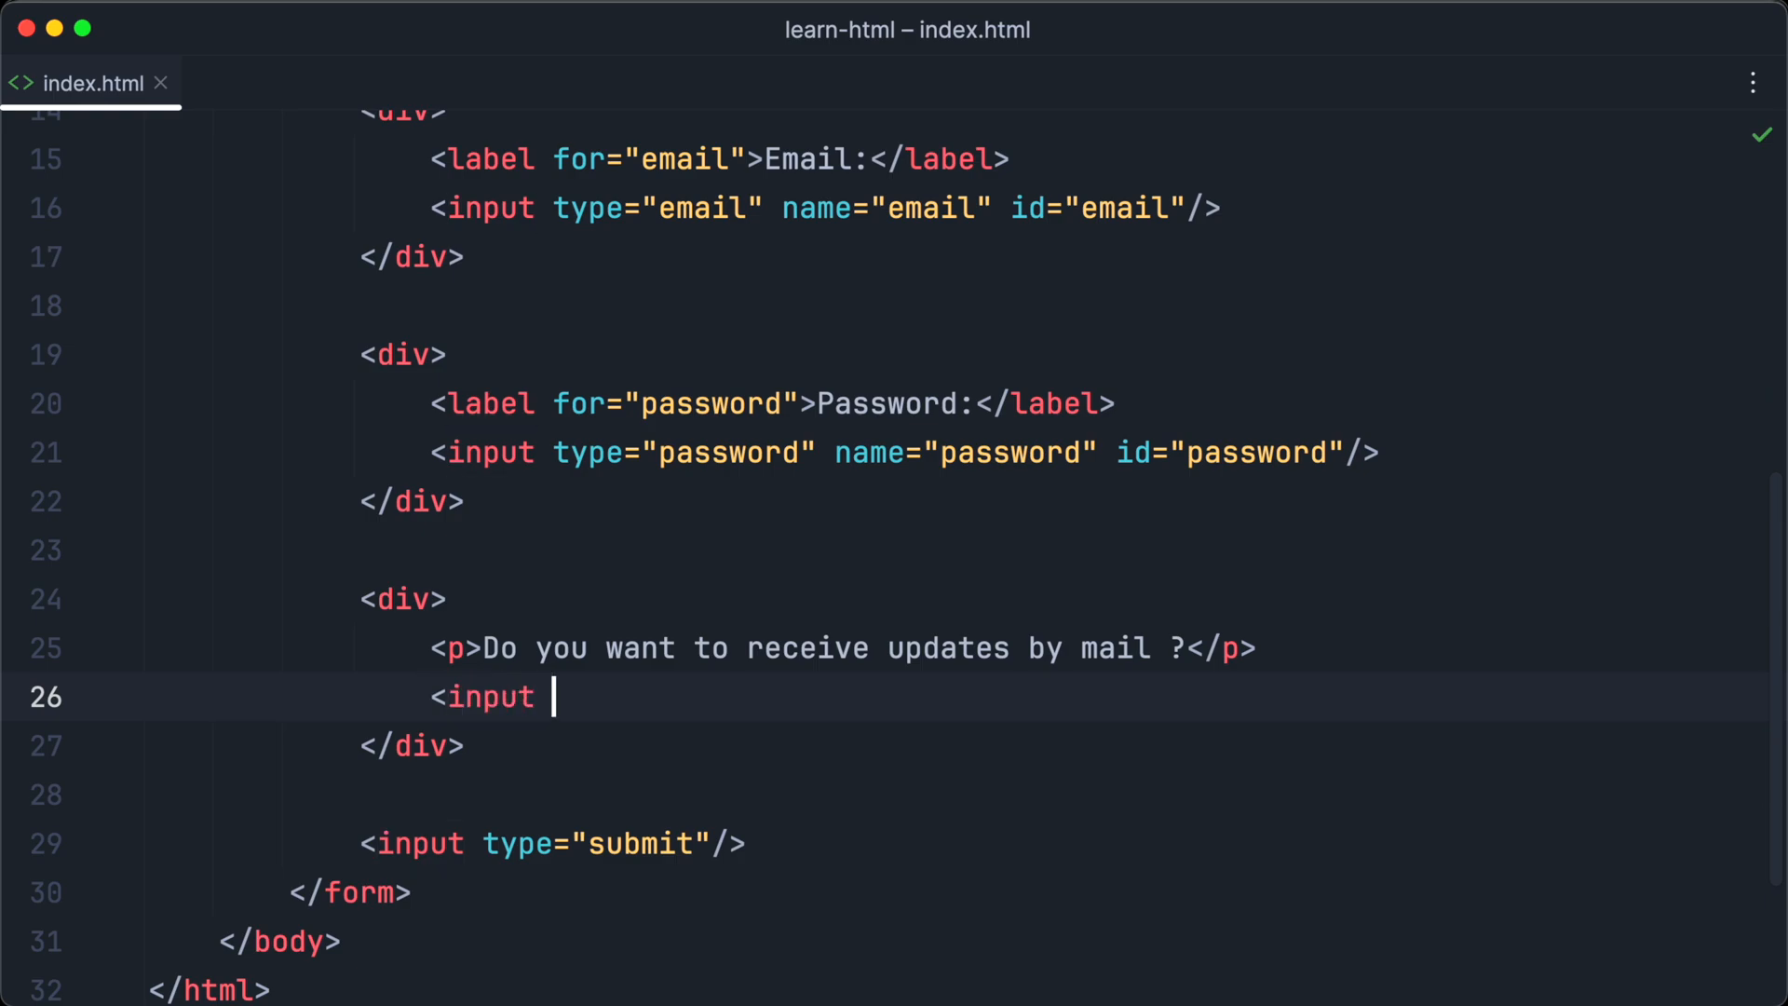
type("type=\"")
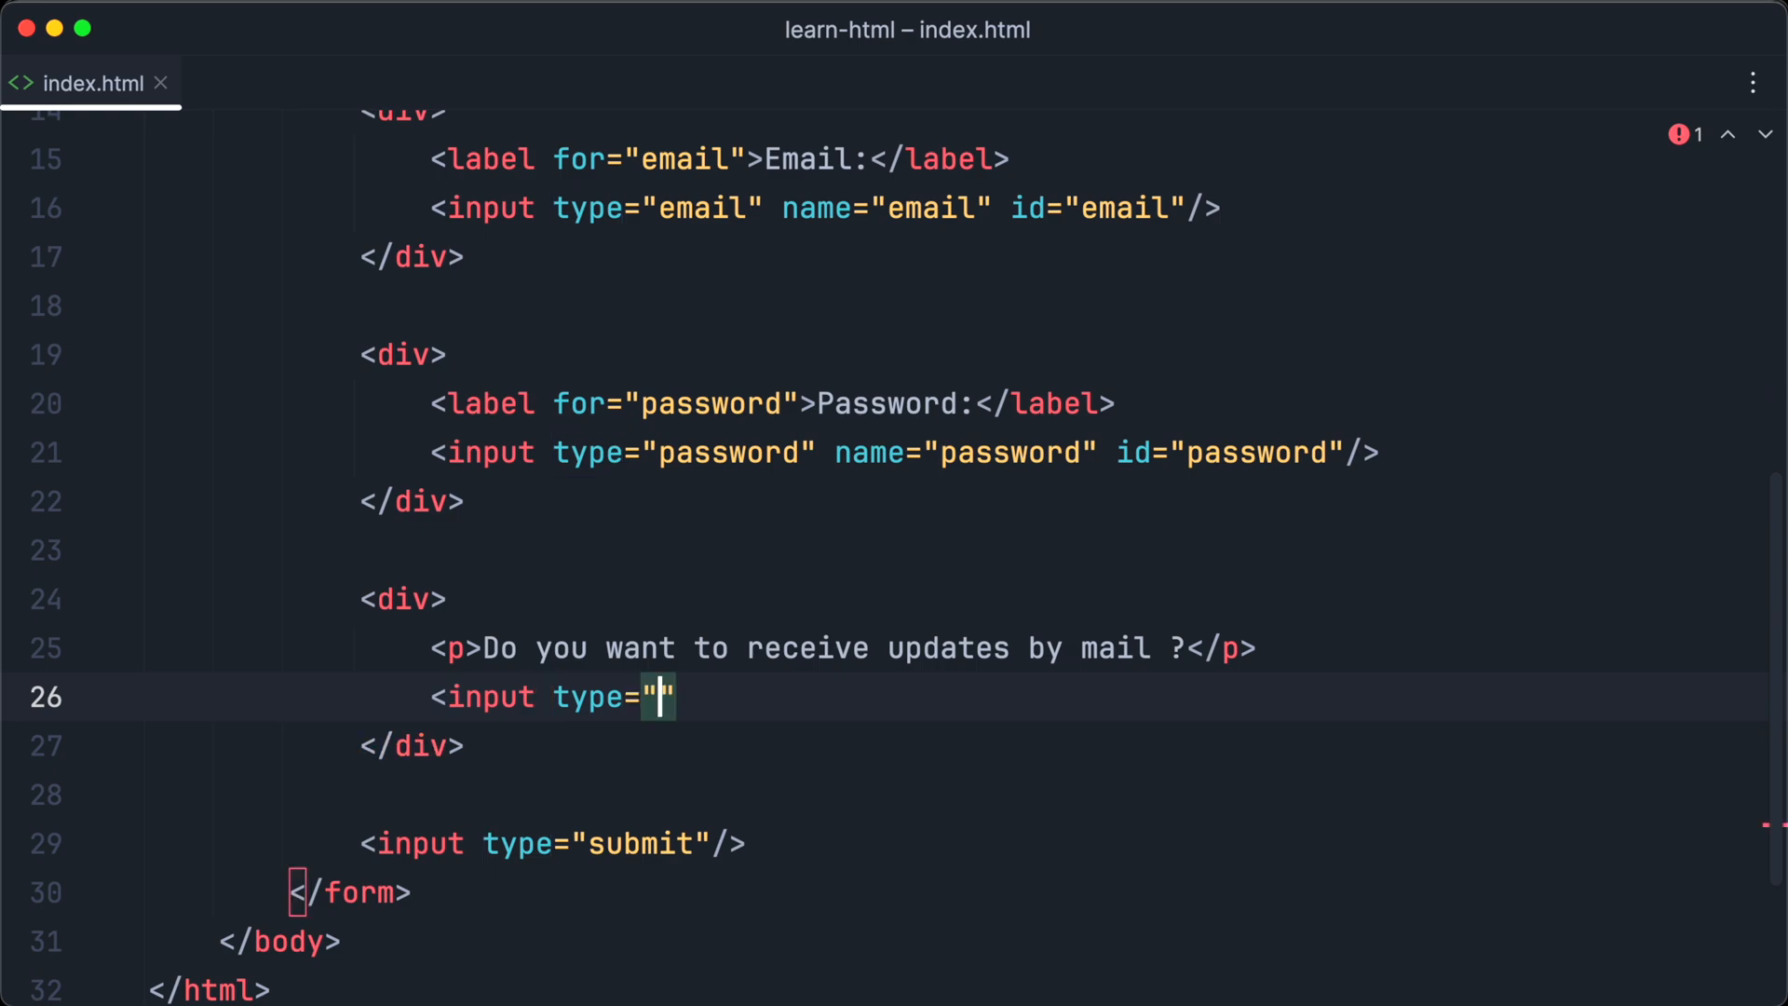
type("radio")
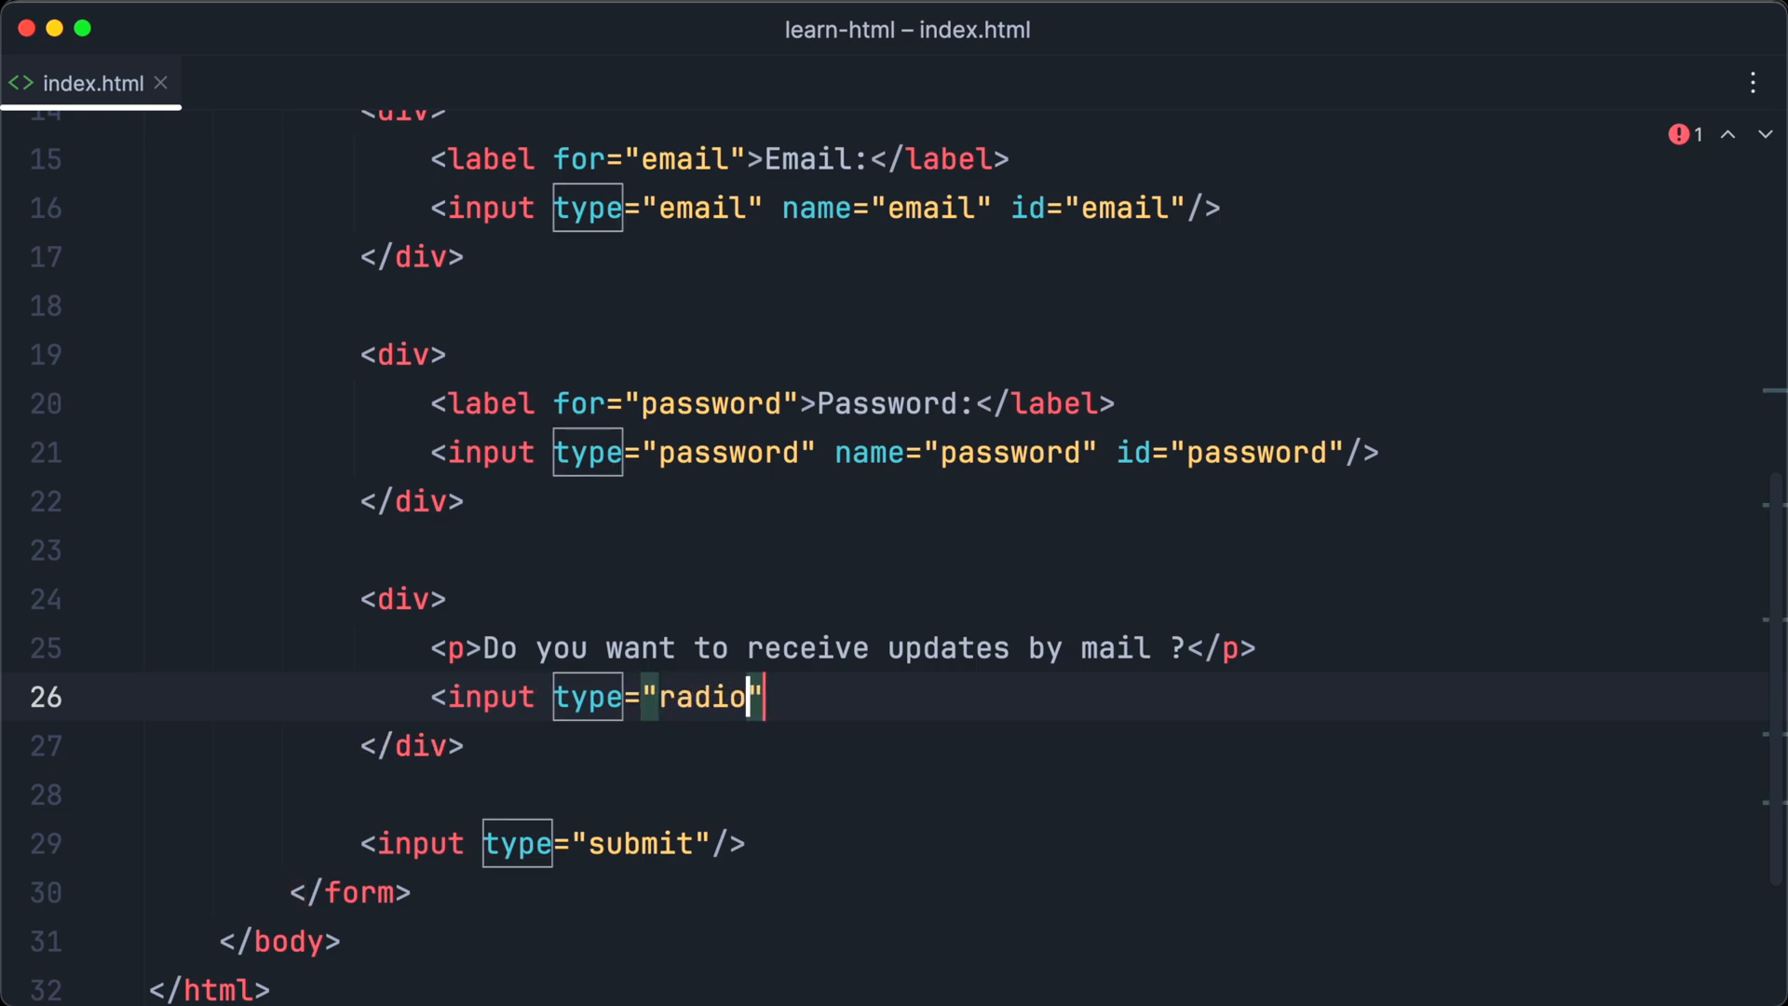
type("id=\"updates-yes\"")
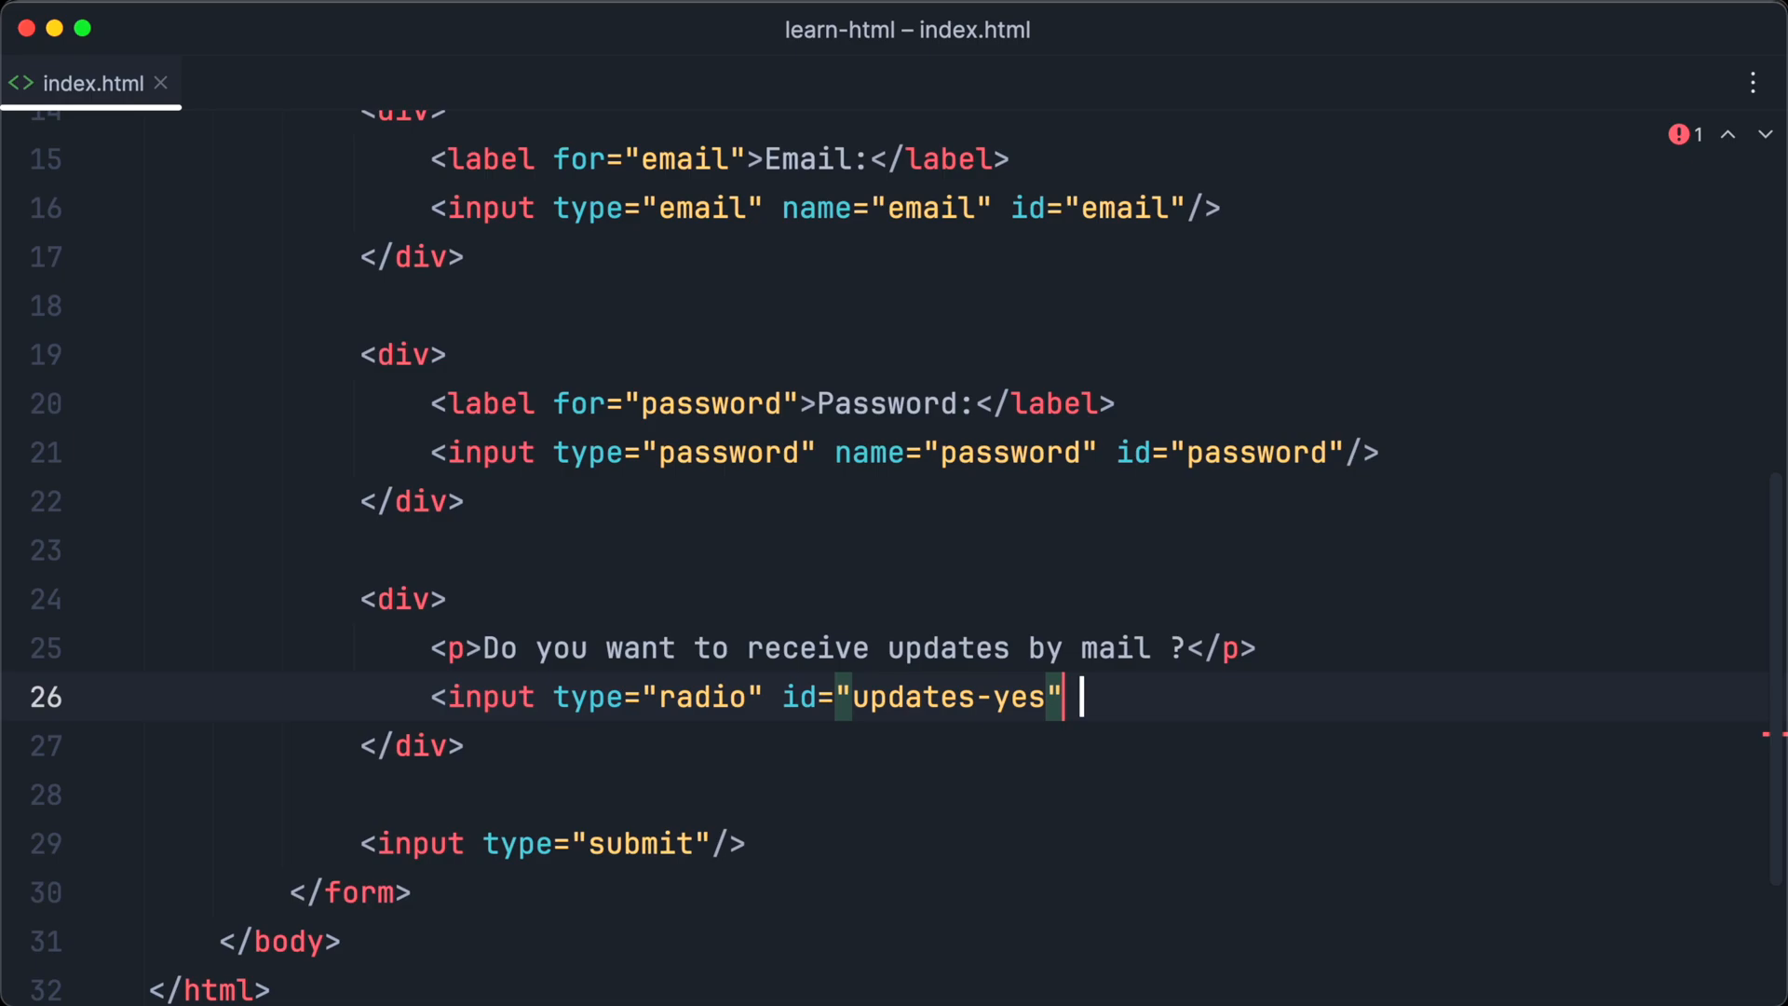
type("name=\"updates\" value=\"yes\" />")
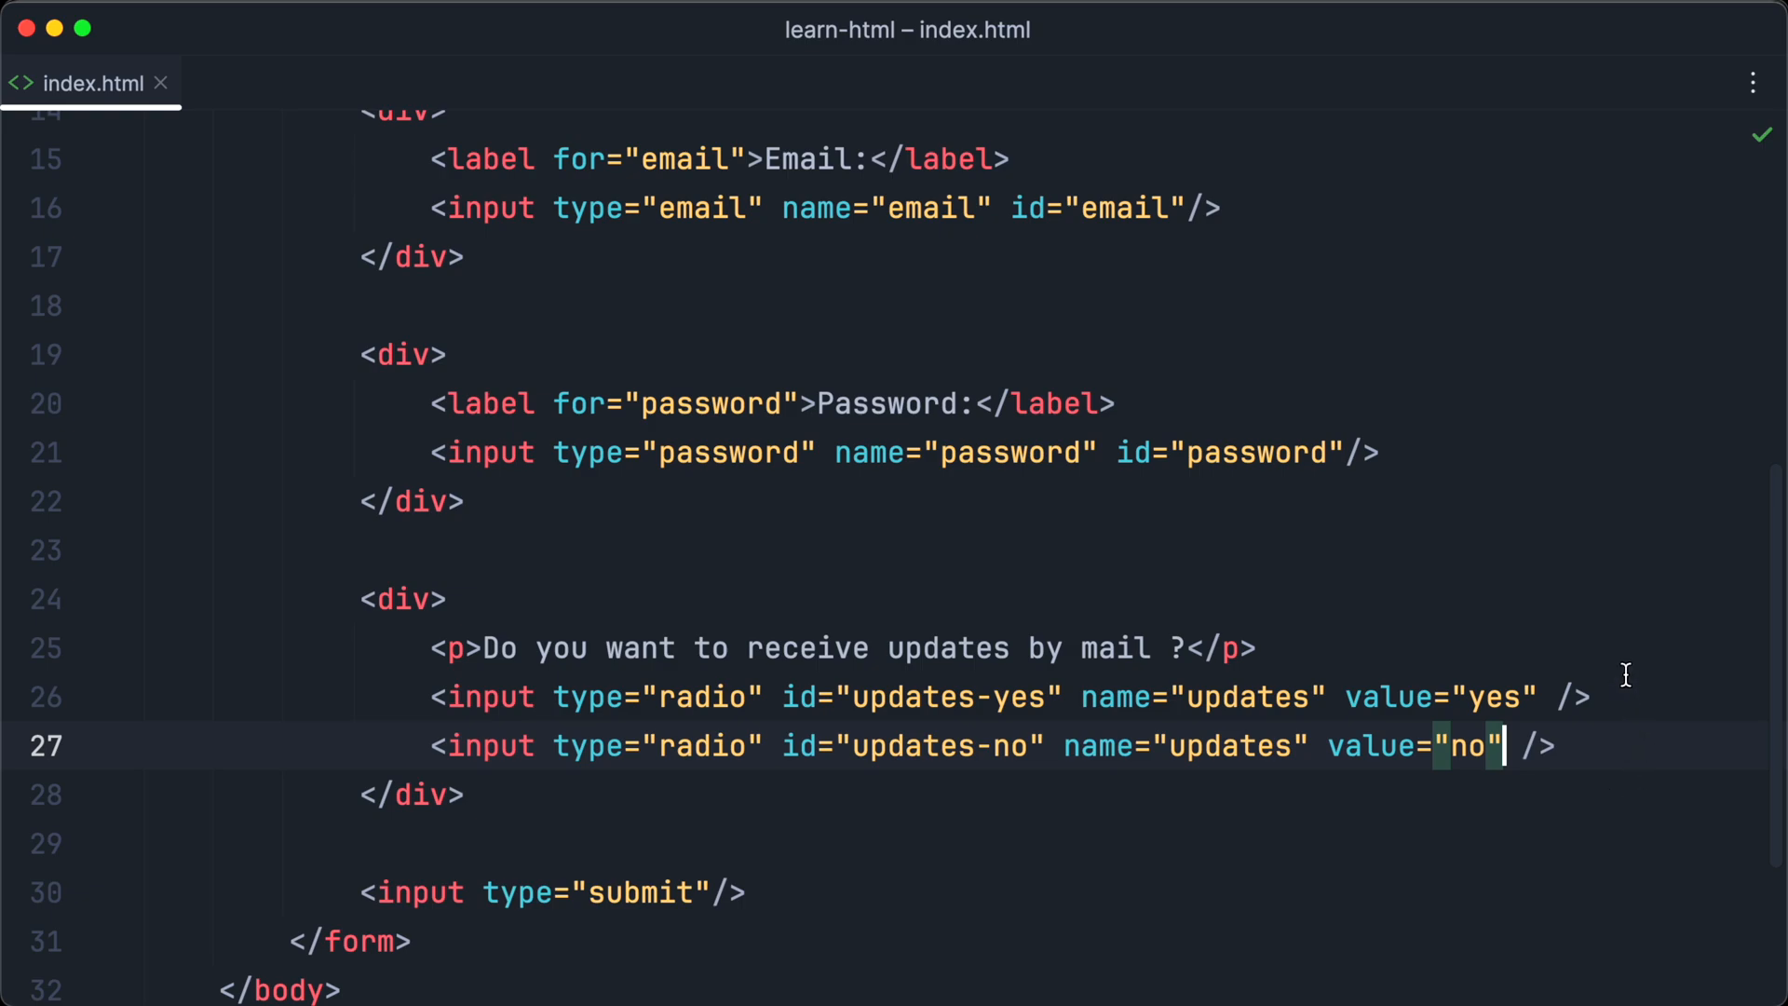
mouse_move(1330, 793)
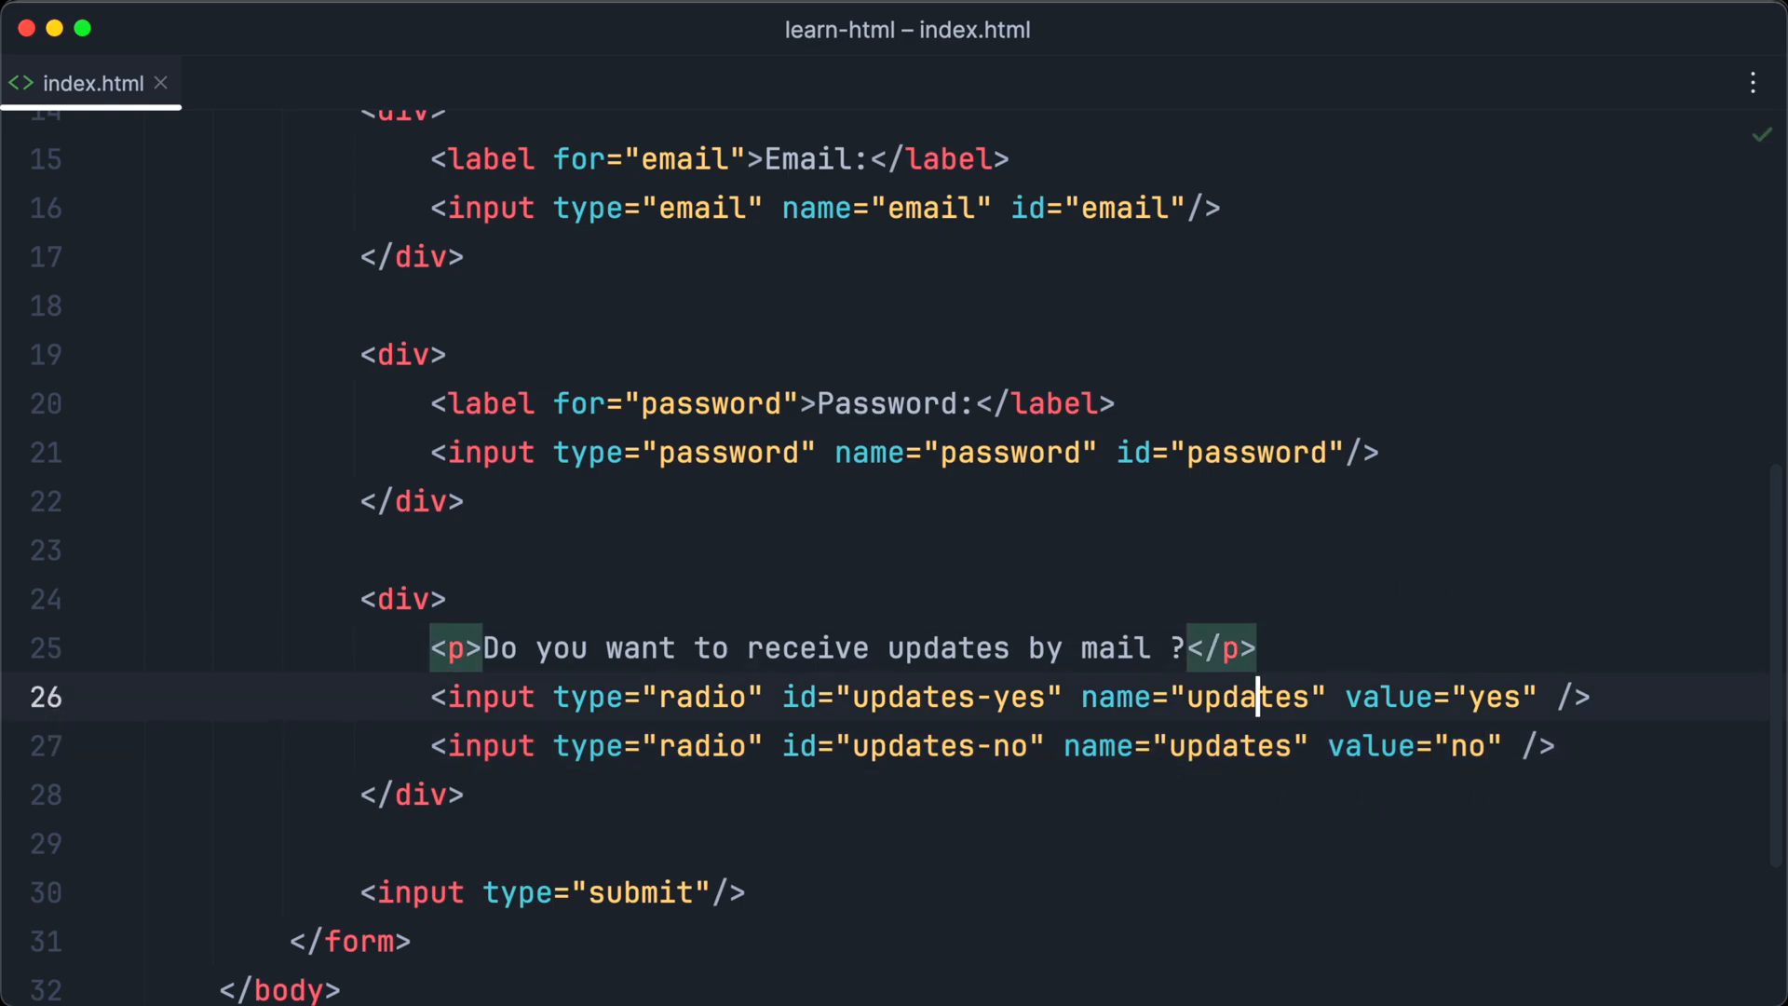
Step: Add Yes and No labels linked to the updates-yes and updates-no radio buttons
type("<label for=\"update-yes\">Yes</label>")
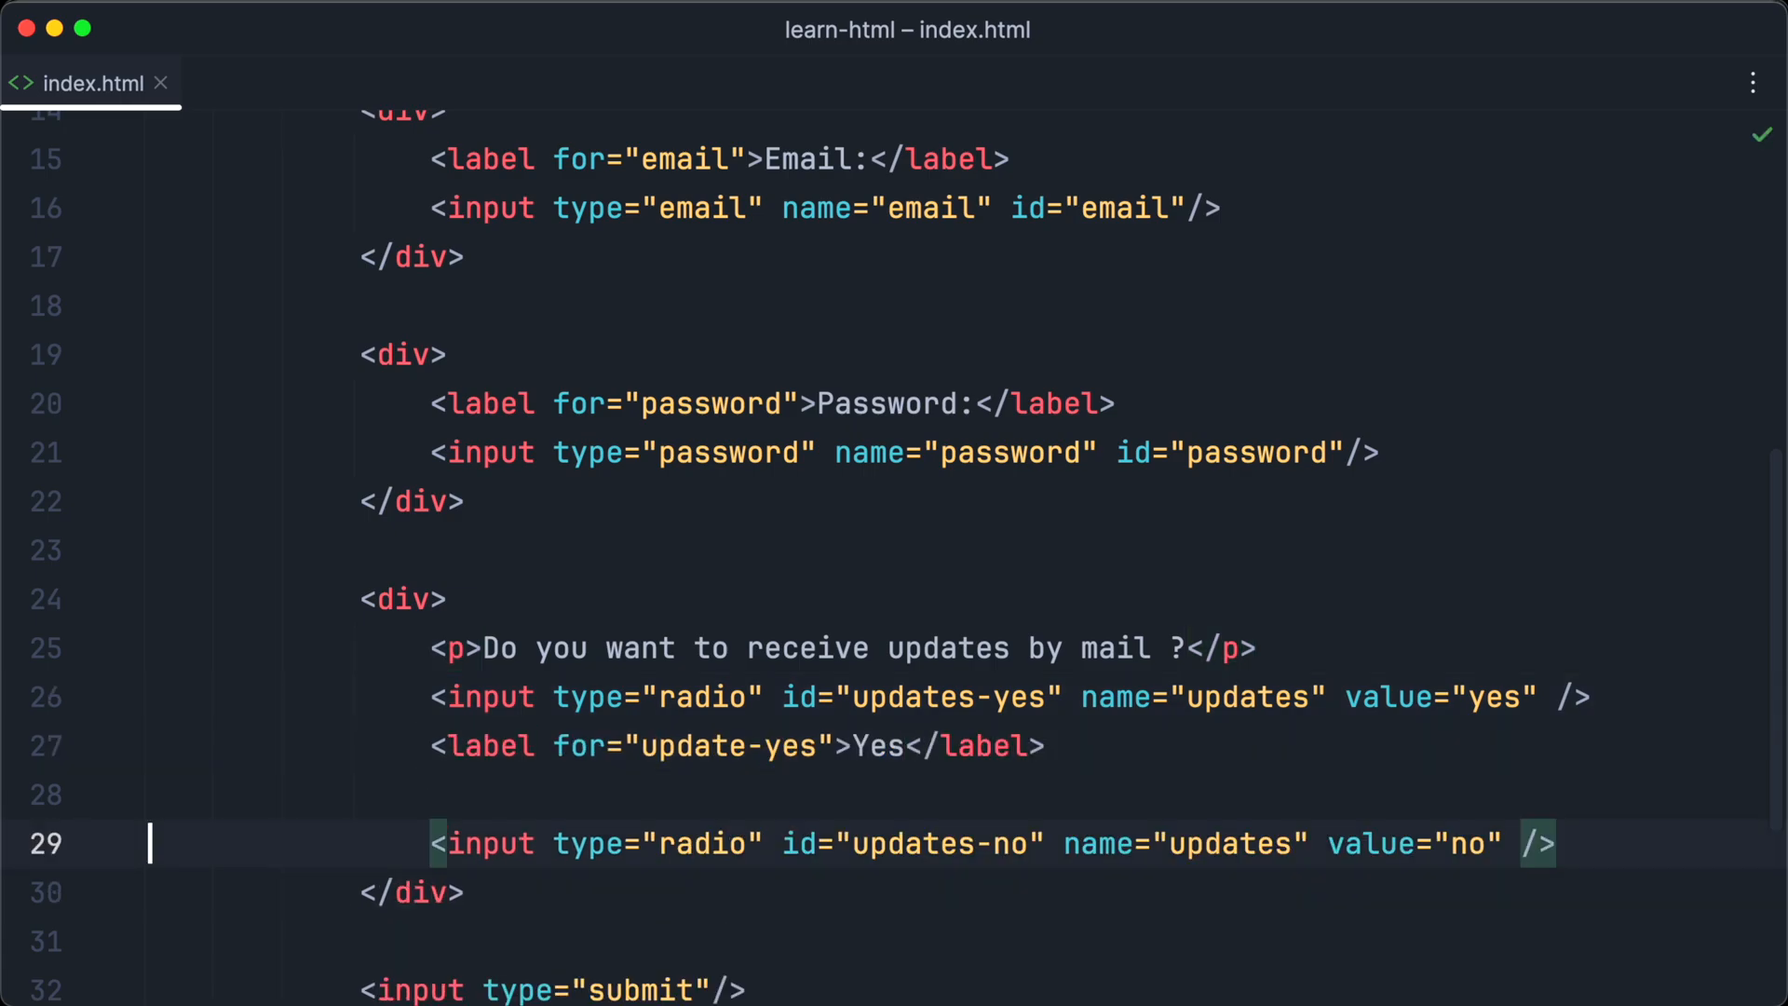
type("<label for=\"updates-no\">No</label>")
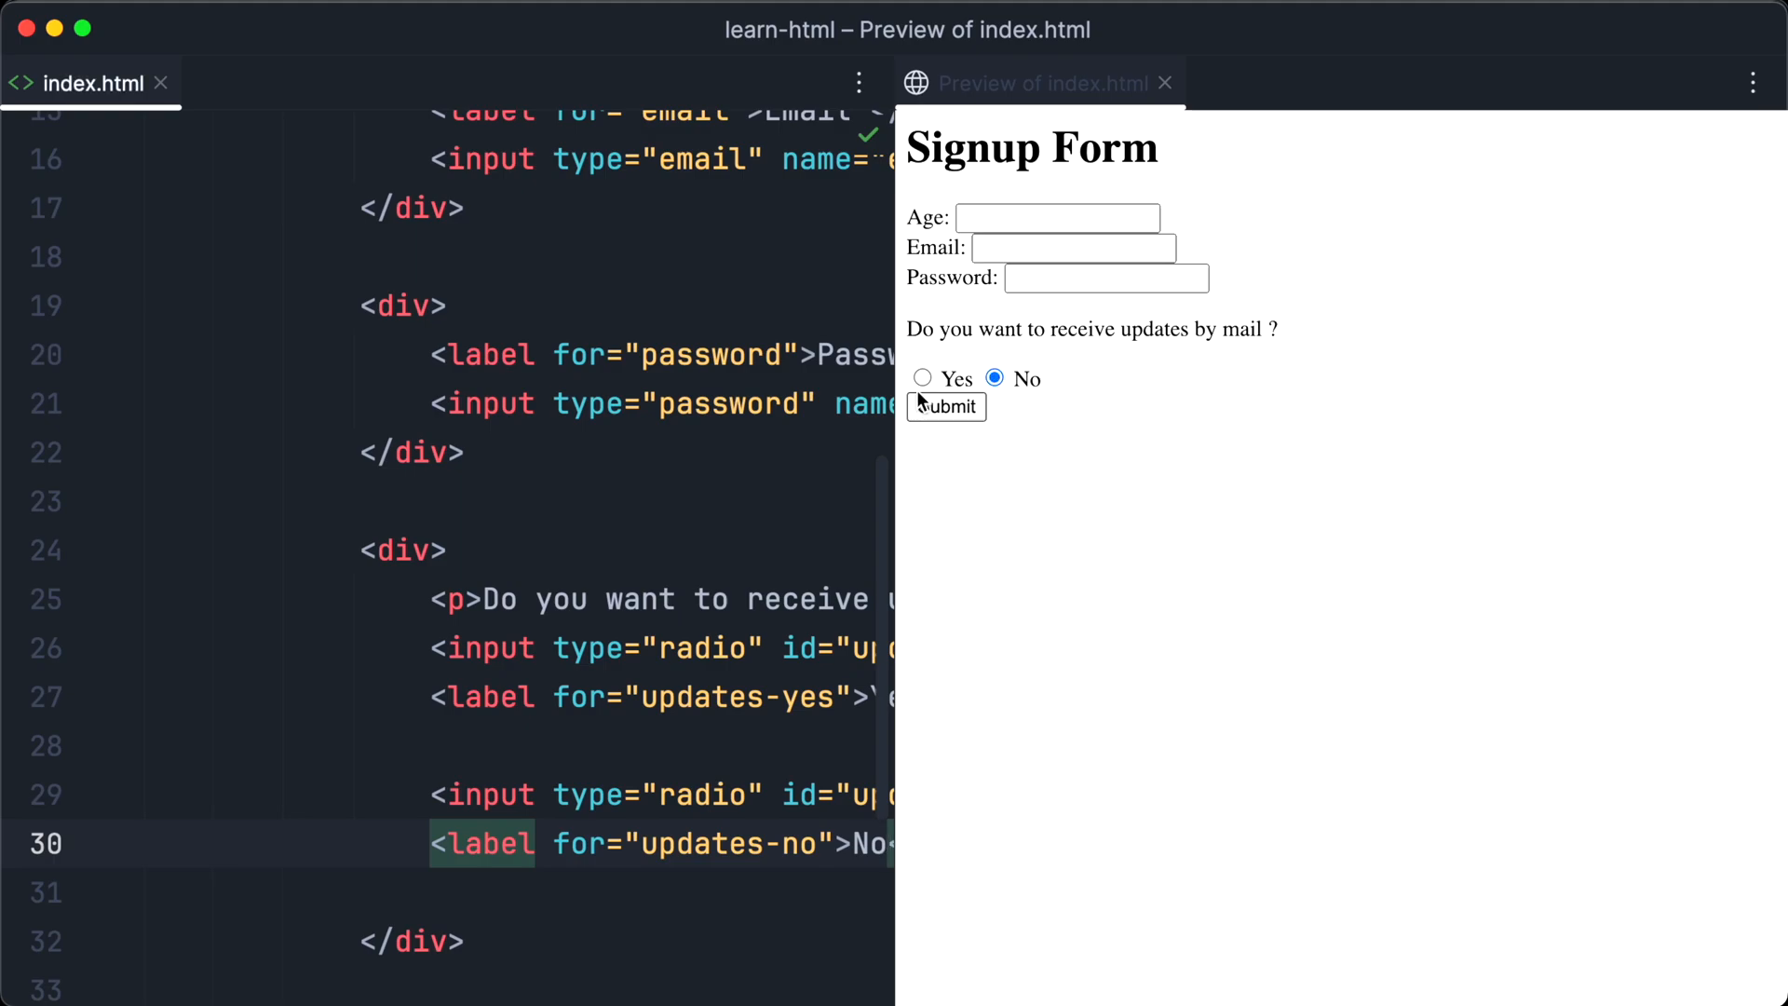
Step: Choose Yes then No in the preview to confirm only one radio answer stays selected
left_click(922, 378)
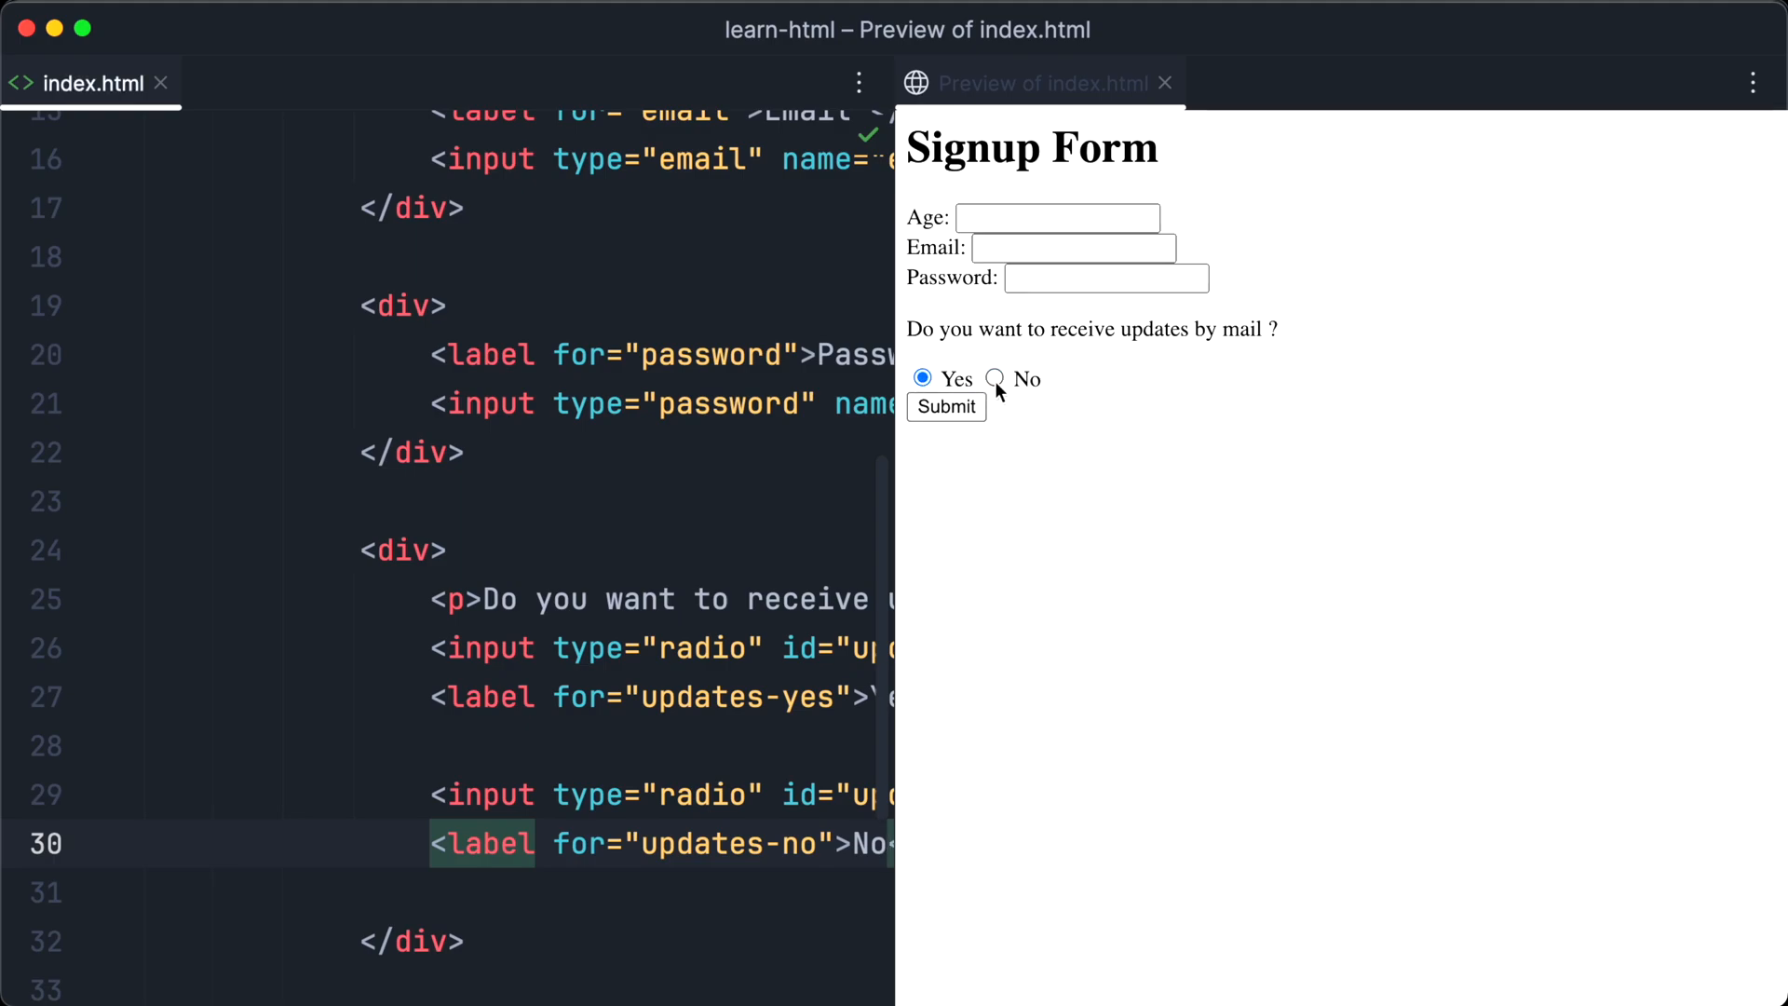
left_click(994, 378)
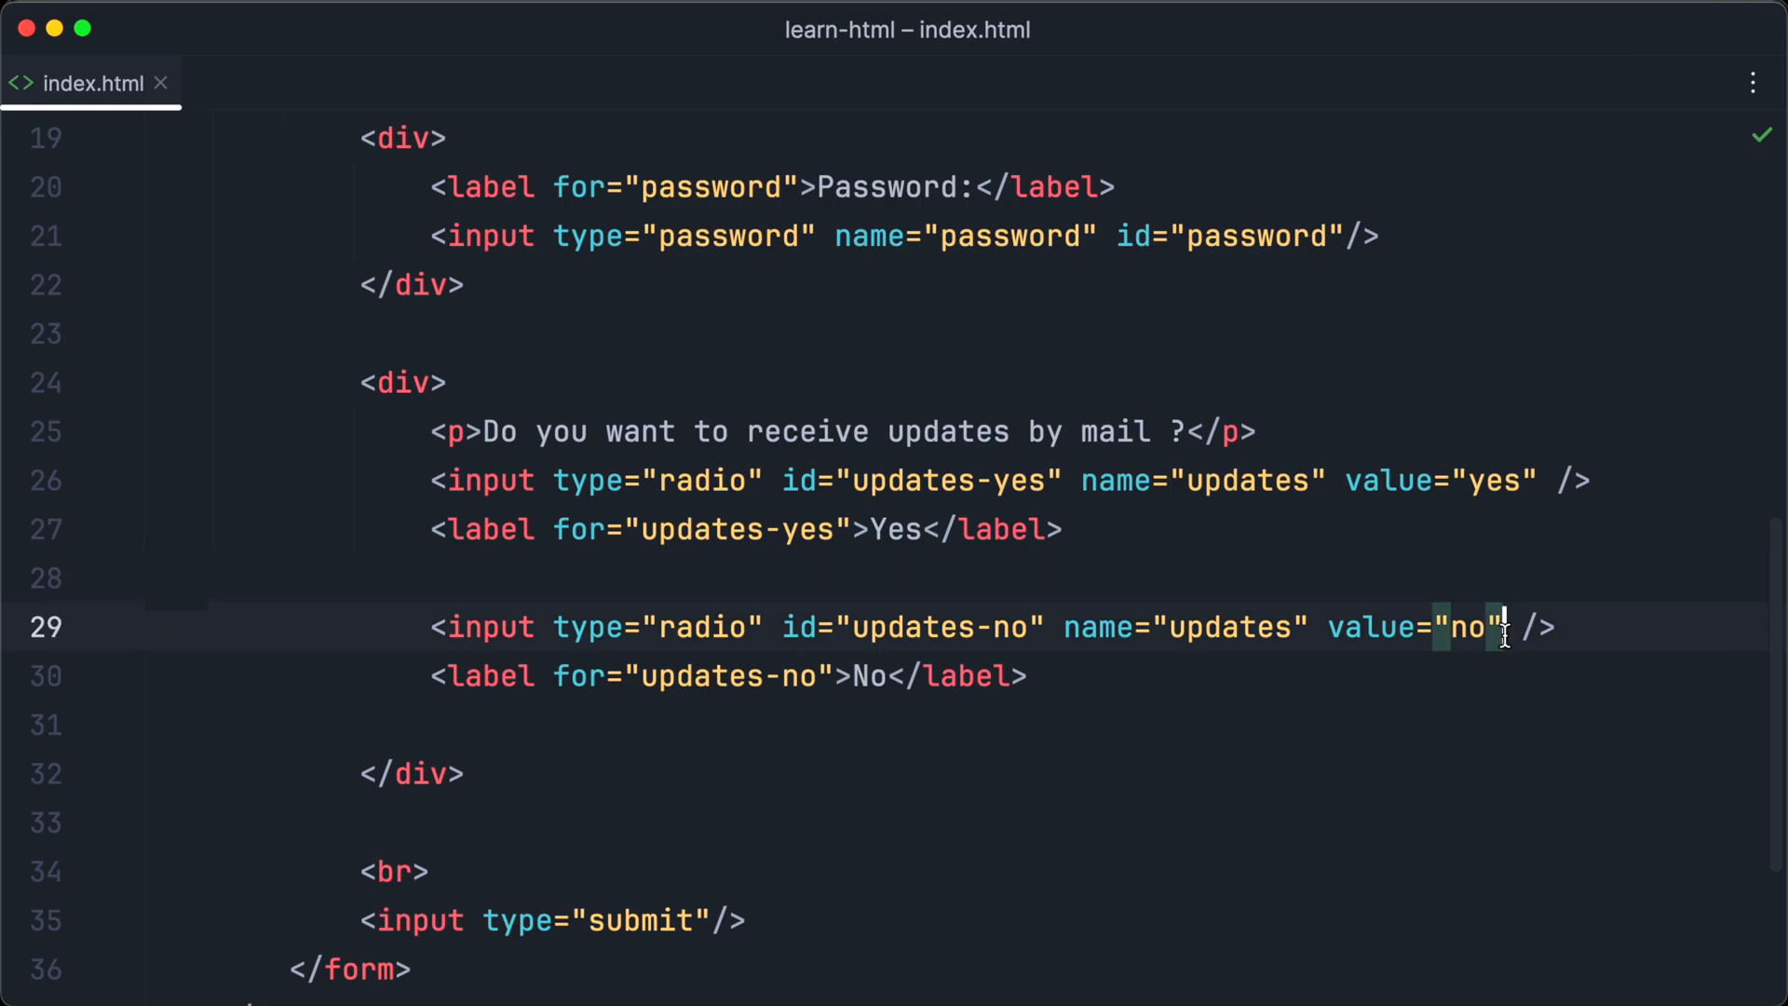
Step: Add the checked attribute to the updates-no radio, verify in preview, then close it
type("checked")
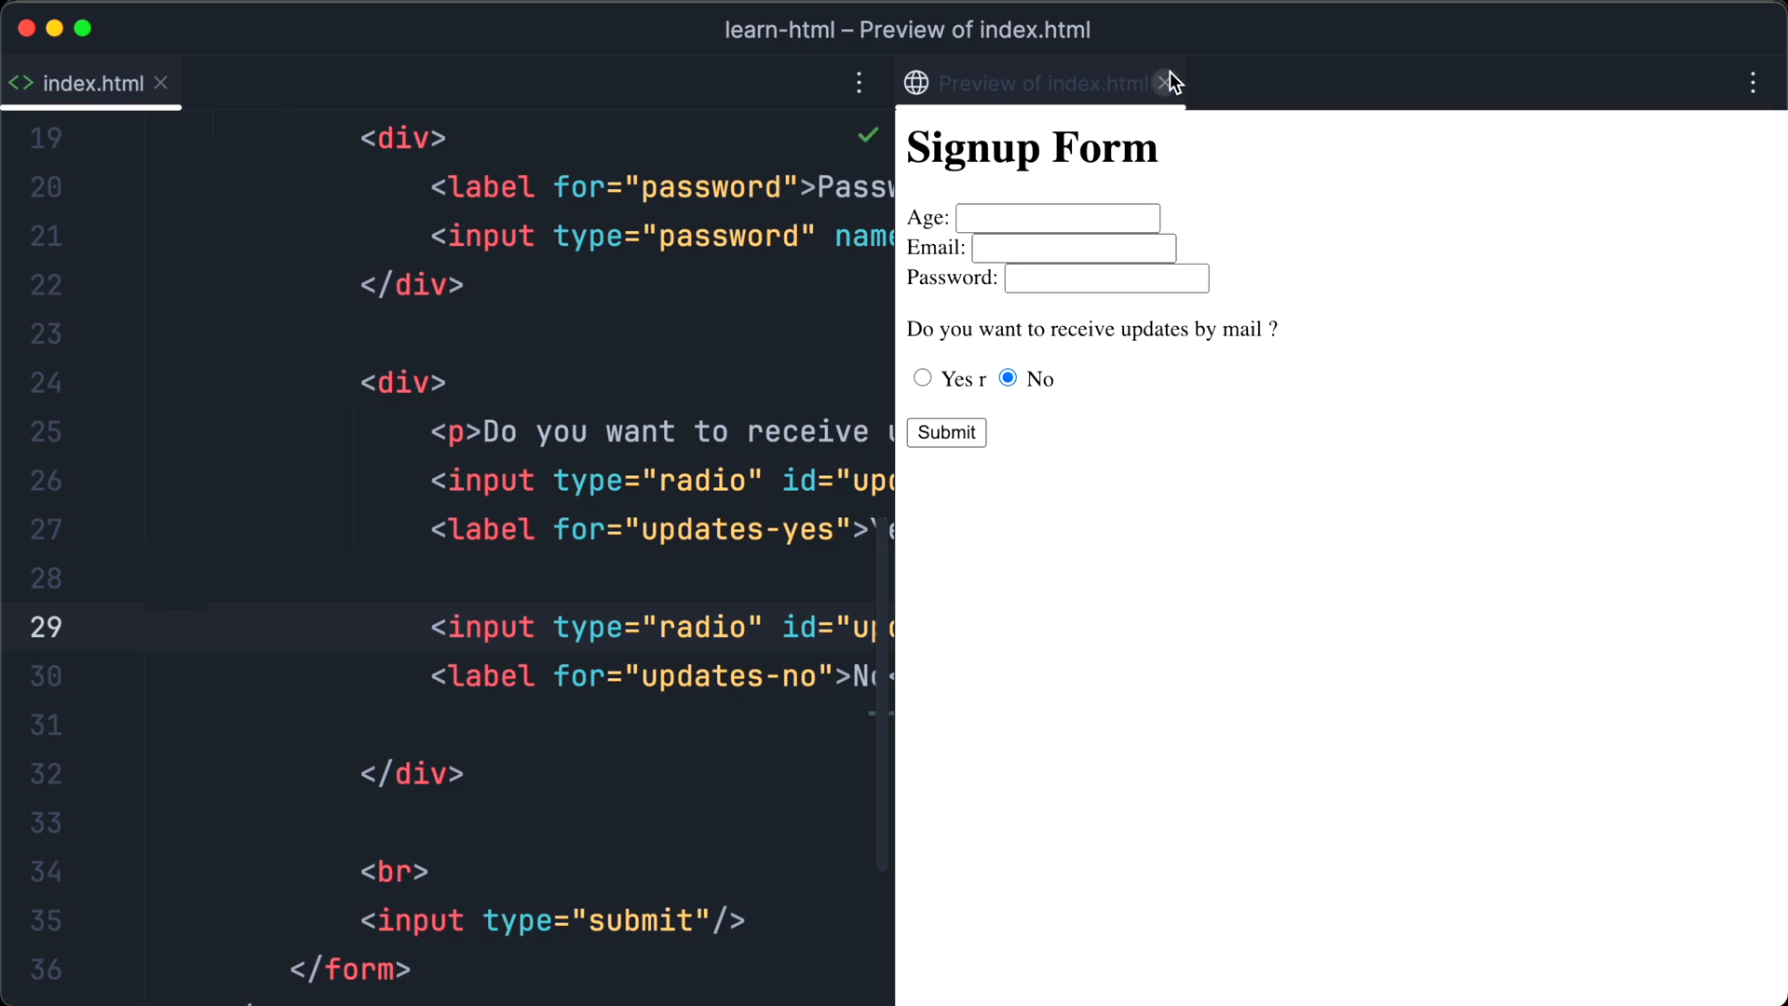
left_click(1158, 80)
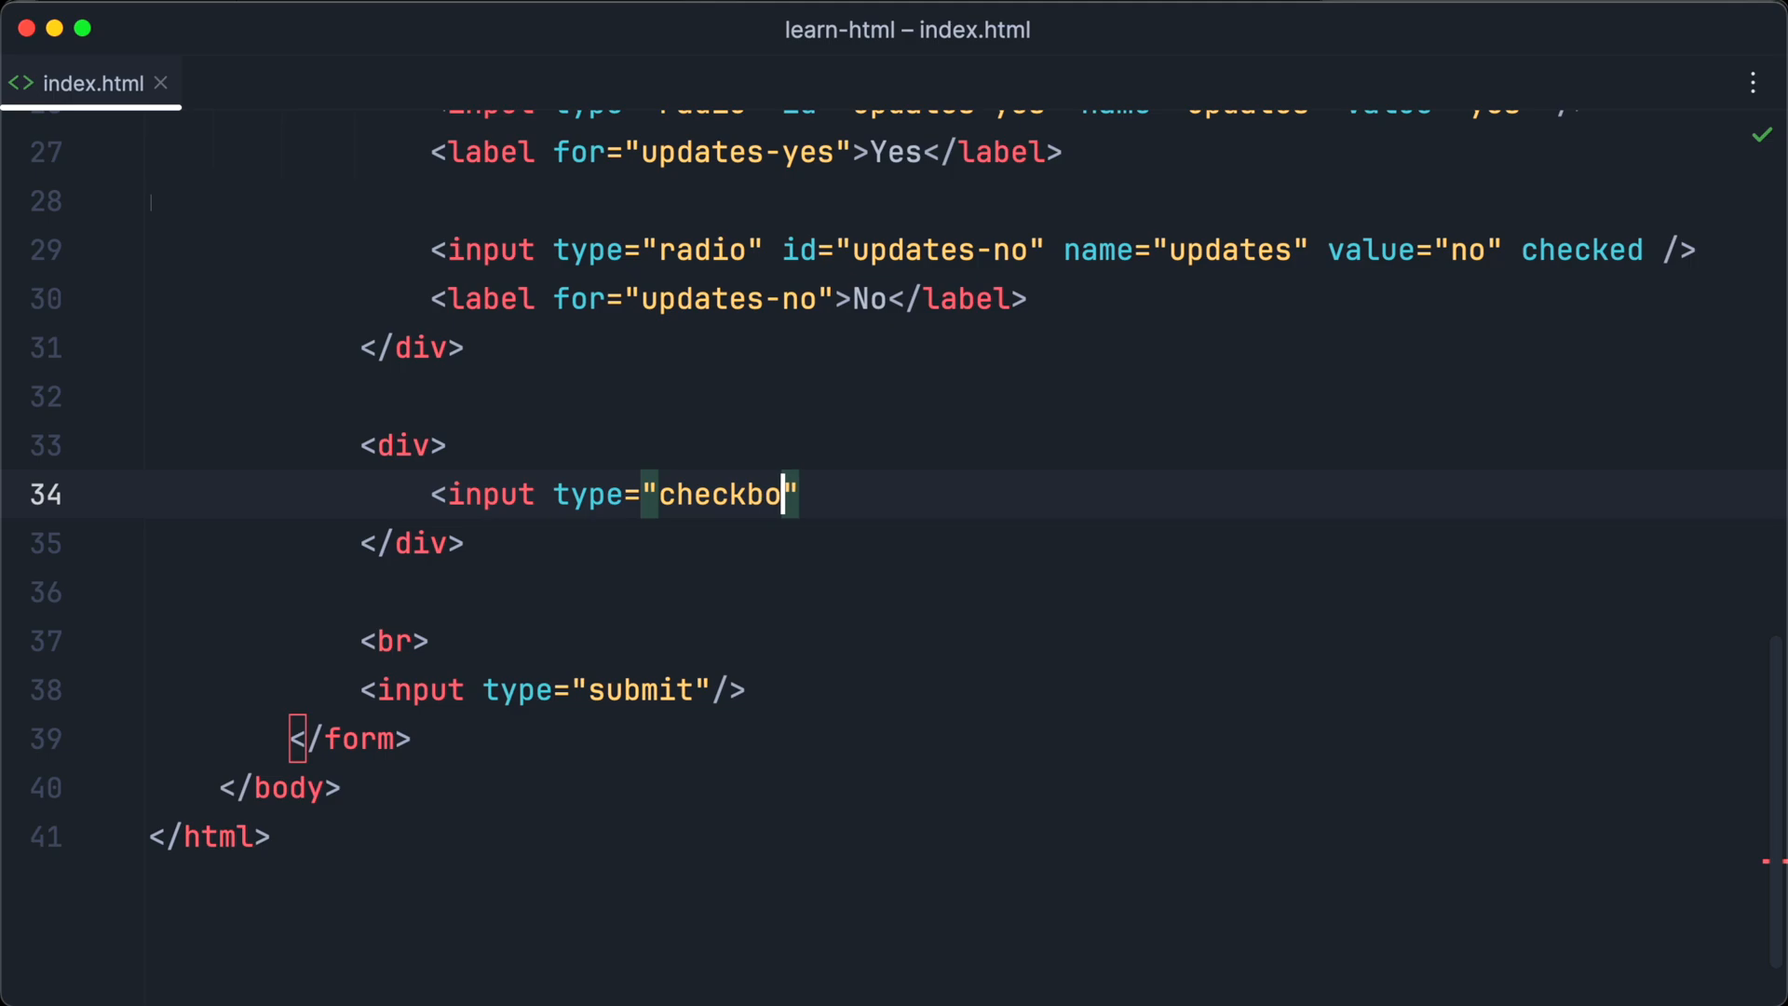
Step: Write a checkbox input with id/name accept-terms, value accept, and a label 'I accept our terms & conditions'
type("x\" id=\"accept-\"")
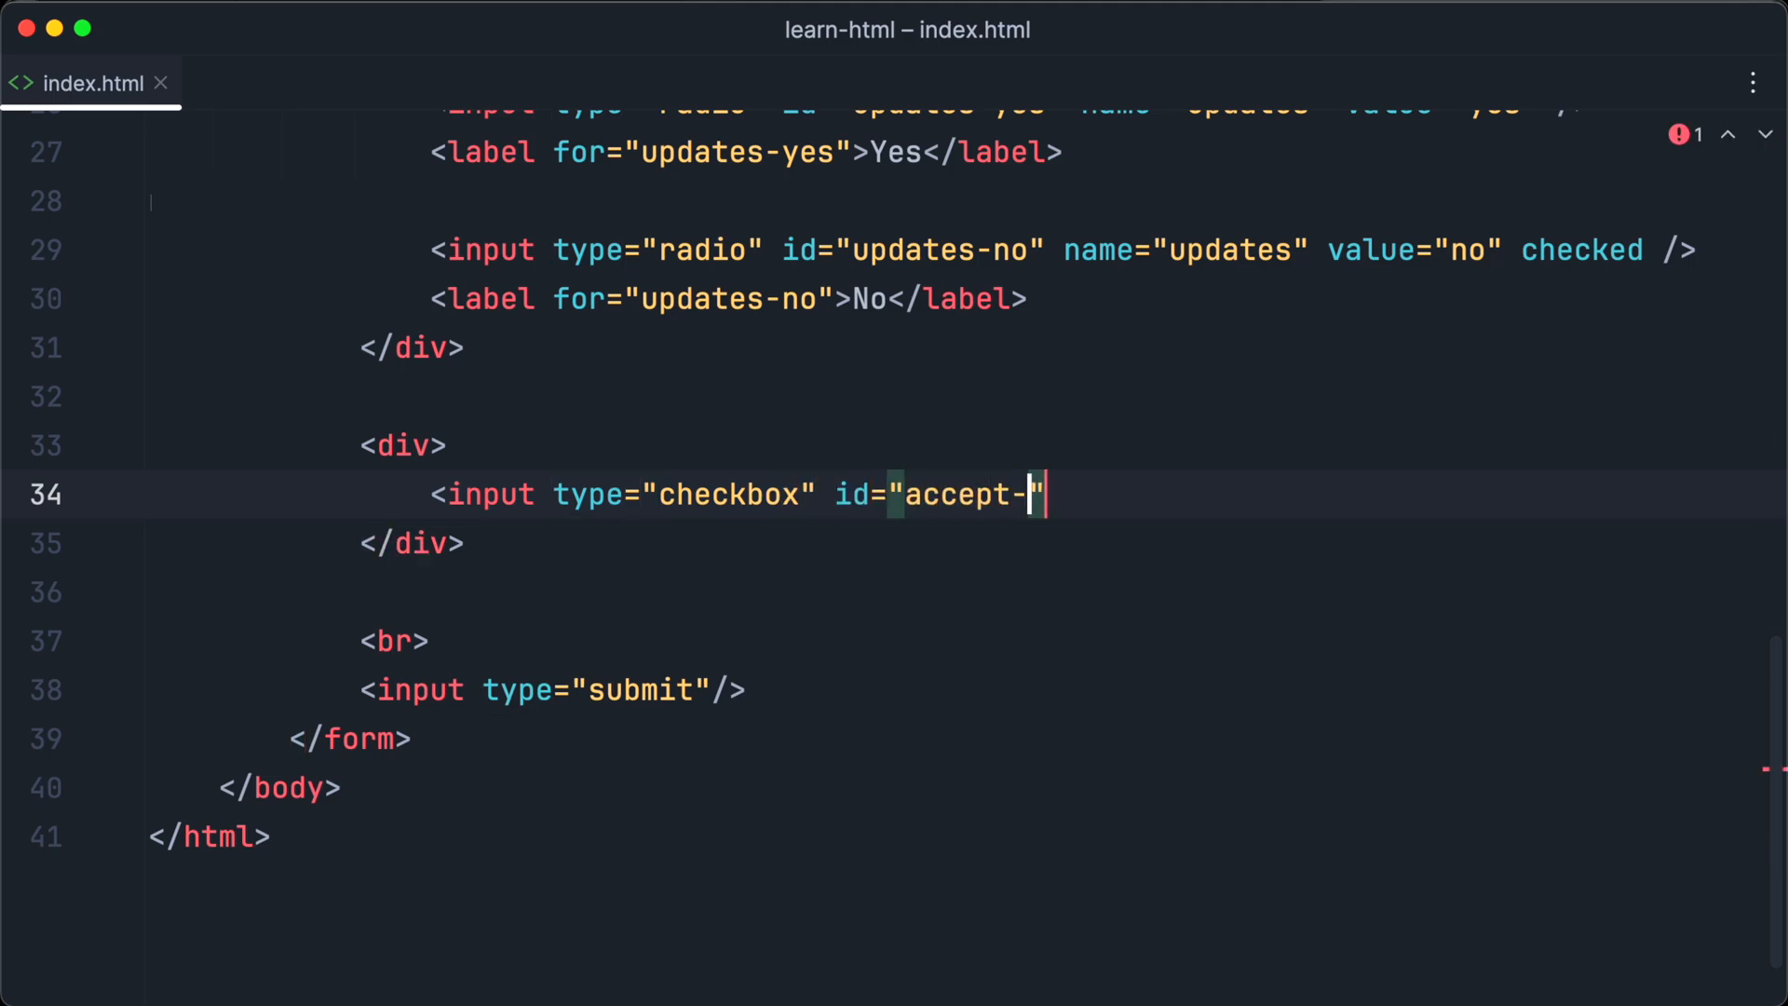
type("terms\" name=\"accept-terms\"")
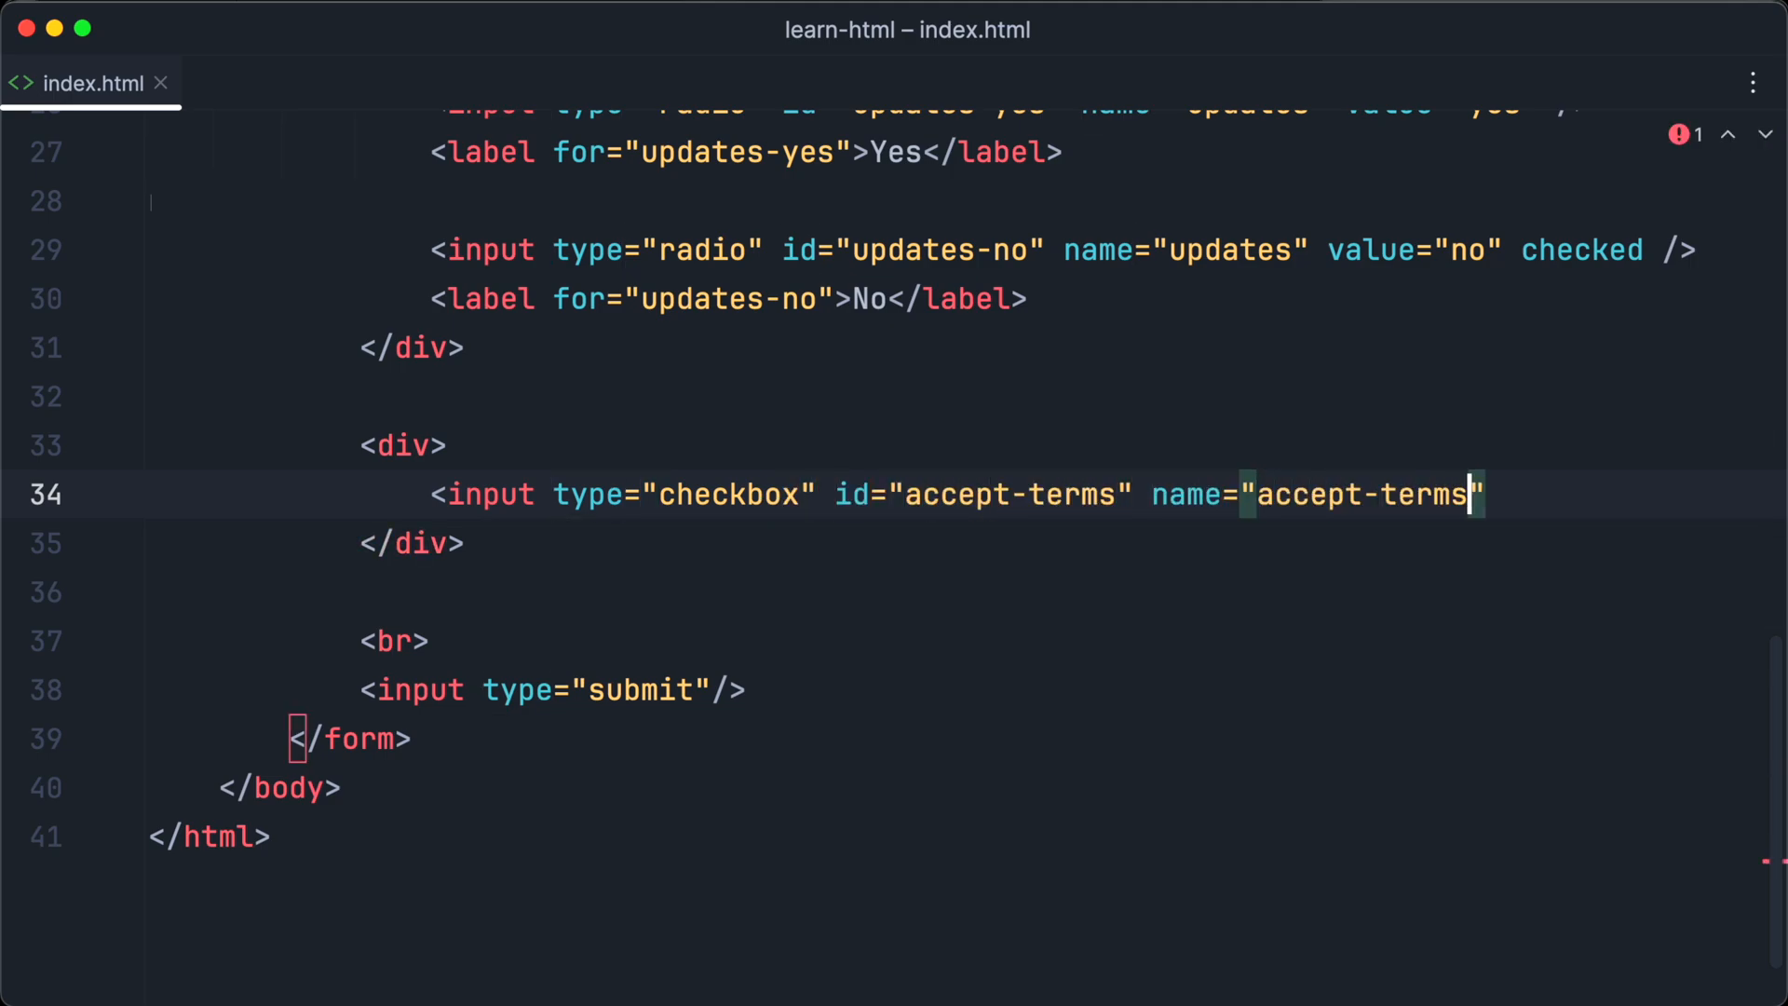
type("value=\"\"")
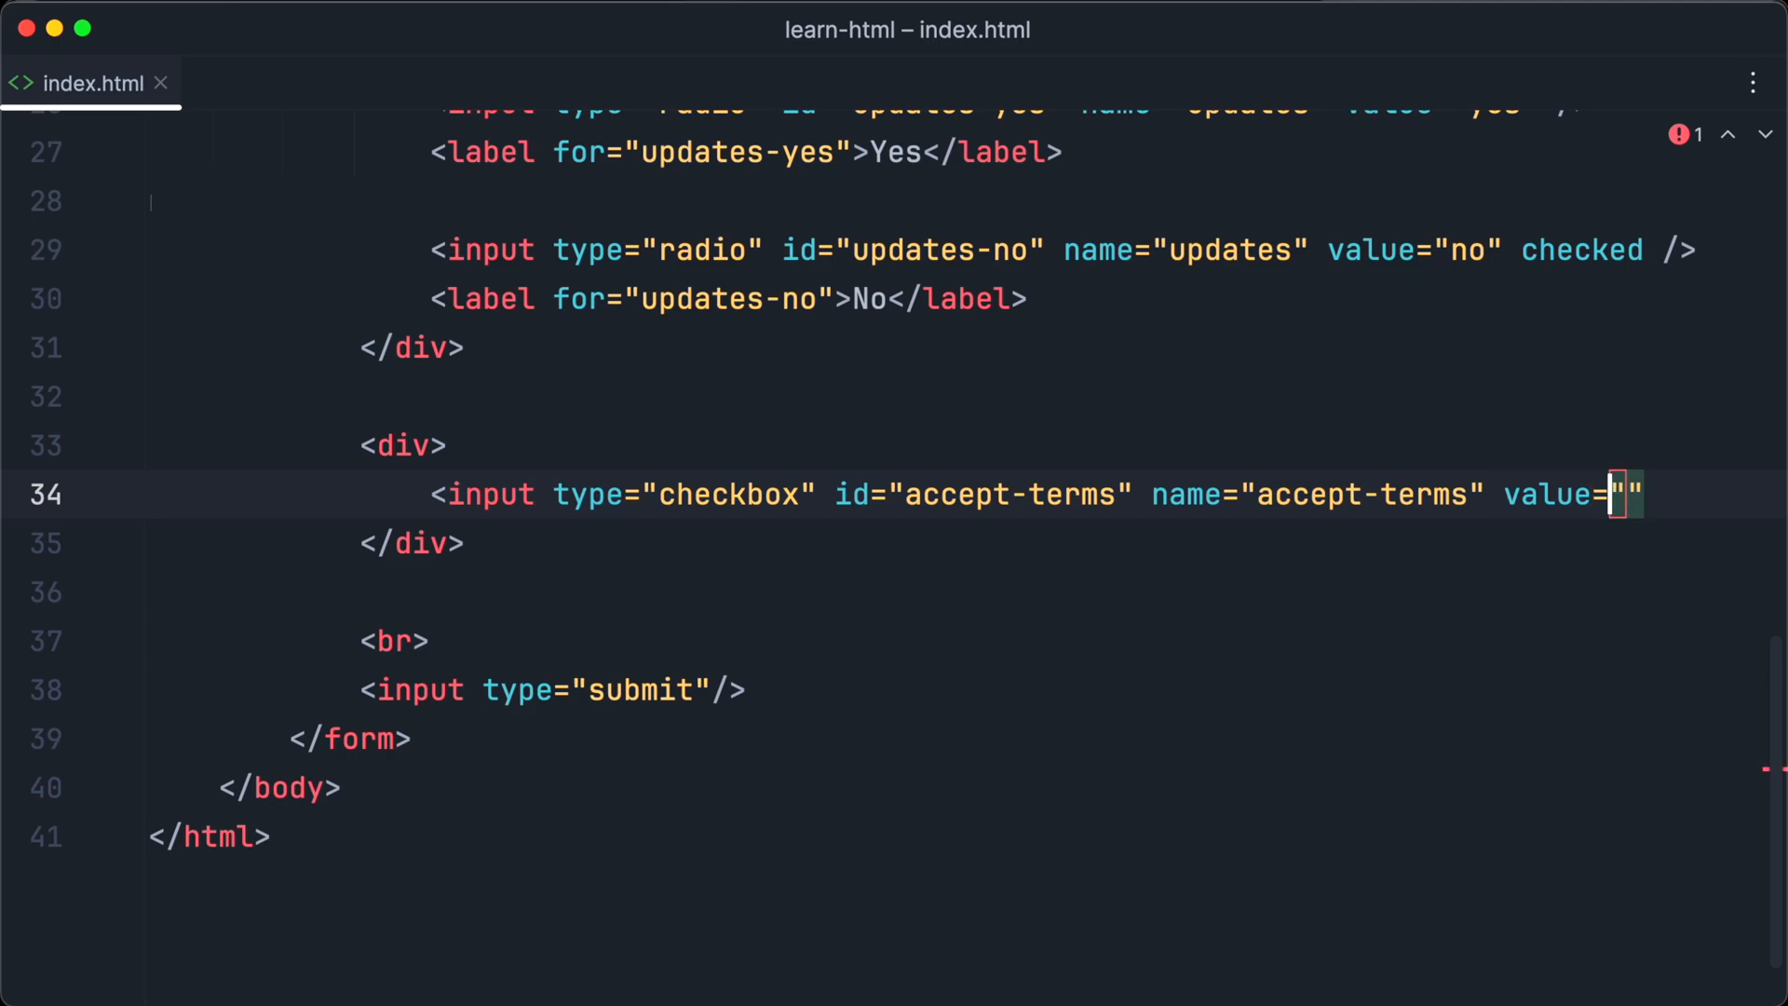
type("accept")
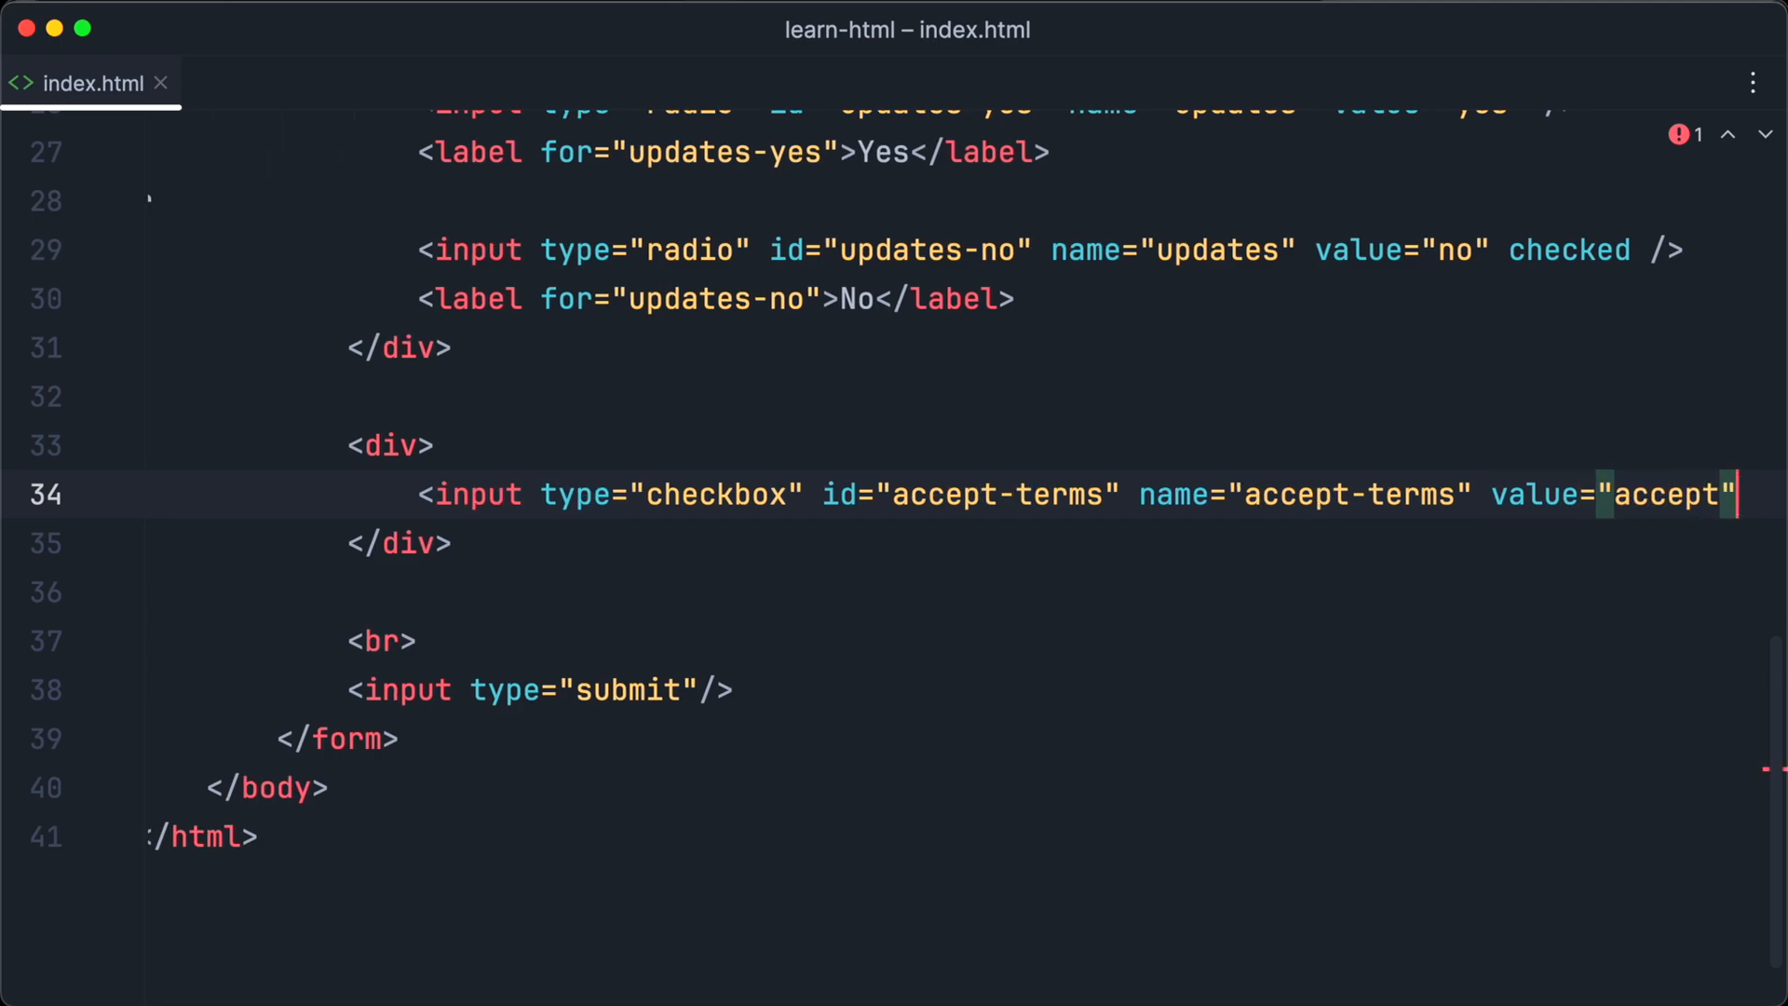
type("<label for=\"accept-terms\">I accept our terms & conditions</label>")
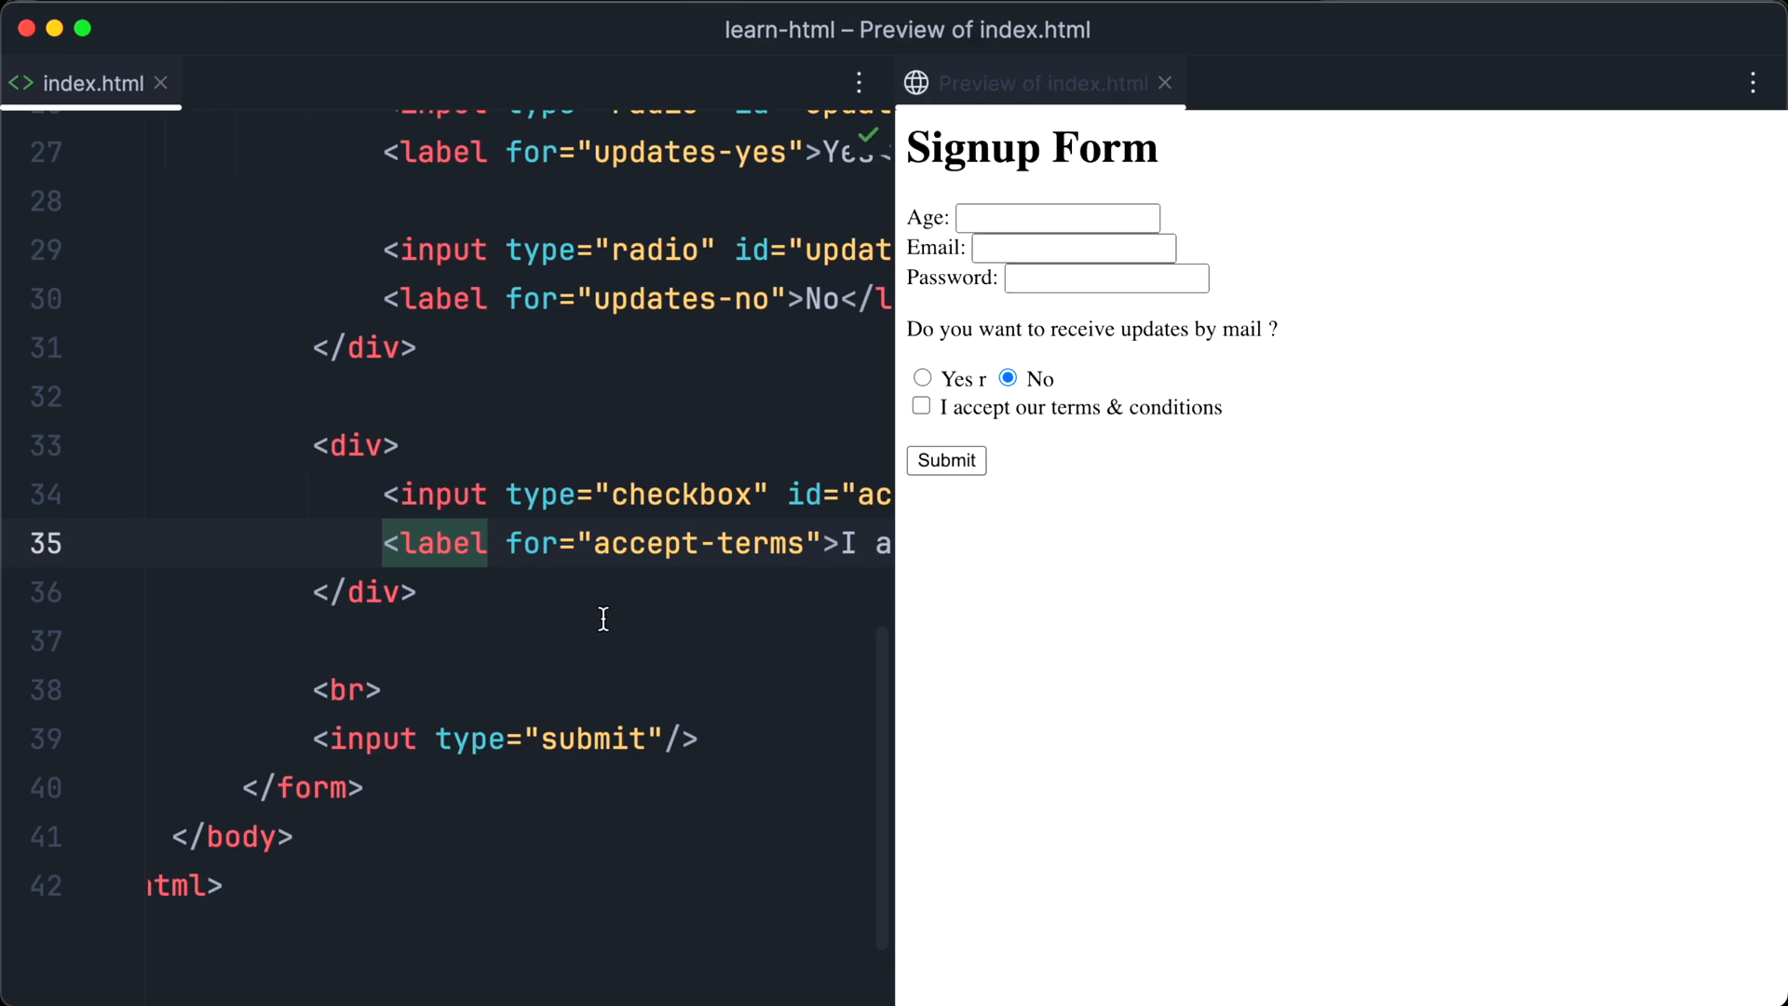
mouse_move(1105, 197)
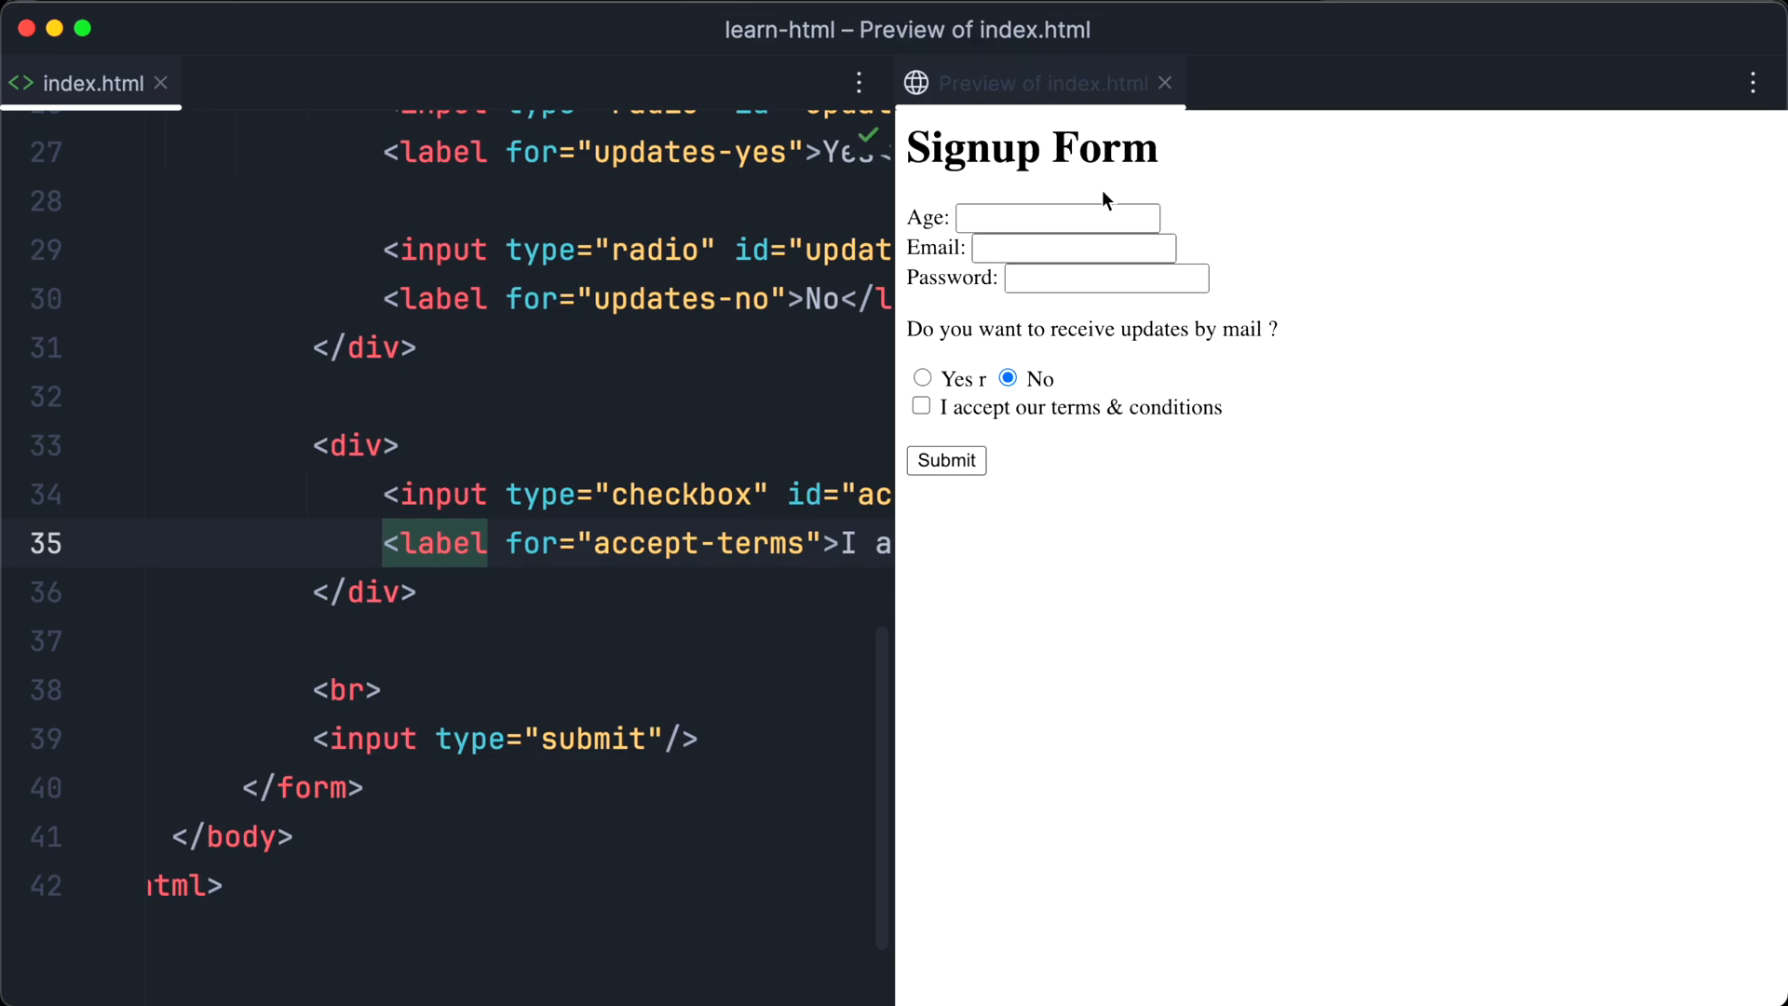
mouse_move(1028, 421)
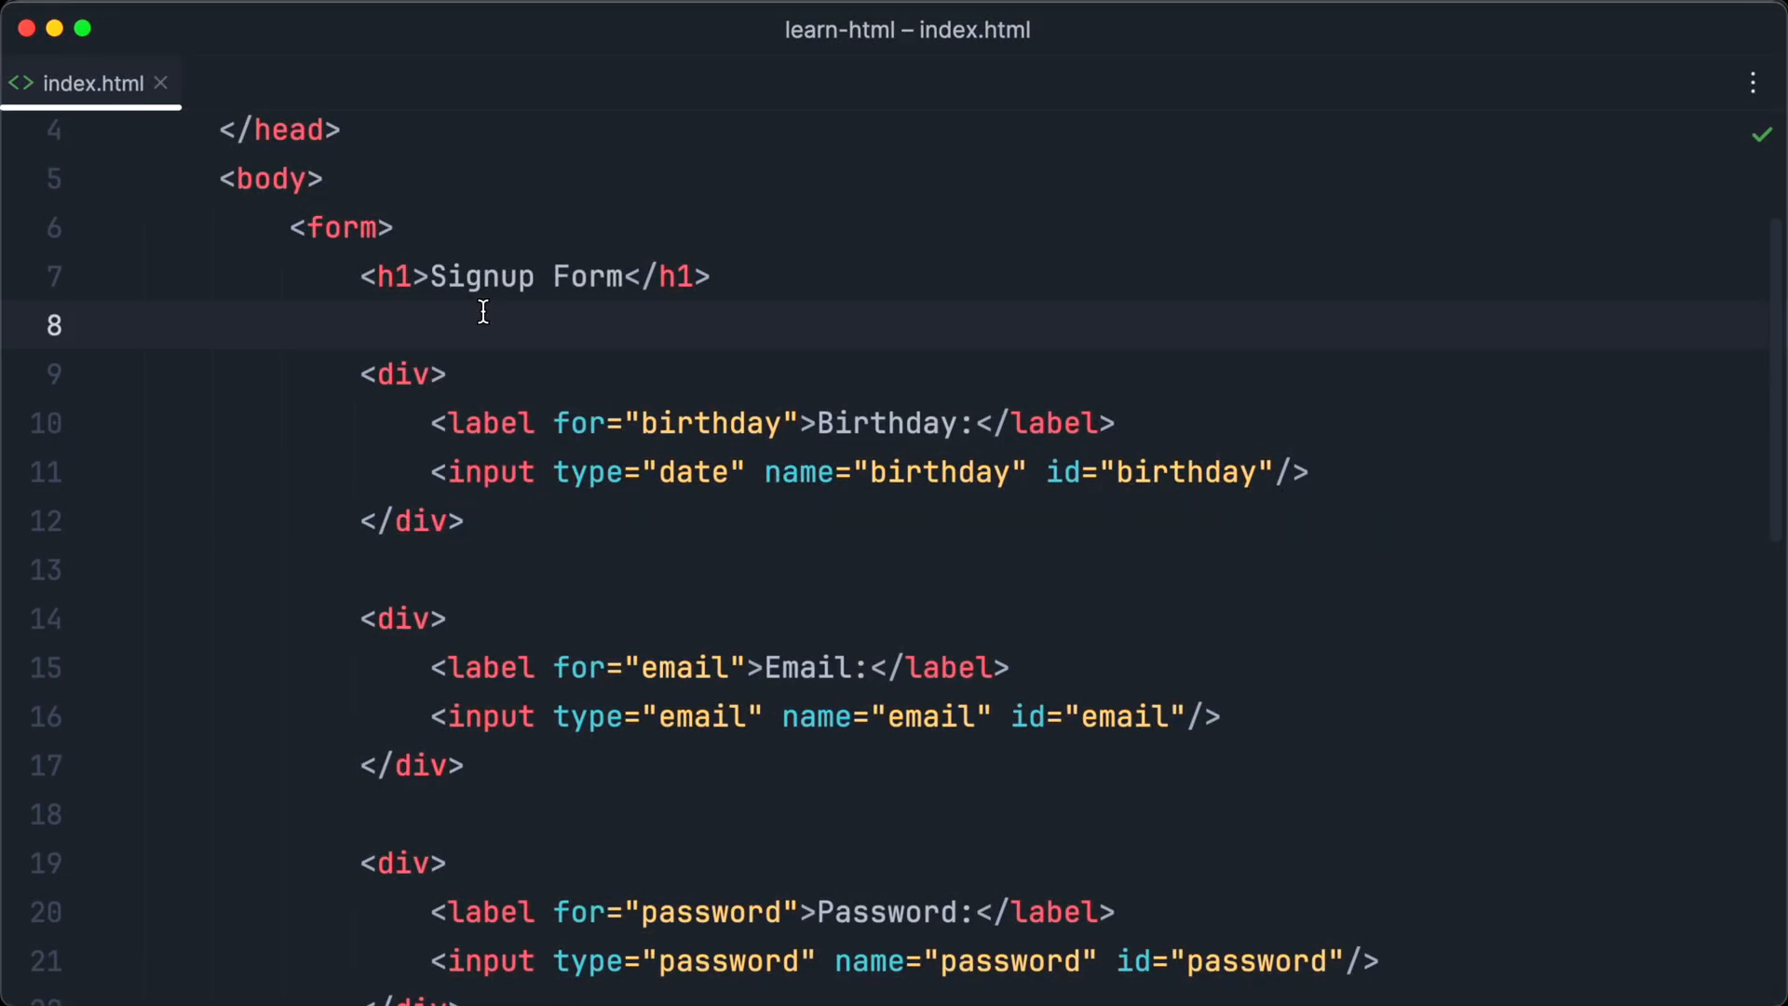
Step: Insert a Name field and wrap Name and Birthday in a fieldset with legend 'Personal Info'
key("Enter")
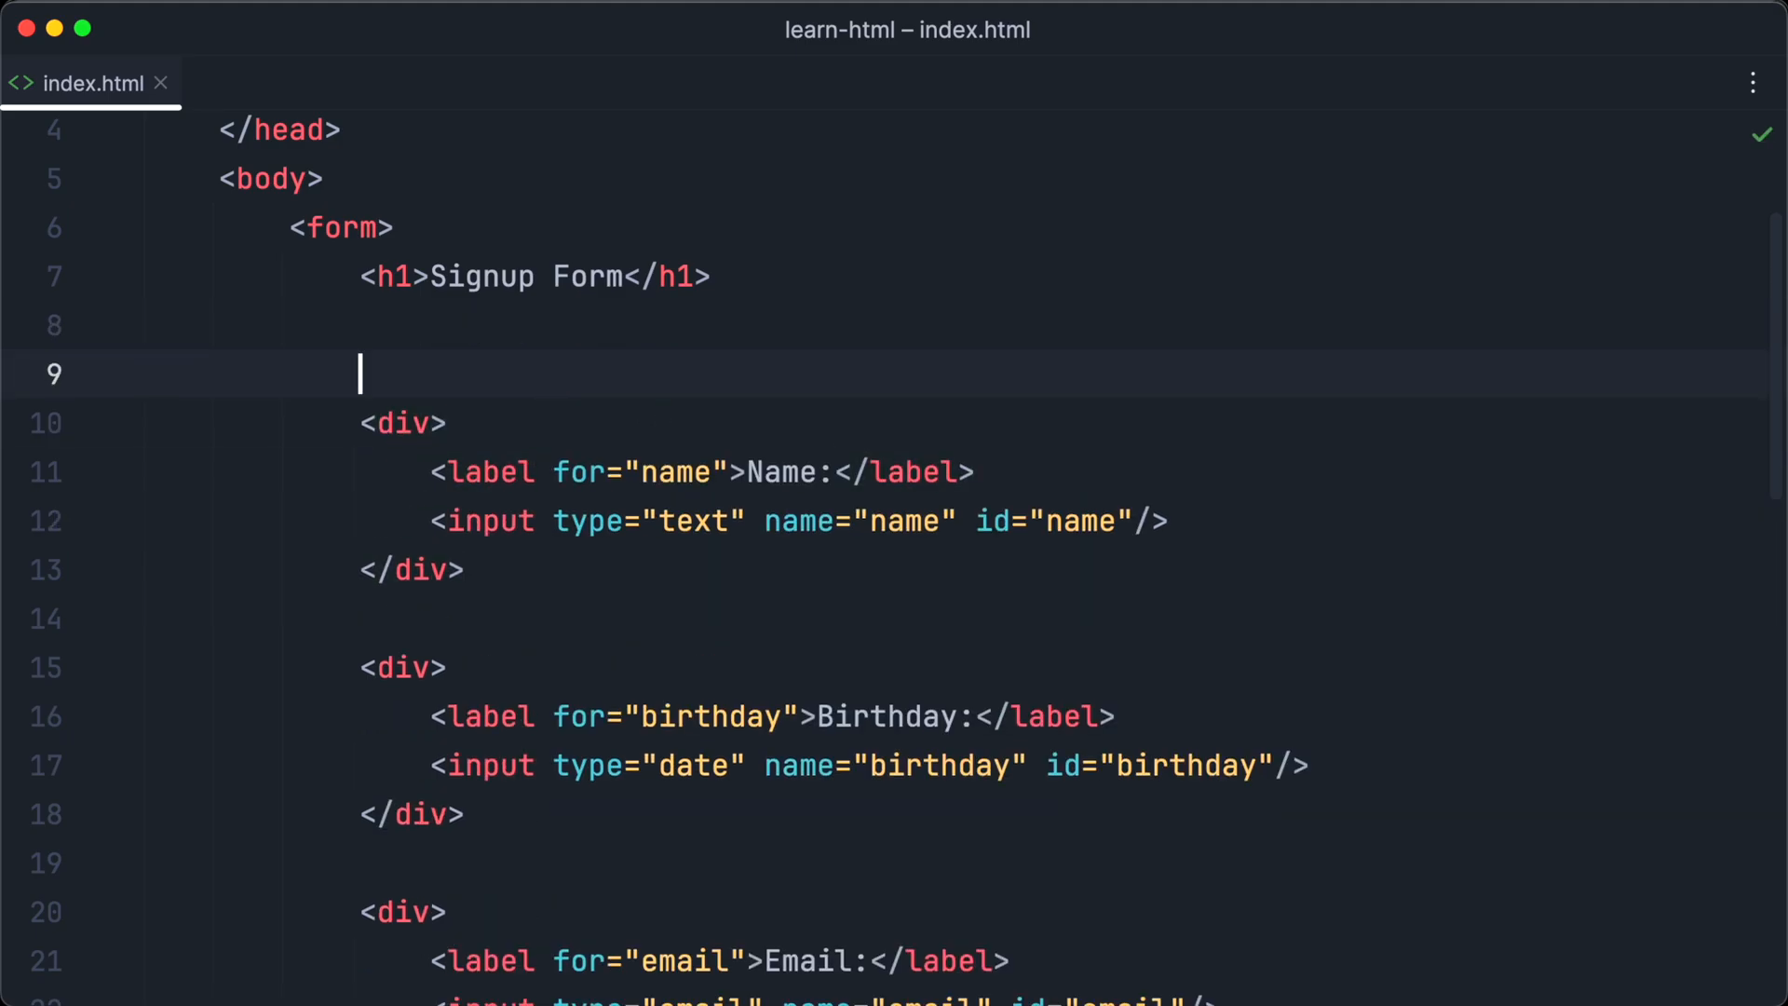
type("<fieldset>")
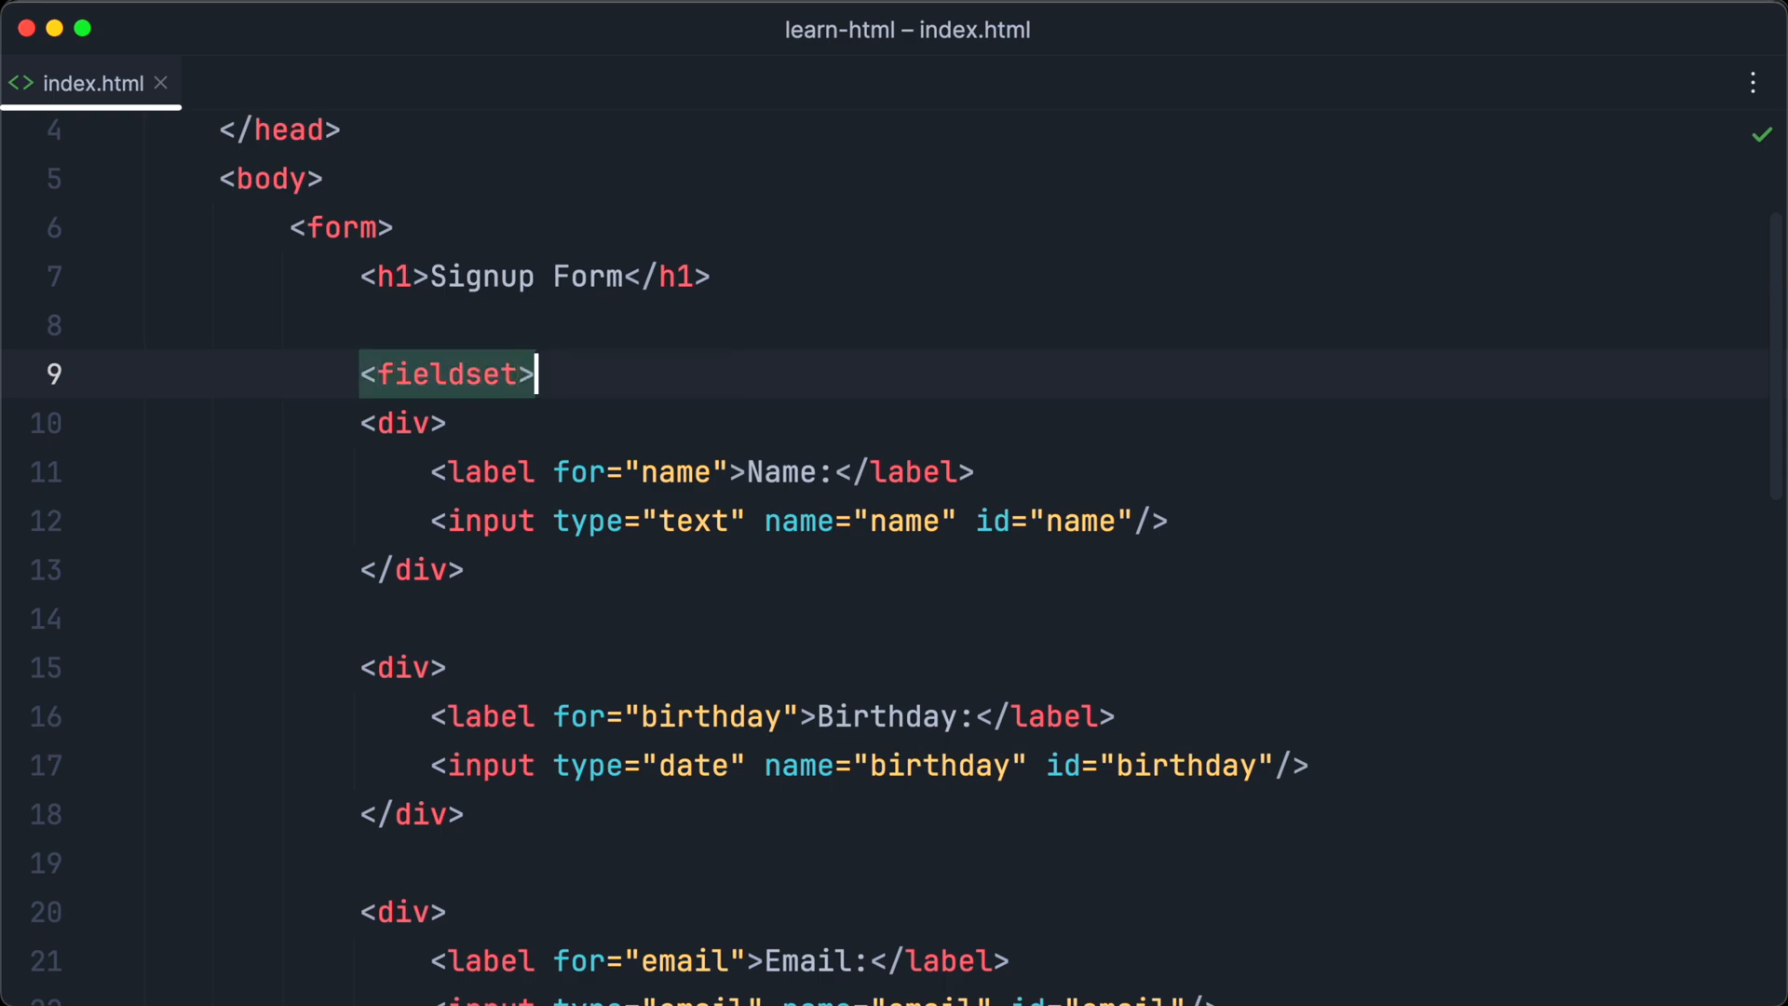
scroll("down", 3)
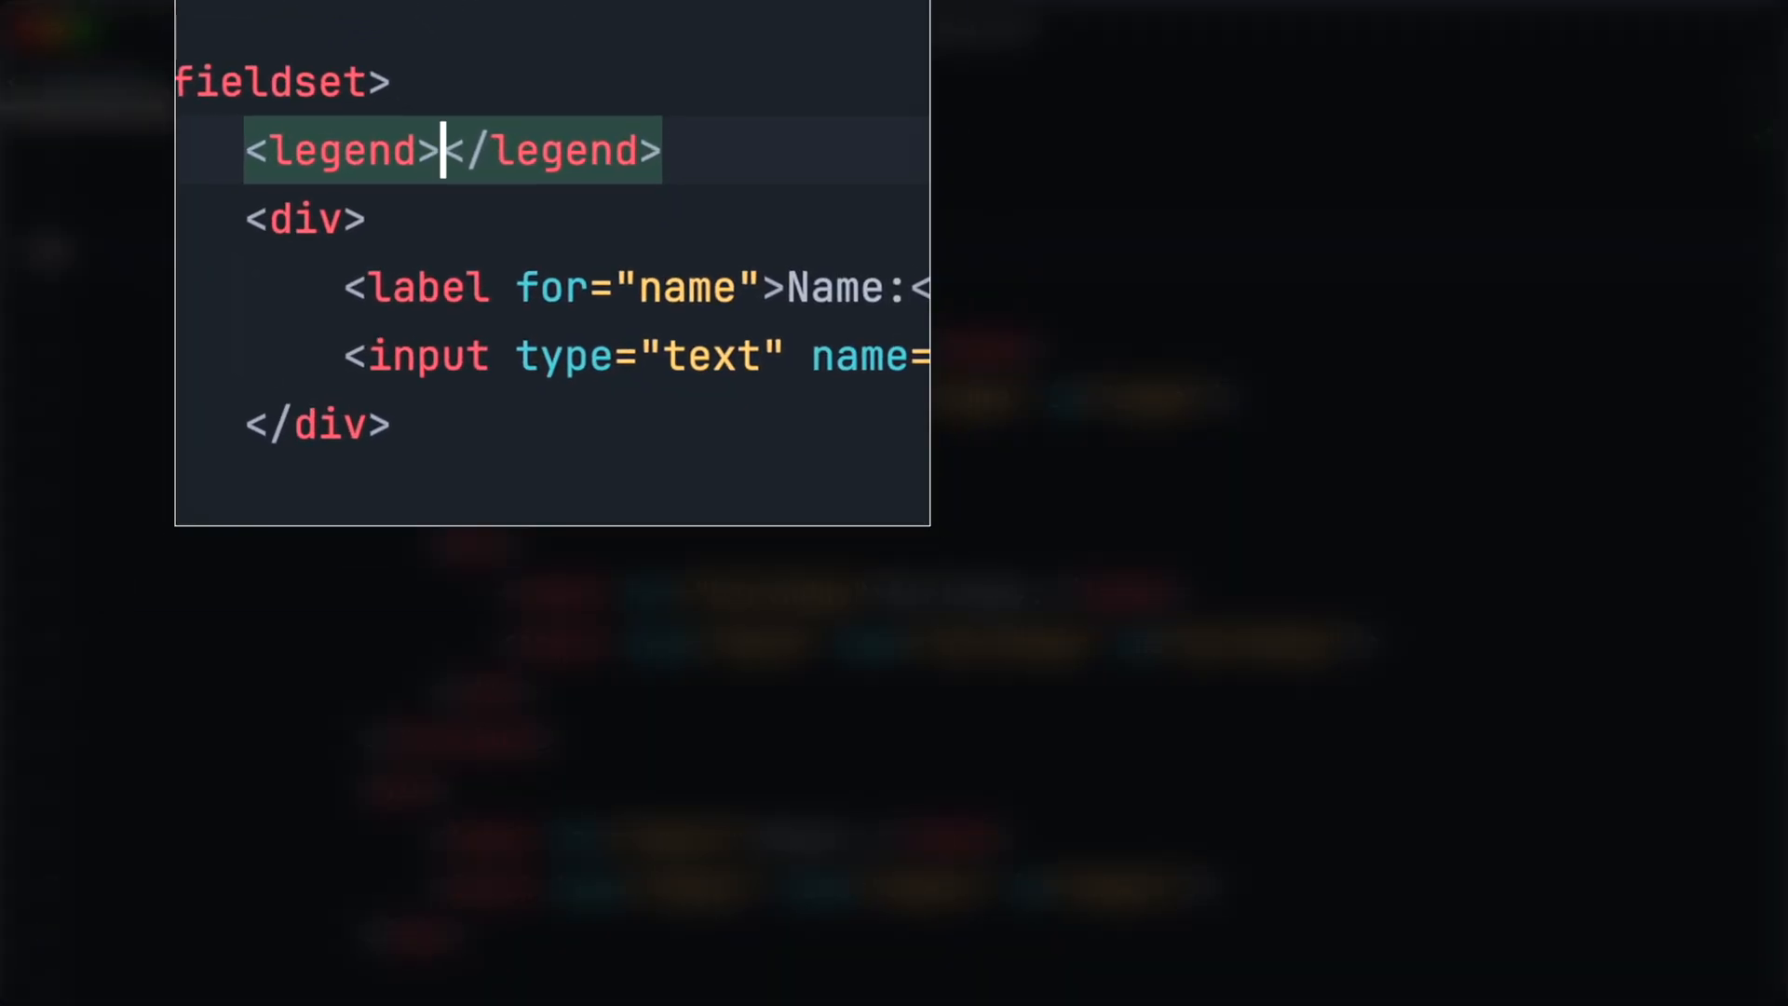
type("Personal Inf")
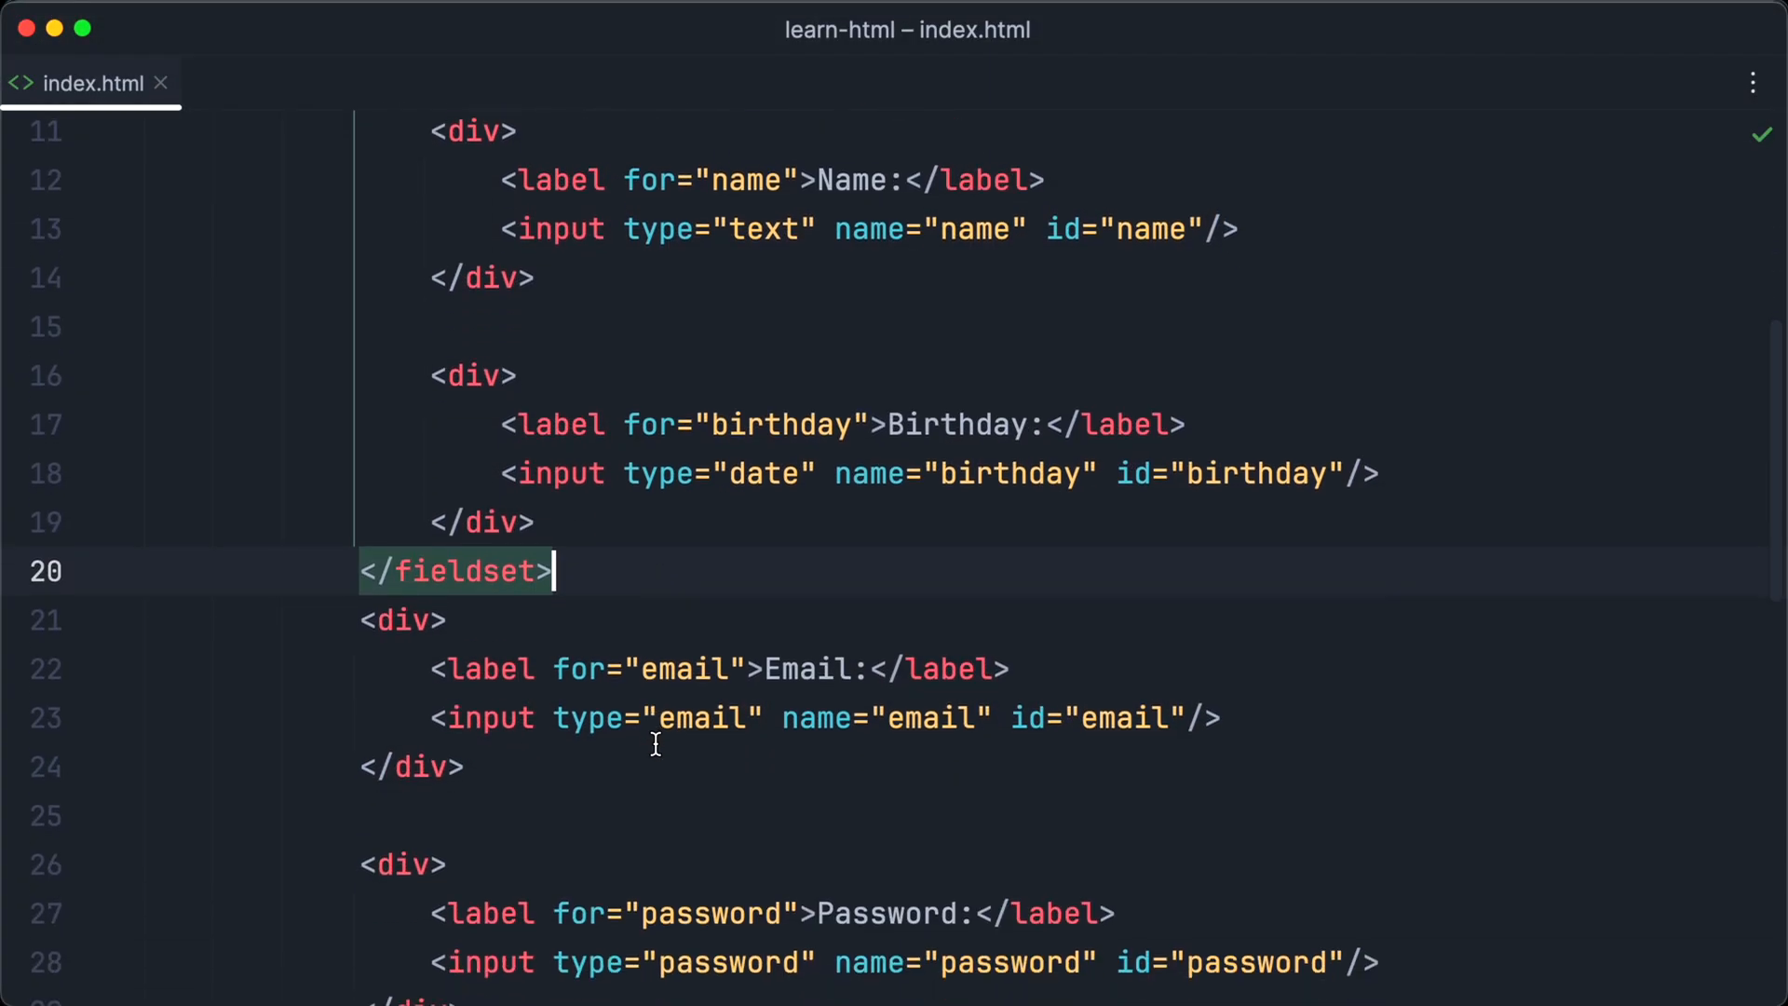
Step: Wrap Email and Password in a fieldset with legend 'Credentials' and begin a third fieldset
type("<fieldset>")
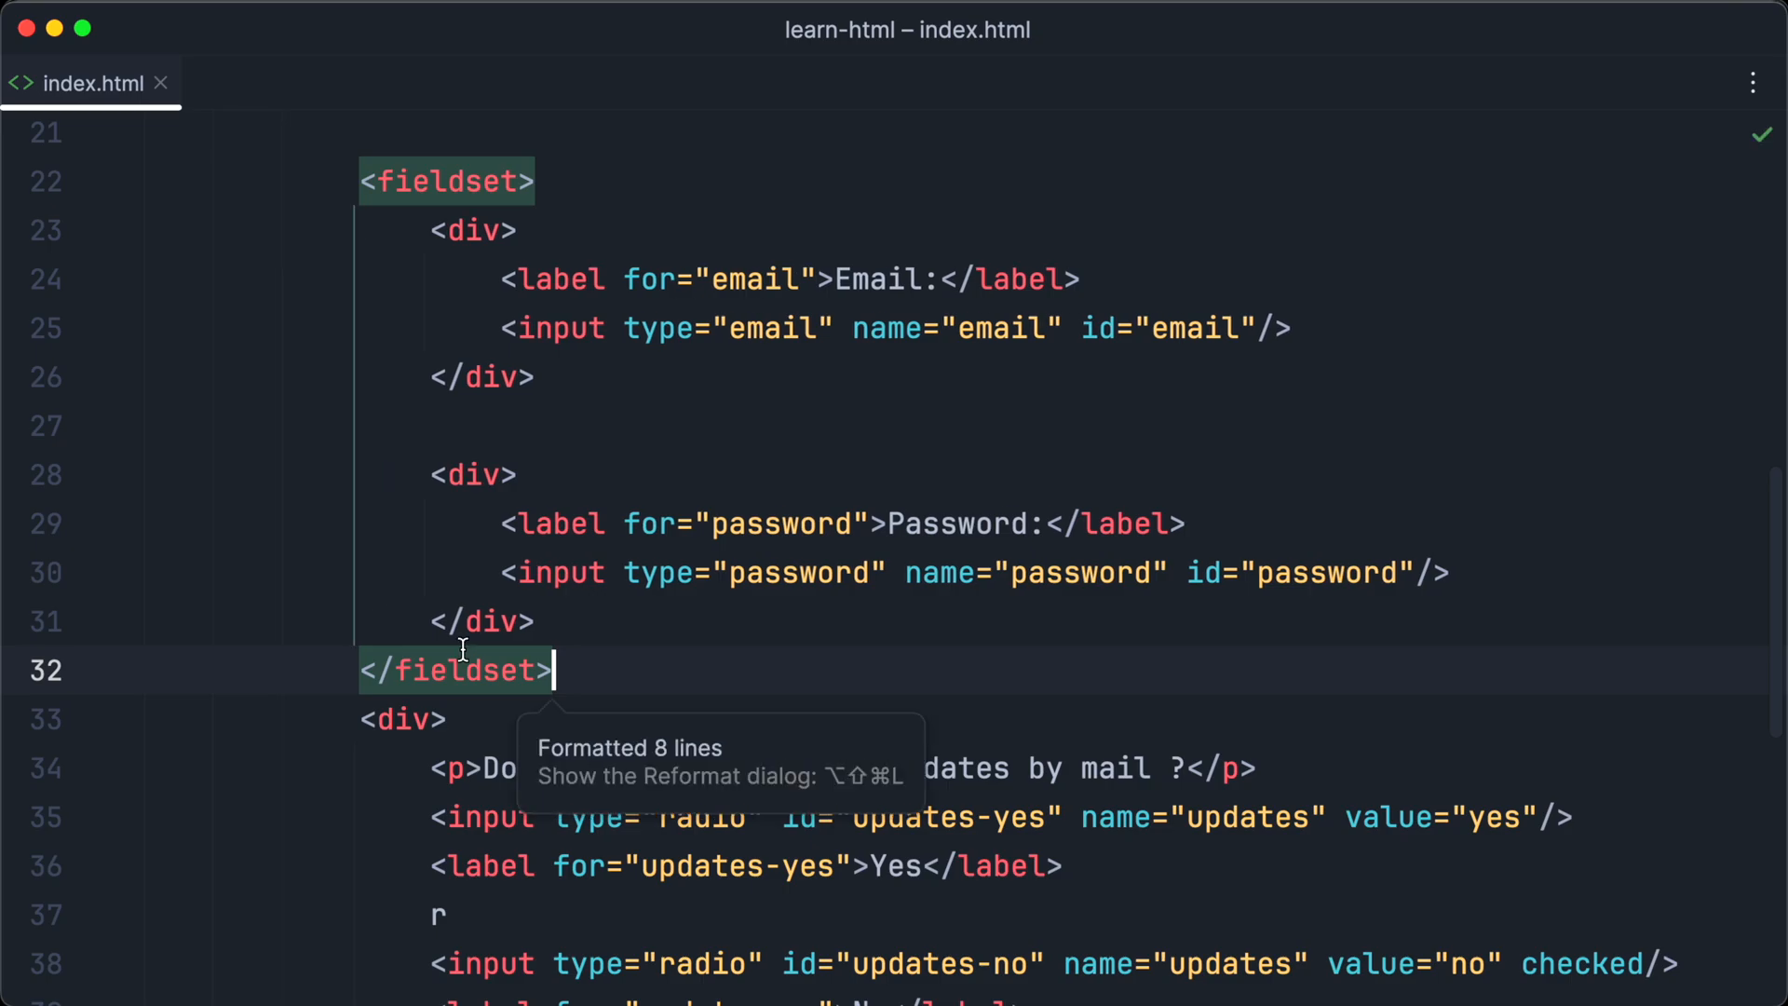
type("<legend></legend>")
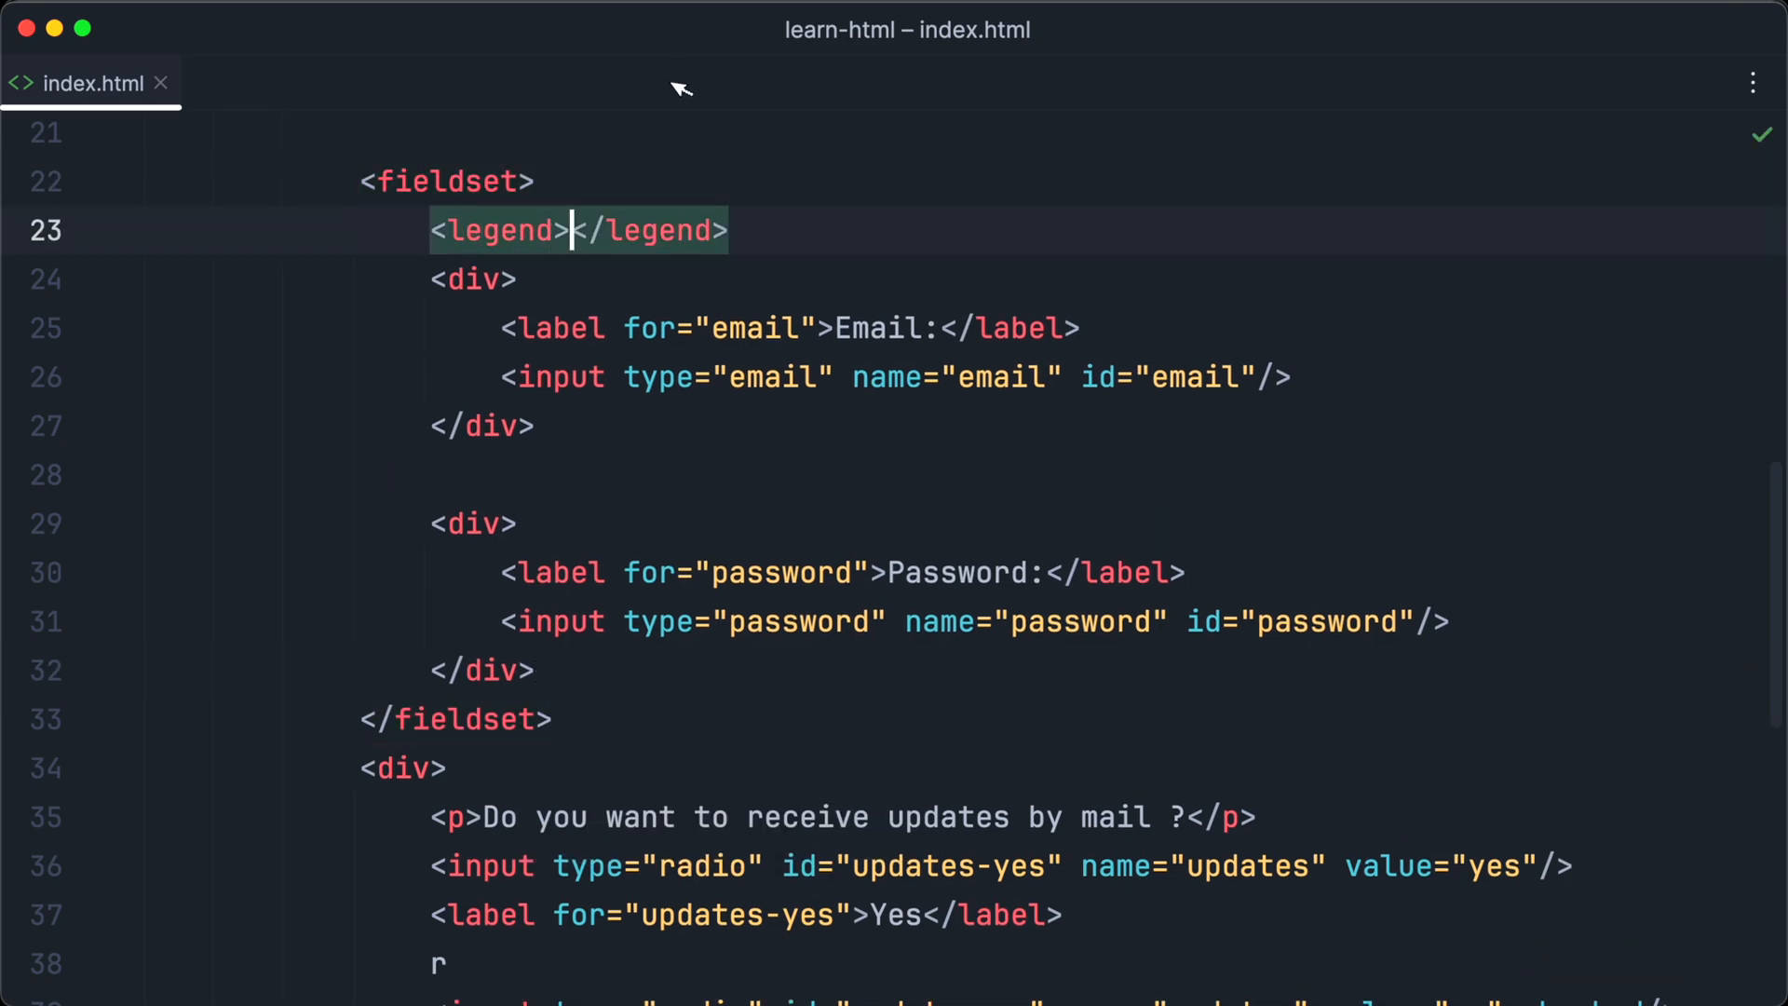
type("Credentials")
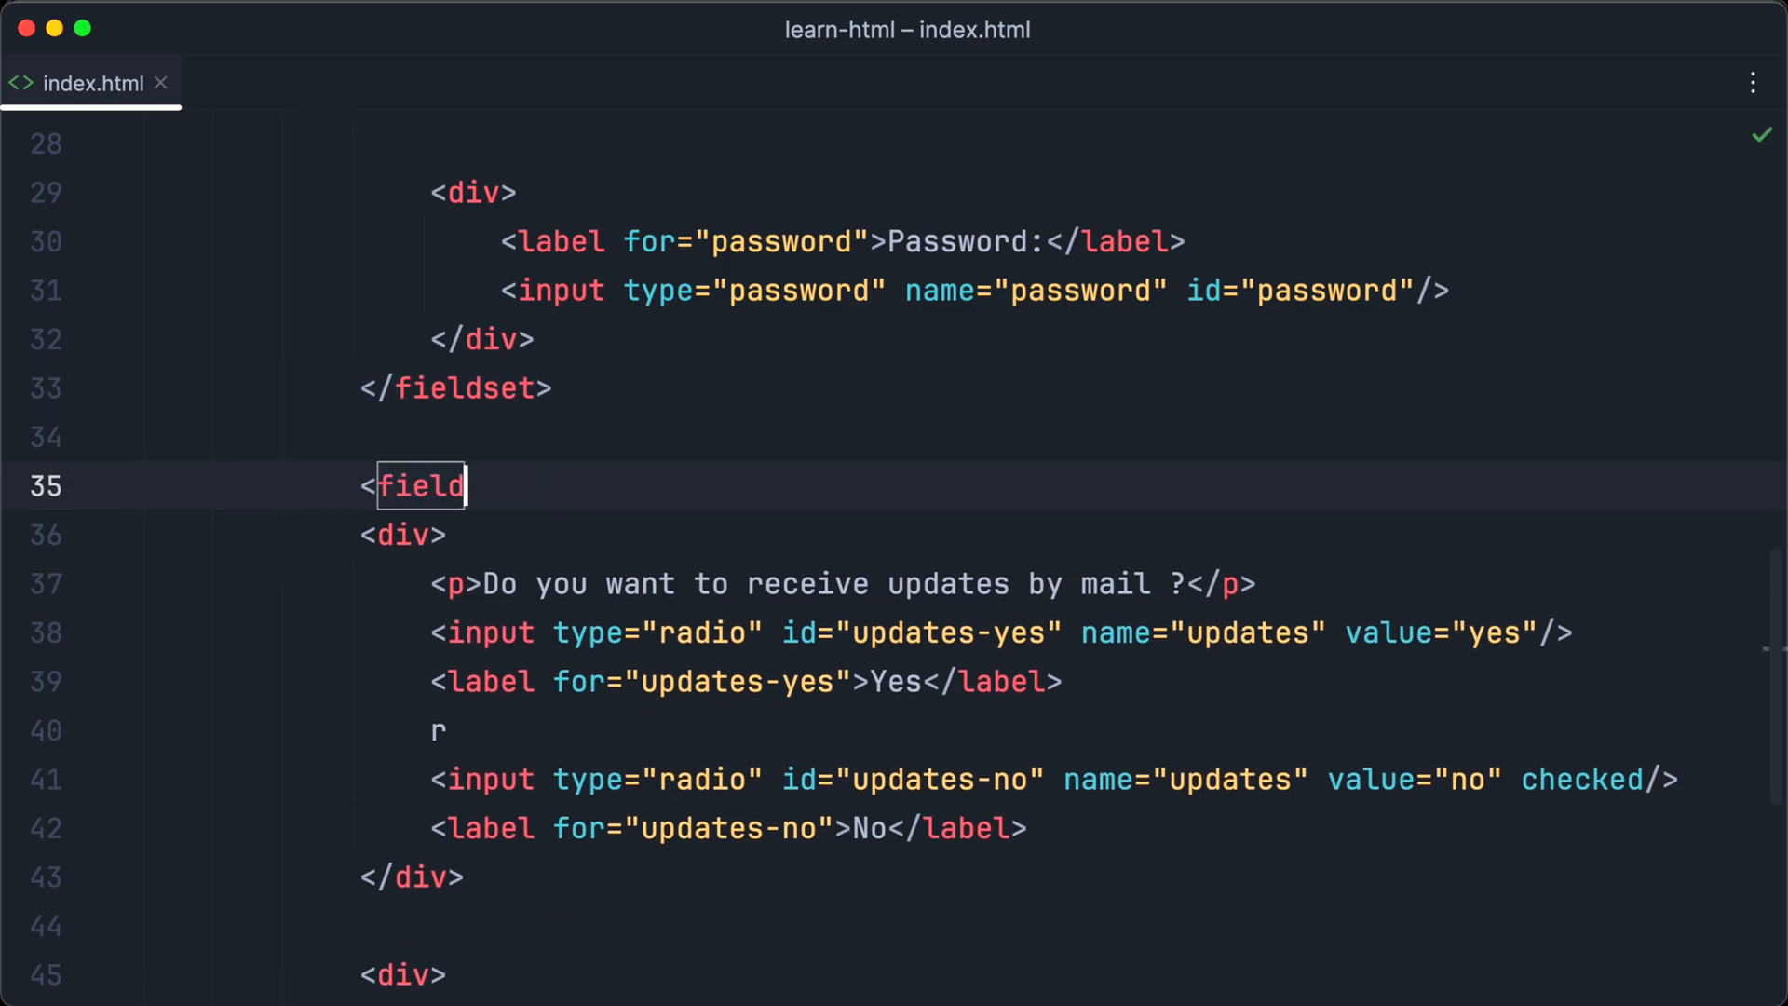
type("set>")
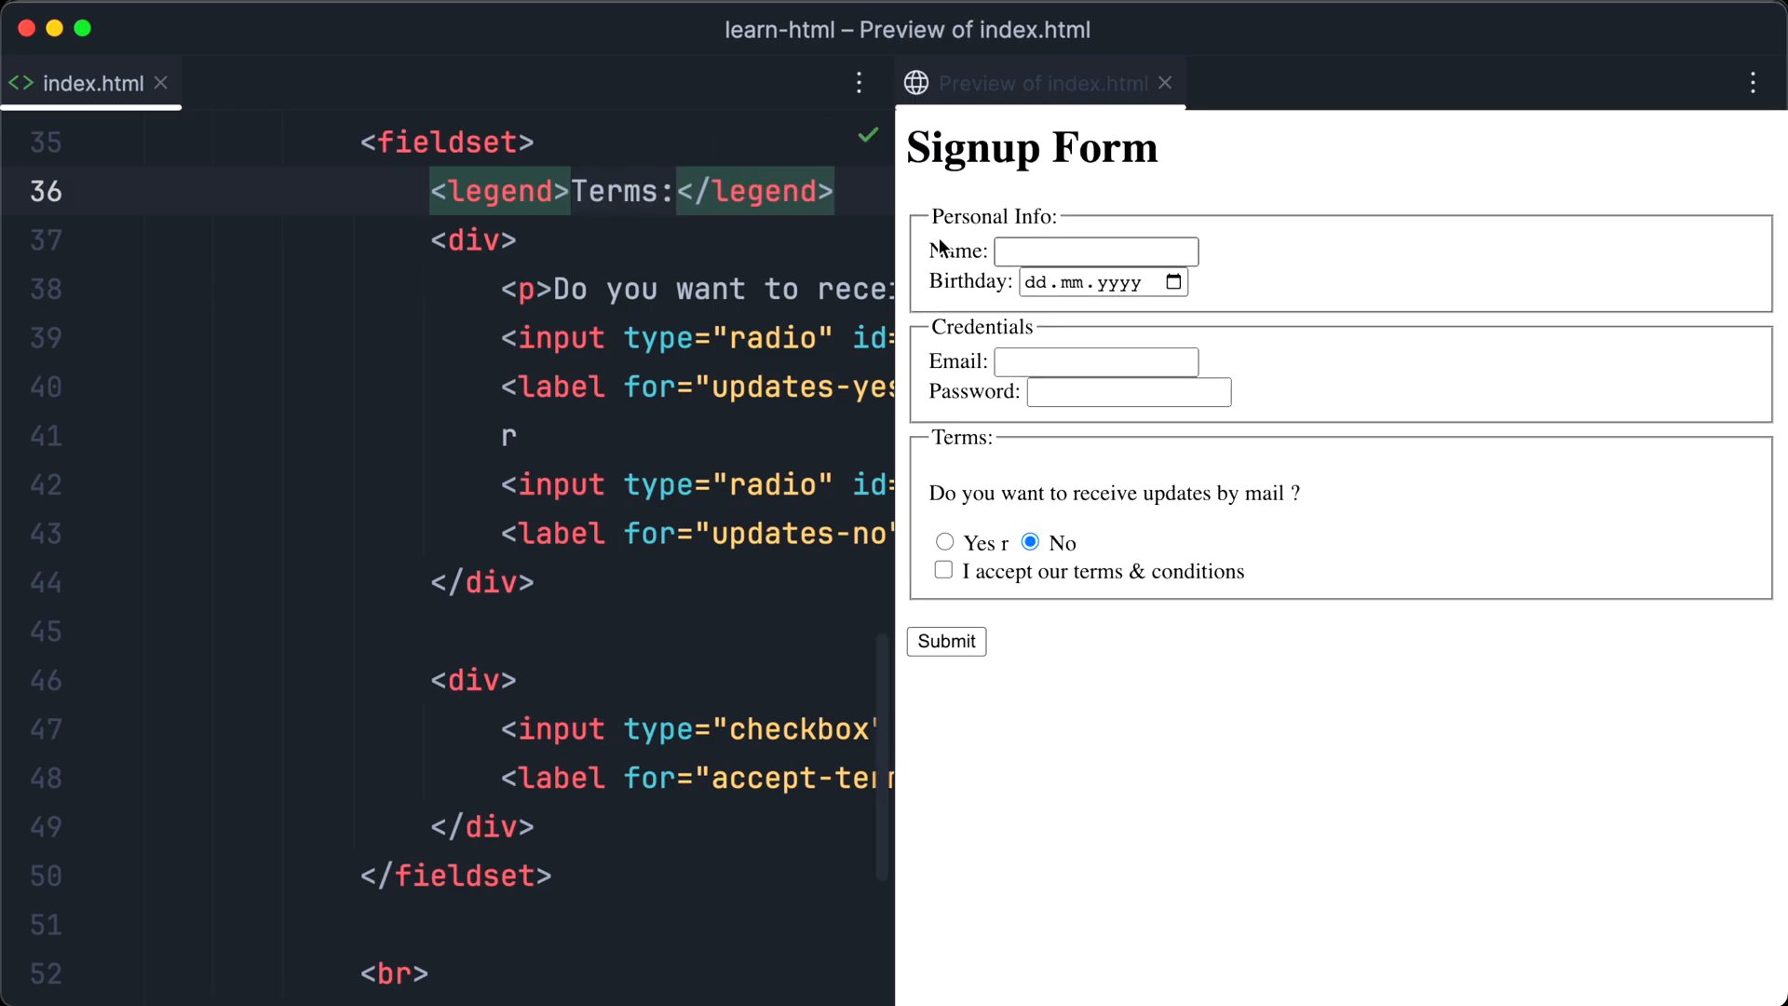
mouse_move(979, 283)
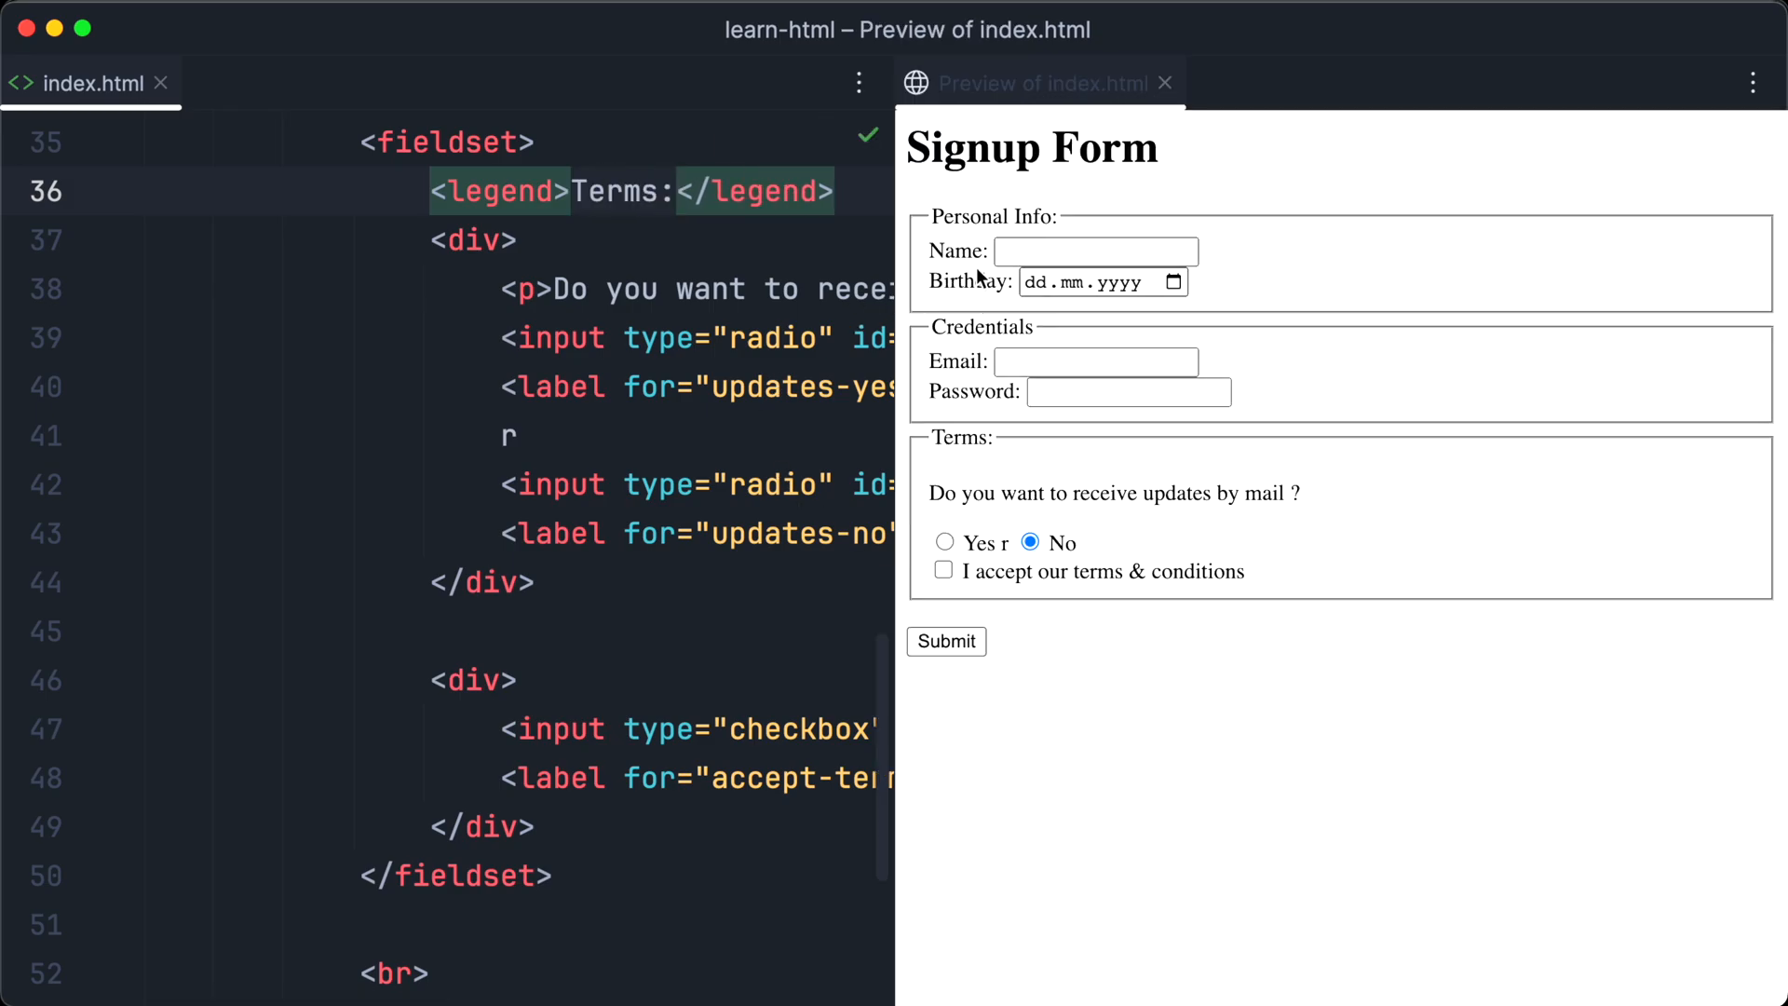
left_click(1096, 251)
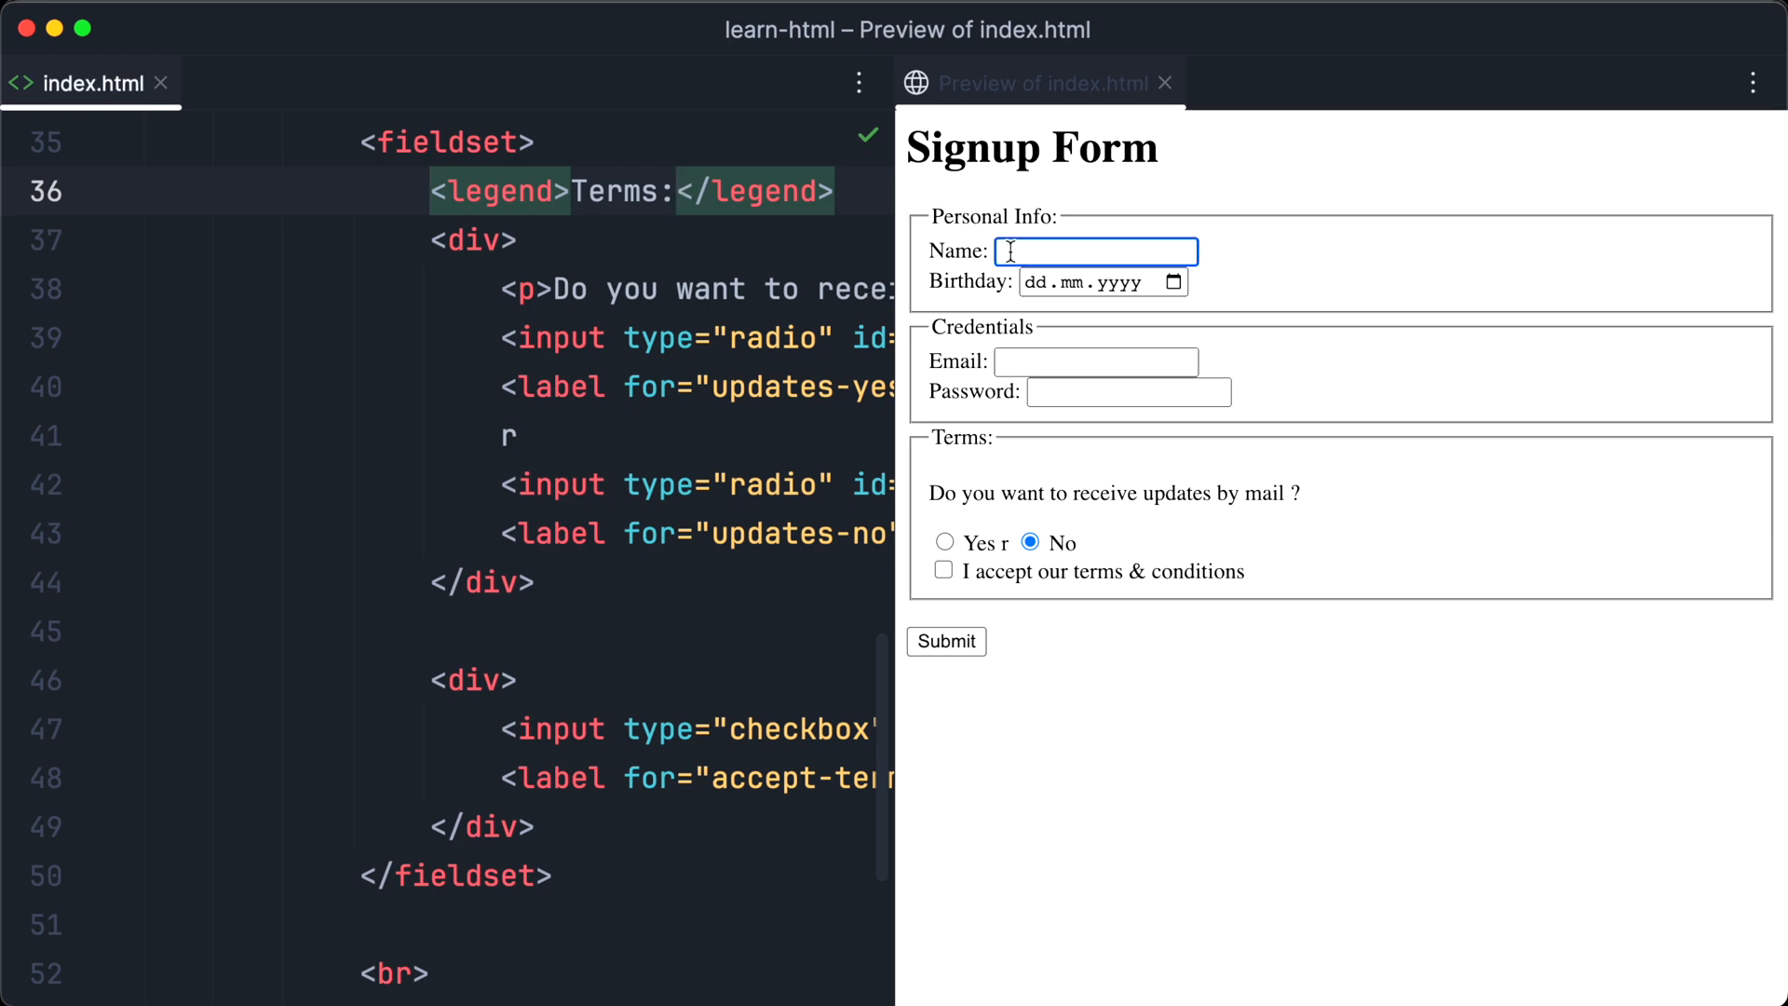
type("Chris")
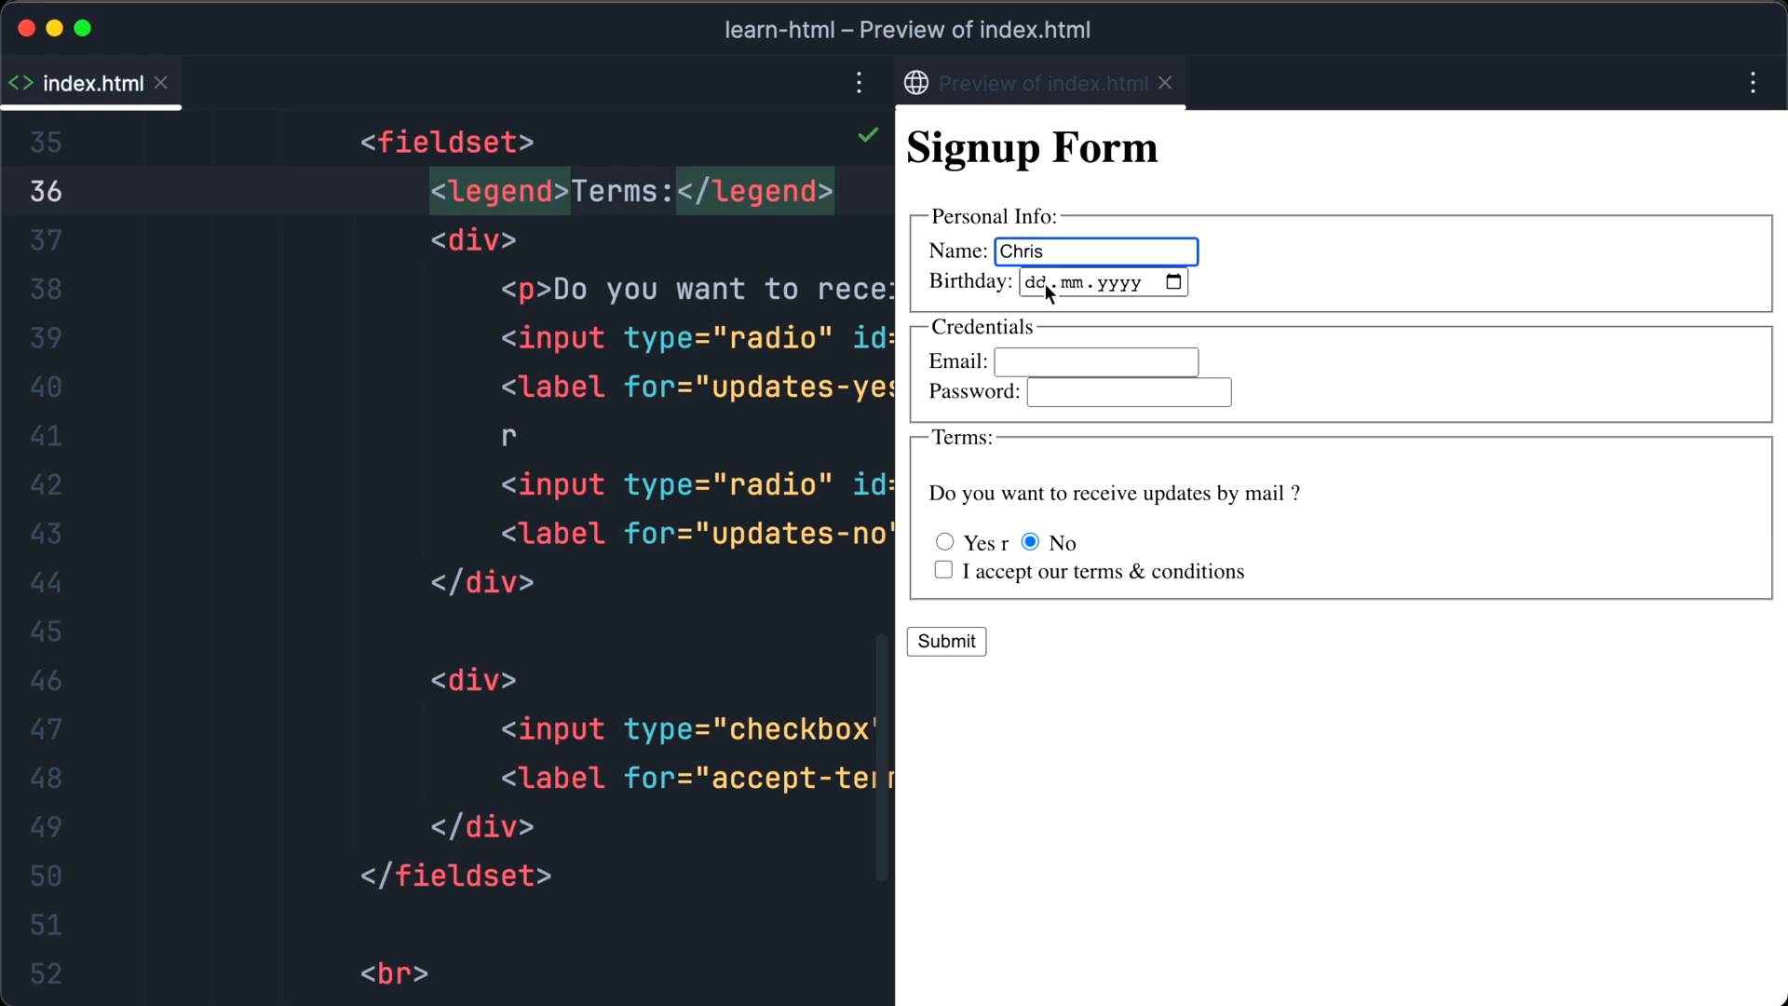
type("01.01.1970")
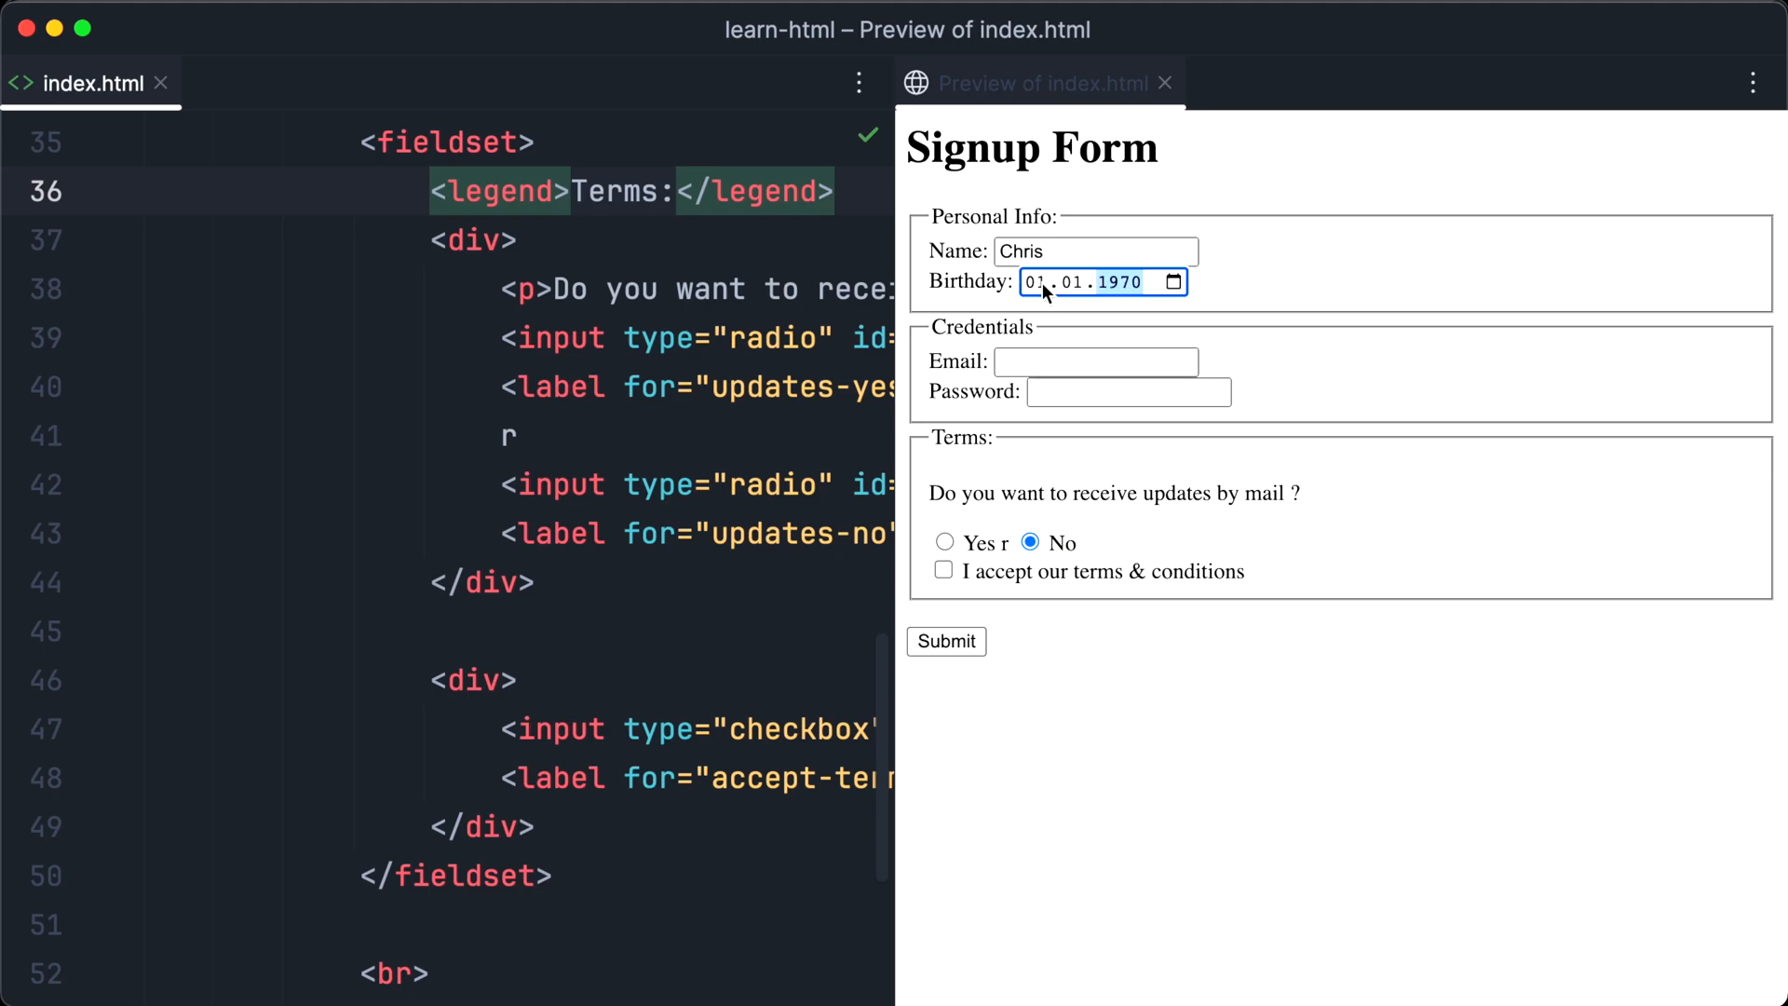
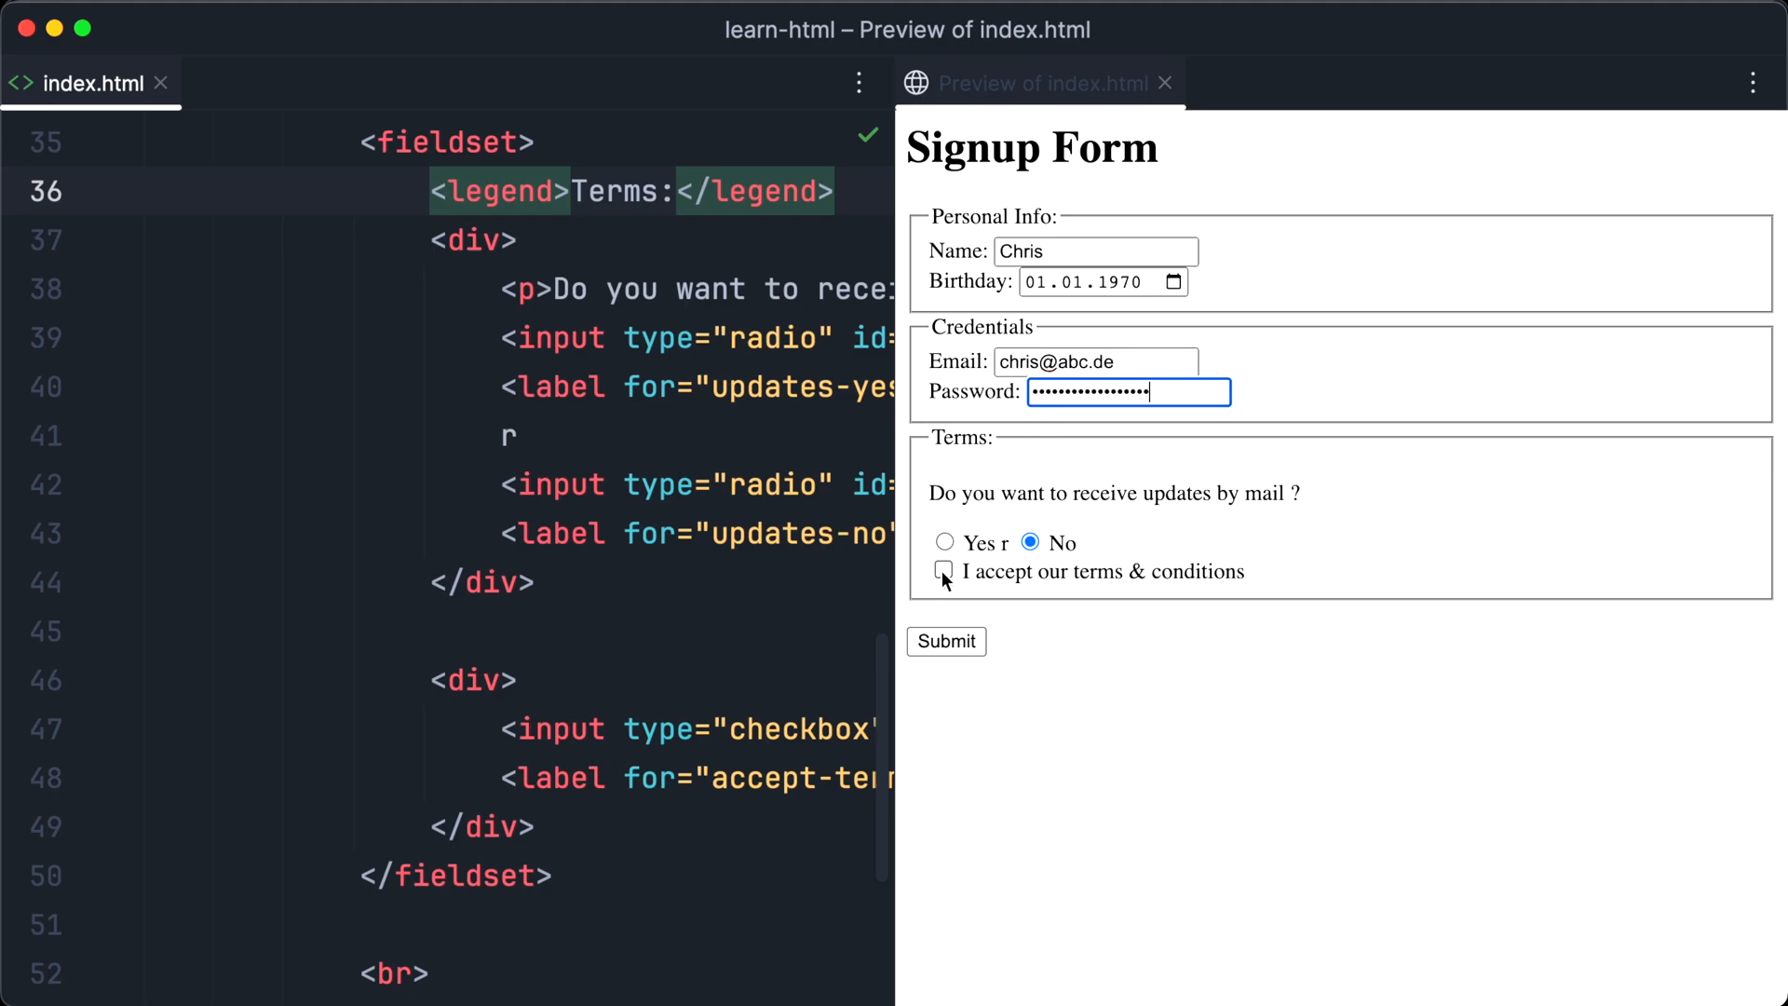
left_click(944, 641)
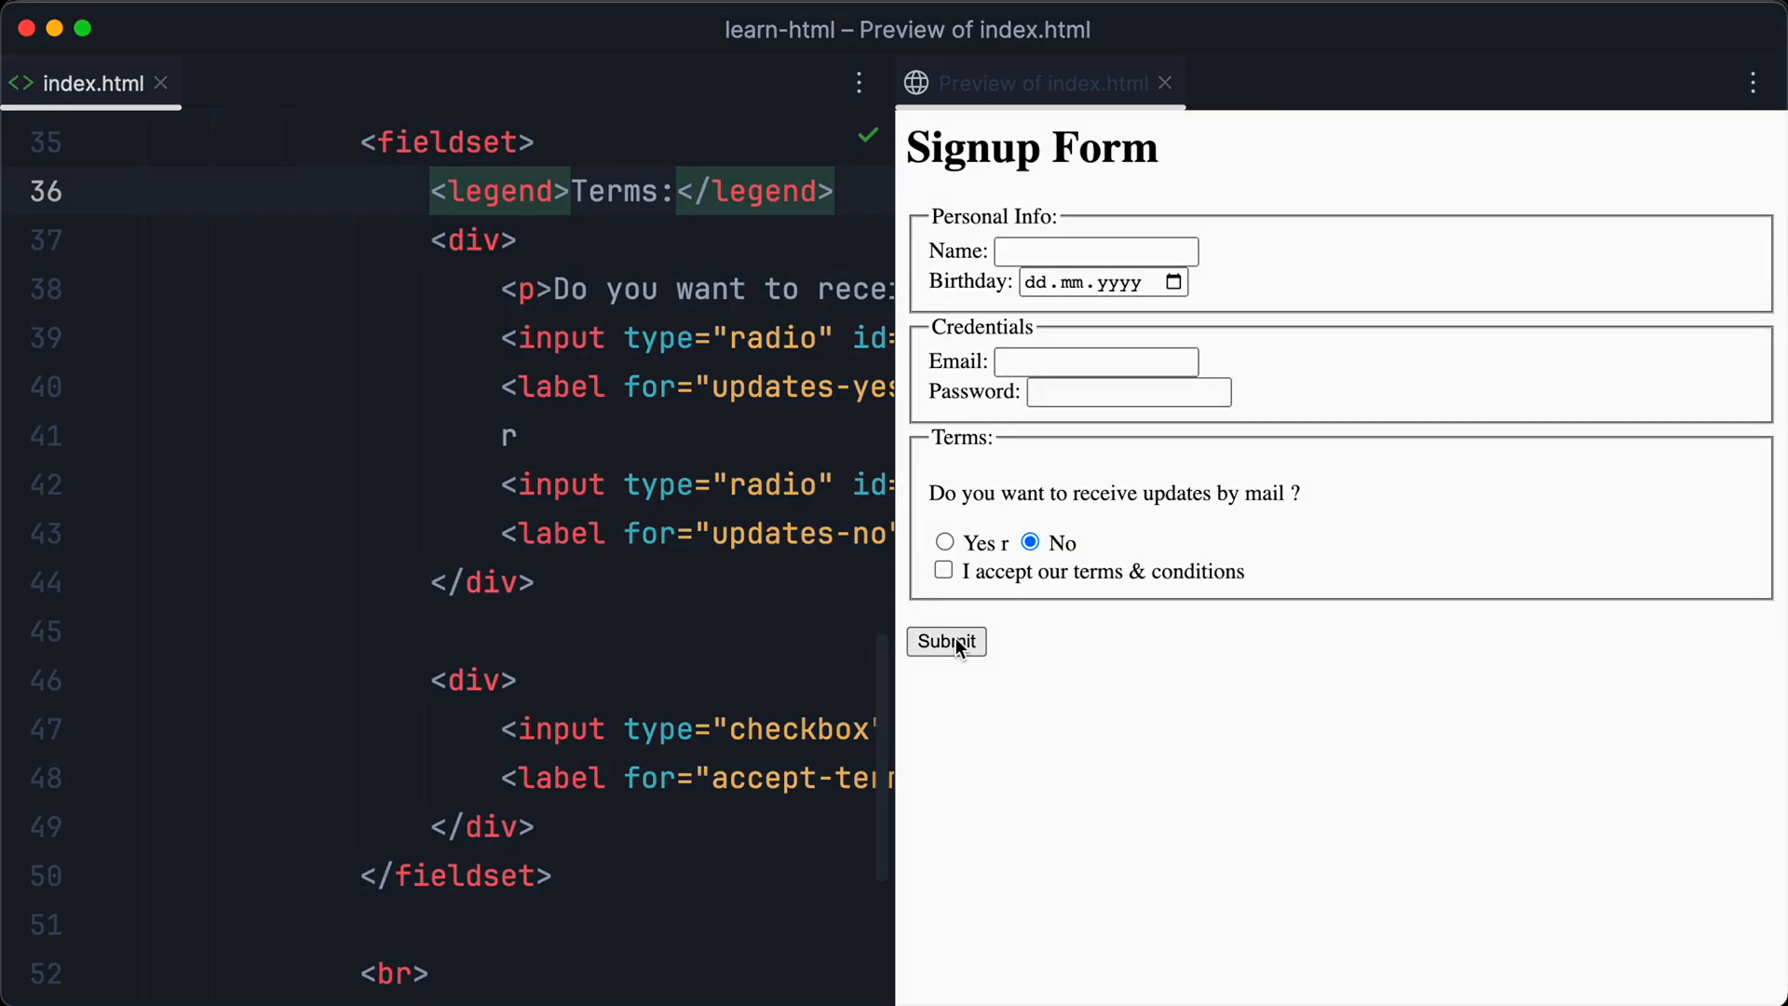